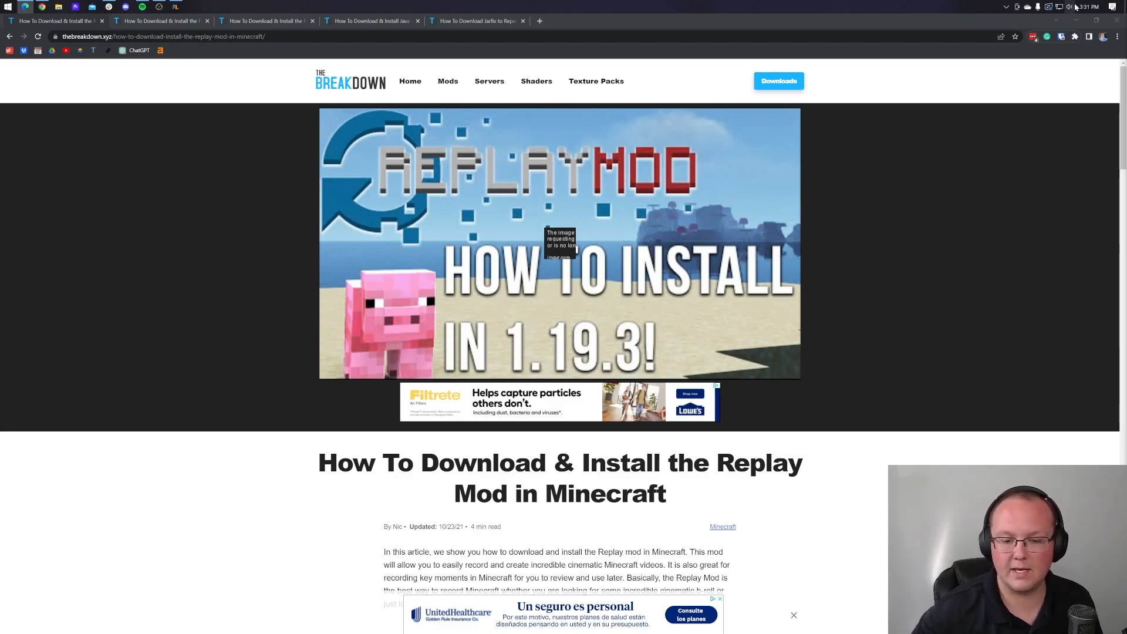
Download the Replay Mod jar for Minecraft 1.19.4 from the ReplayMod downloads page.
scroll("down", 3)
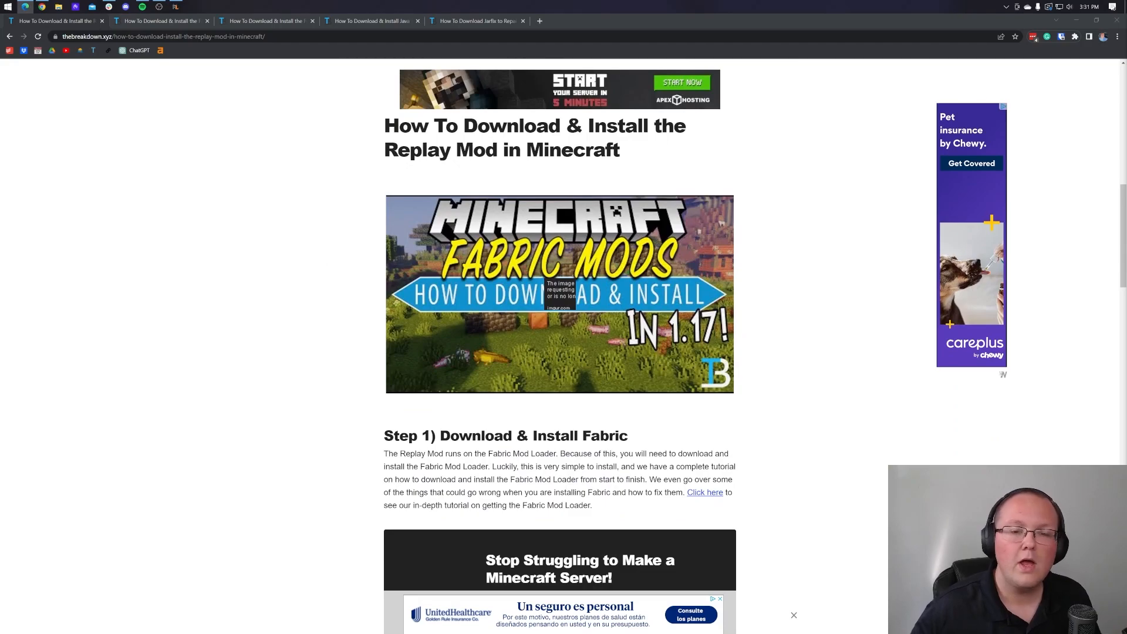
scroll("up", 3)
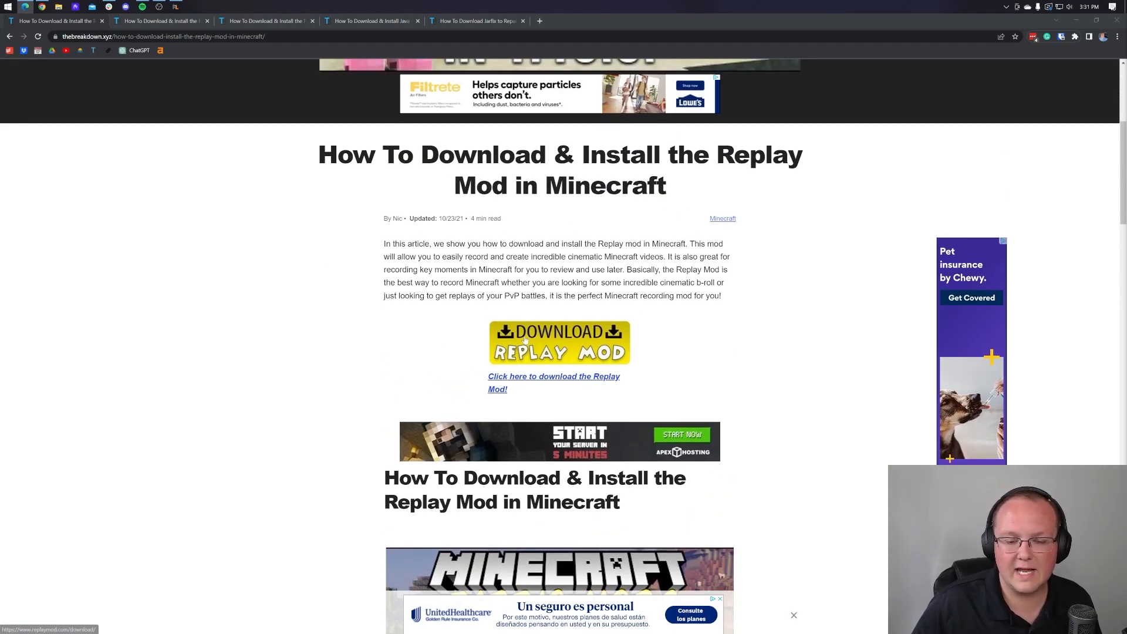
left_click(559, 343)
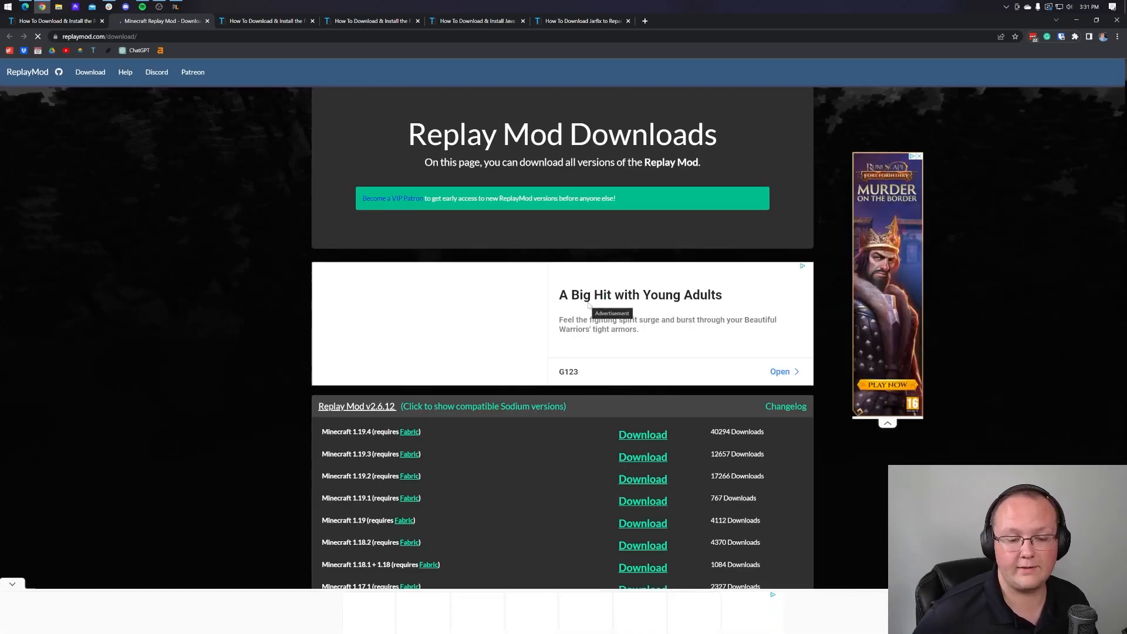
scroll("down", 3)
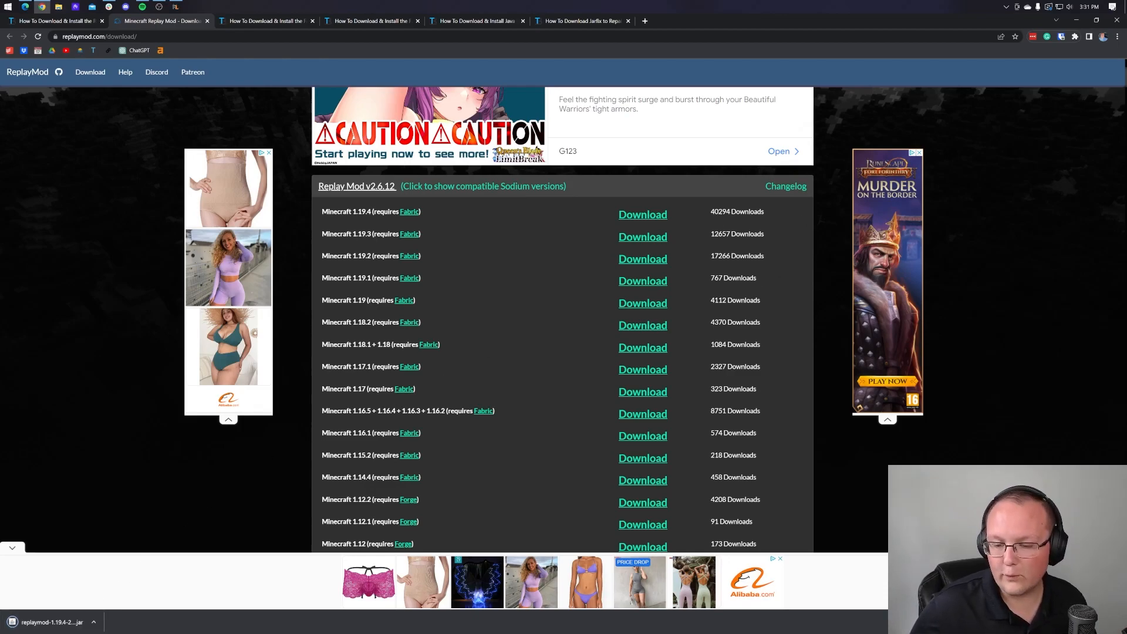
scroll("down", 3)
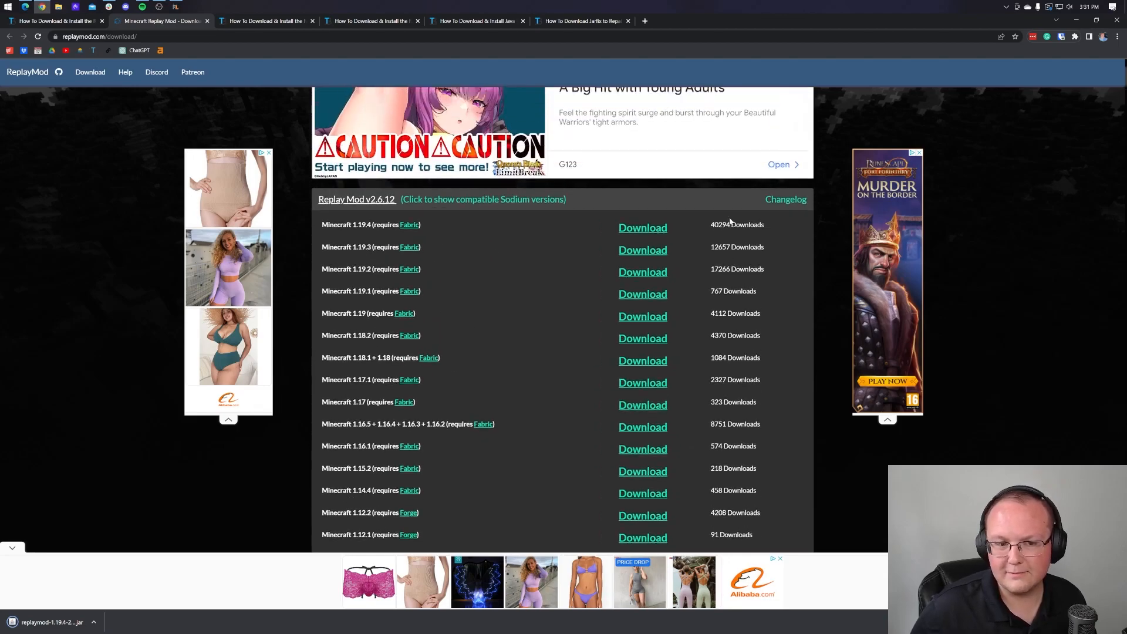
scroll("up", 3)
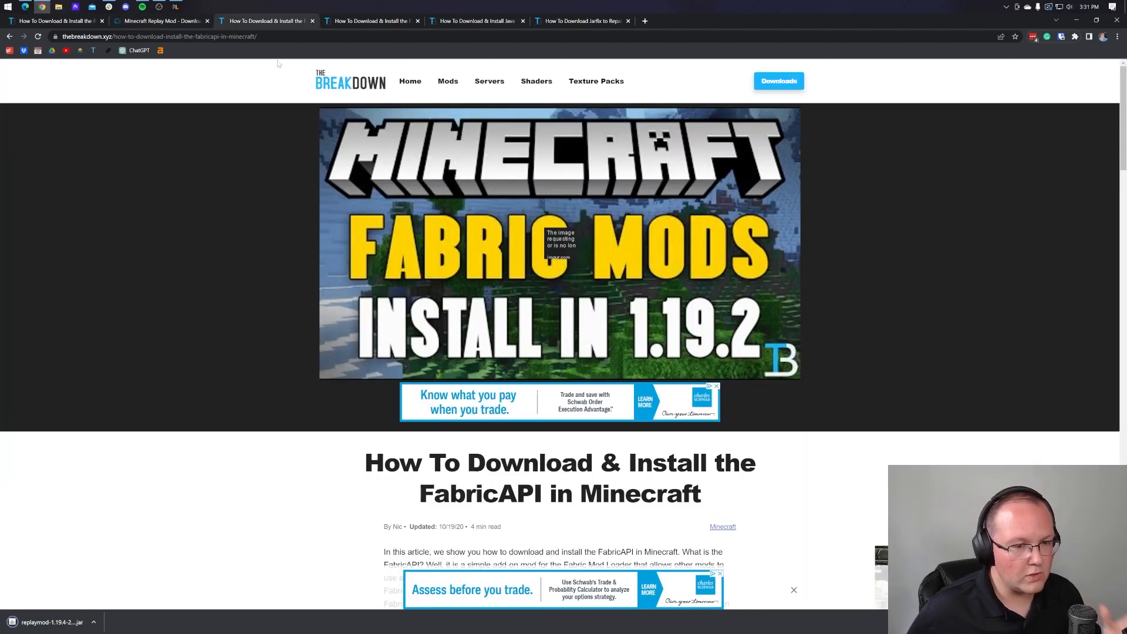
Download the [1.19.4] Fabric API release from CurseForge's Files list.
scroll("down", 3)
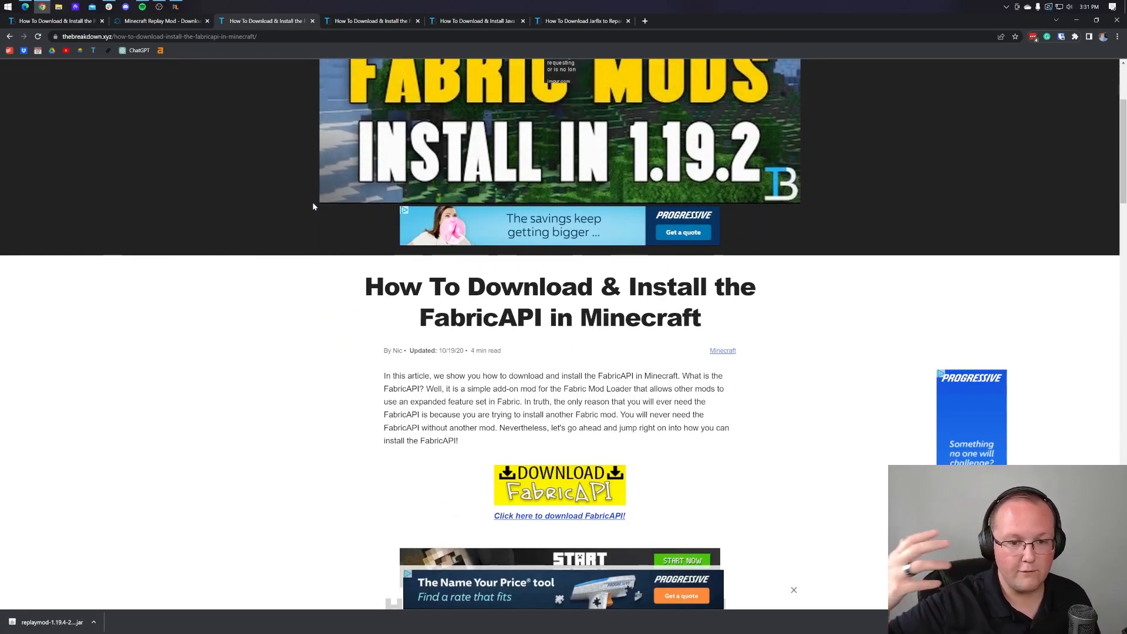
scroll("down", 3)
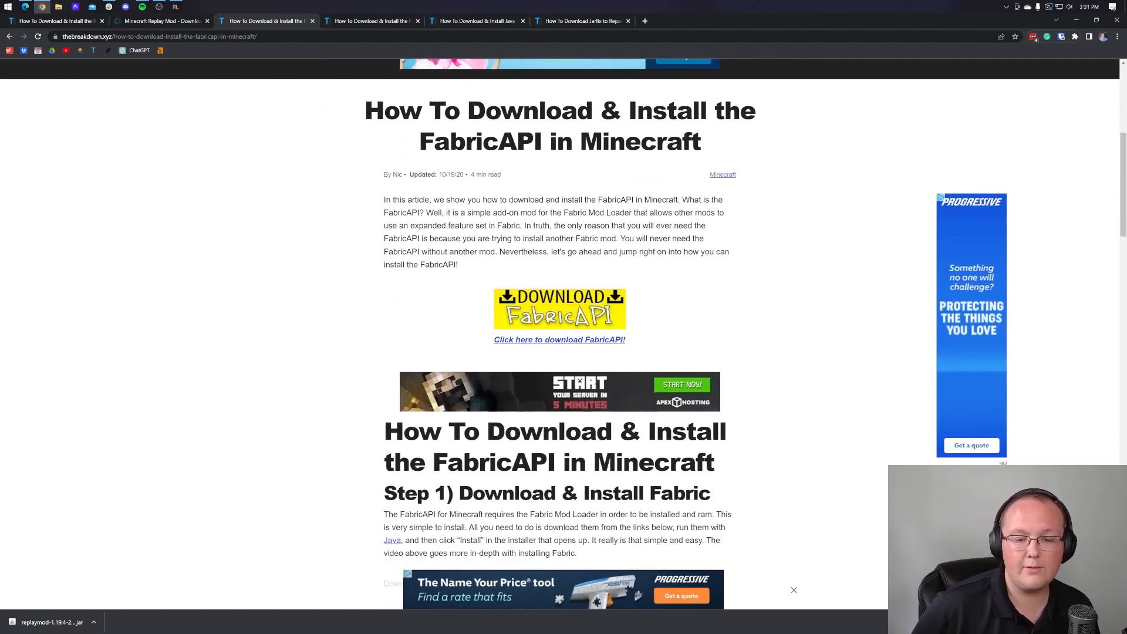
left_click(560, 339)
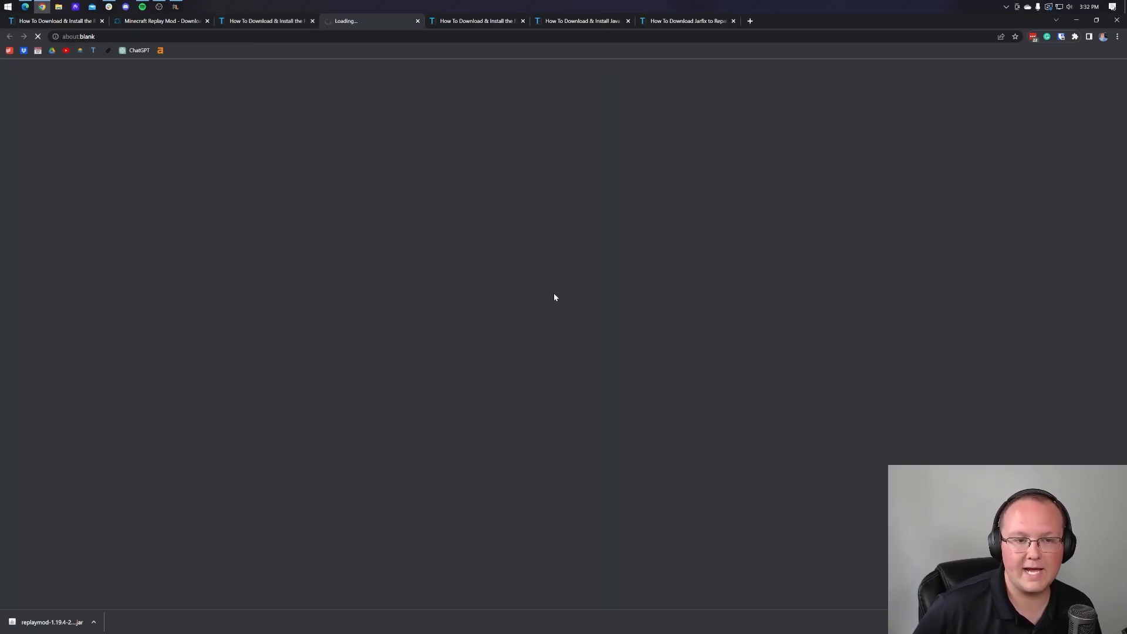
mouse_move(485, 221)
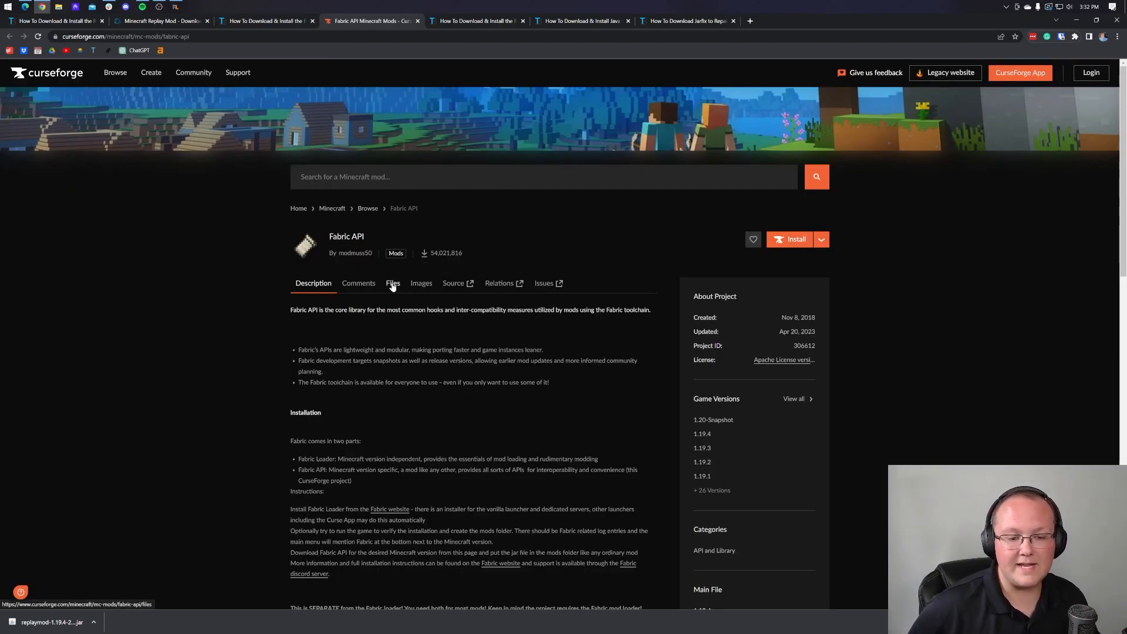
left_click(393, 283)
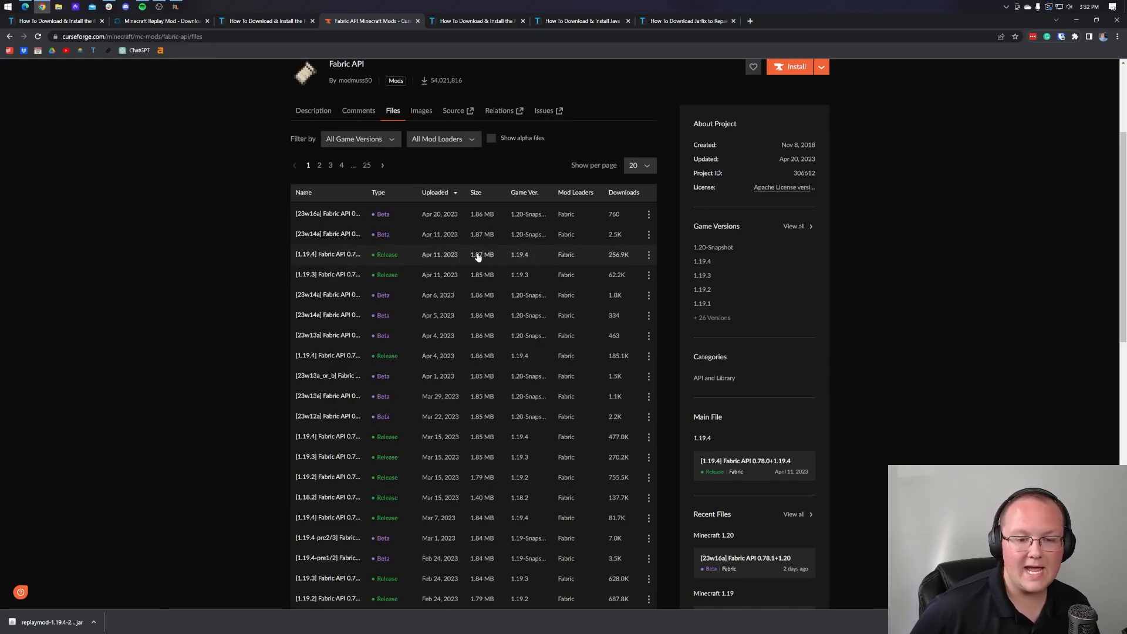
left_click(647, 254)
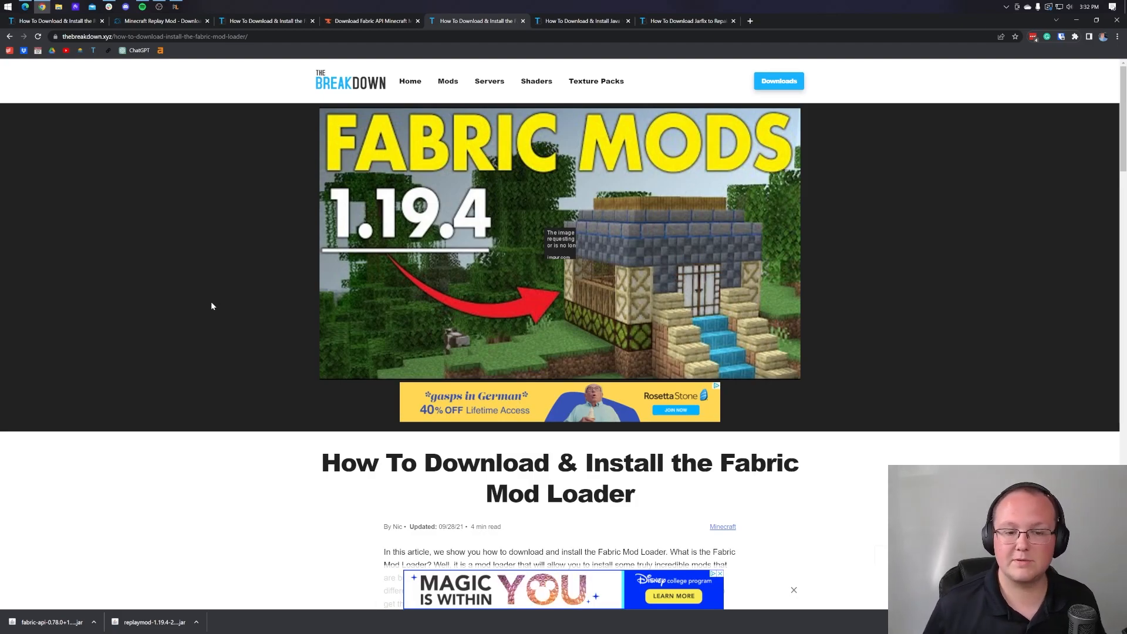
Download the Fabric installer's universal jar from the Fabric website.
scroll("down", 3)
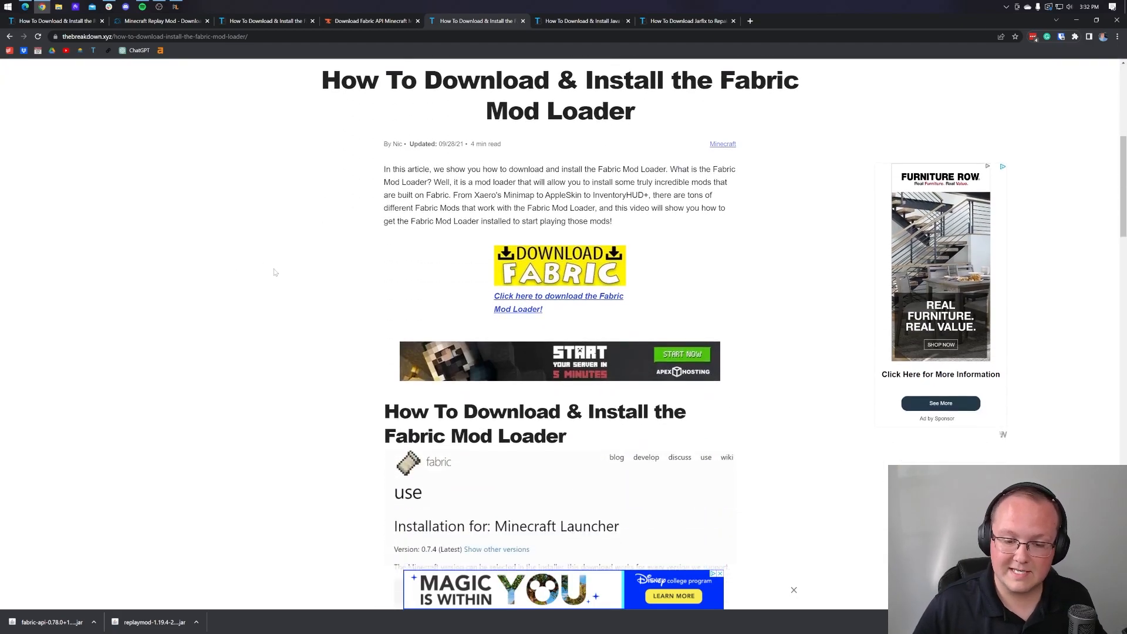
scroll("down", 3)
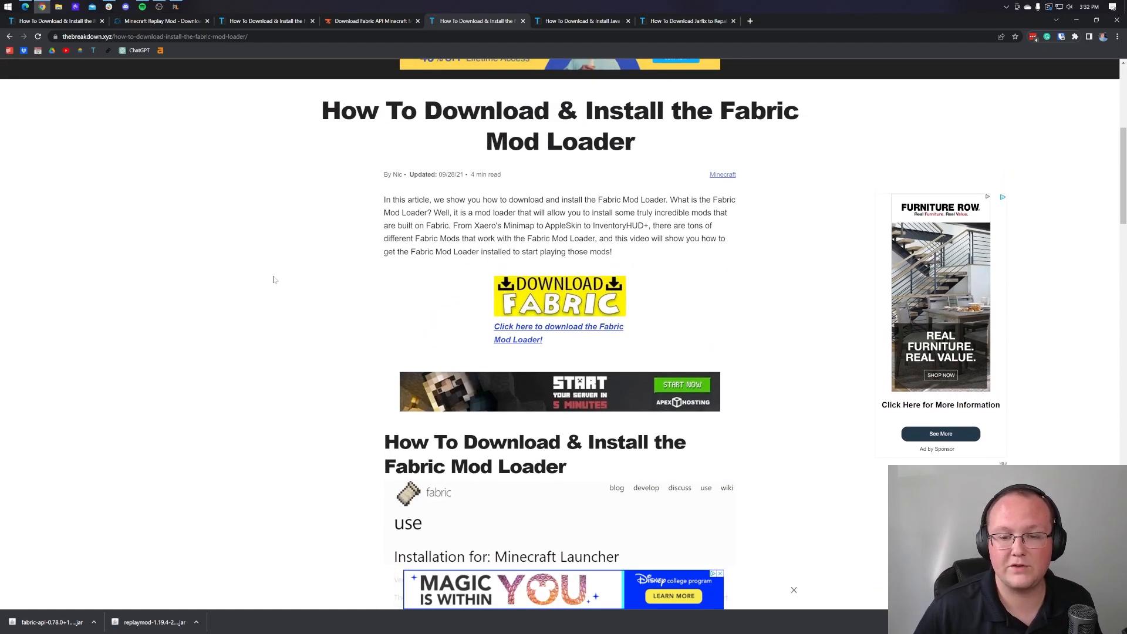
left_click(558, 327)
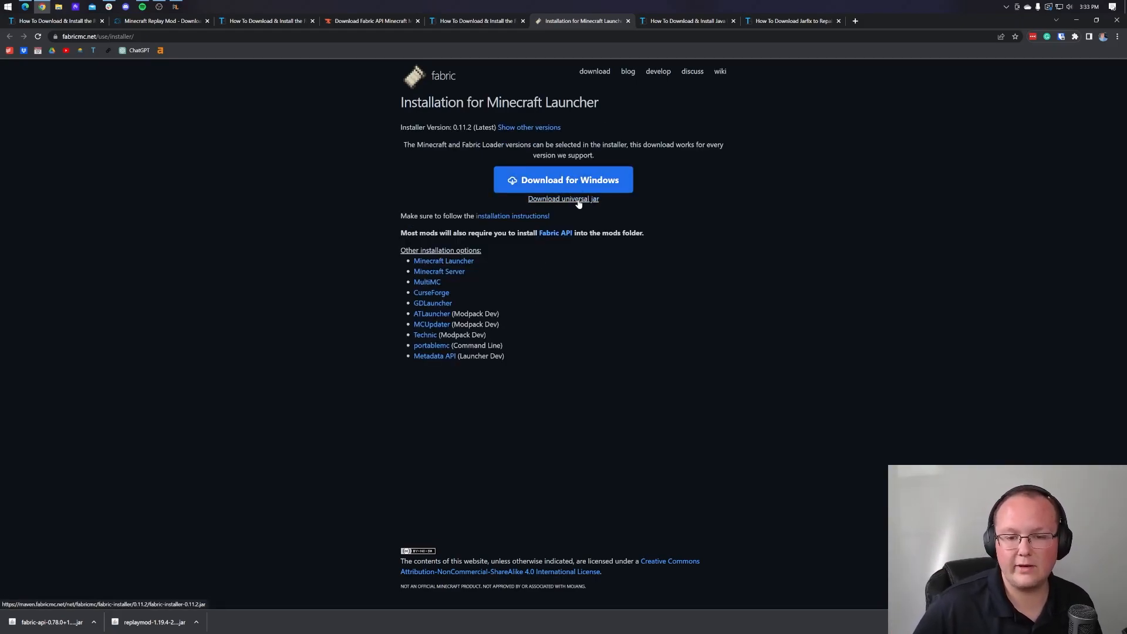
left_click(563, 199)
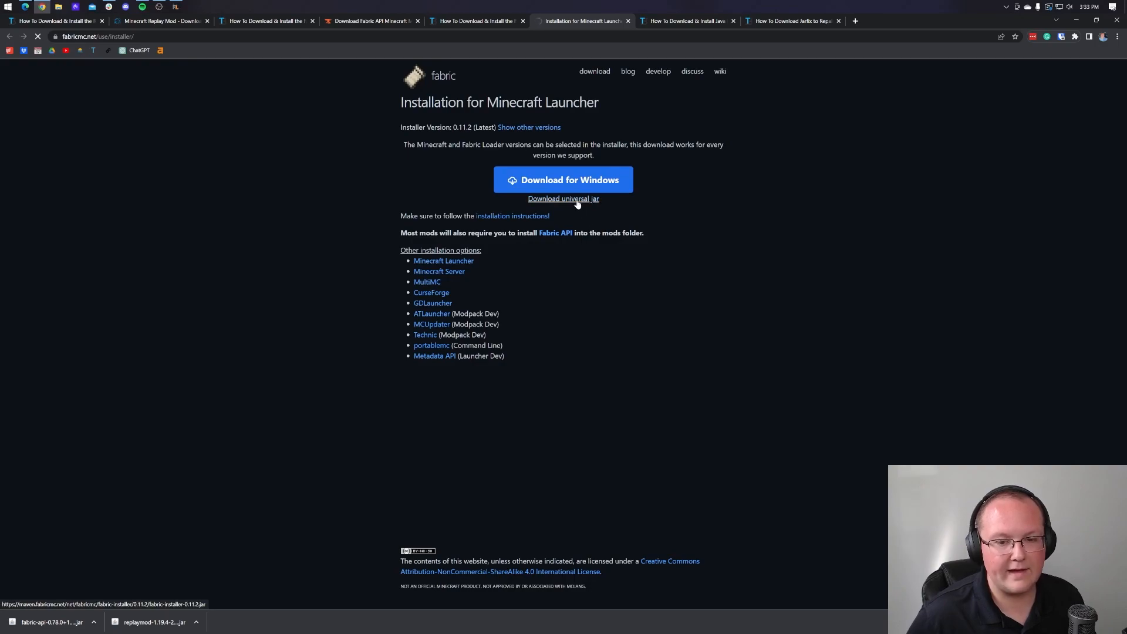
mouse_move(675, 254)
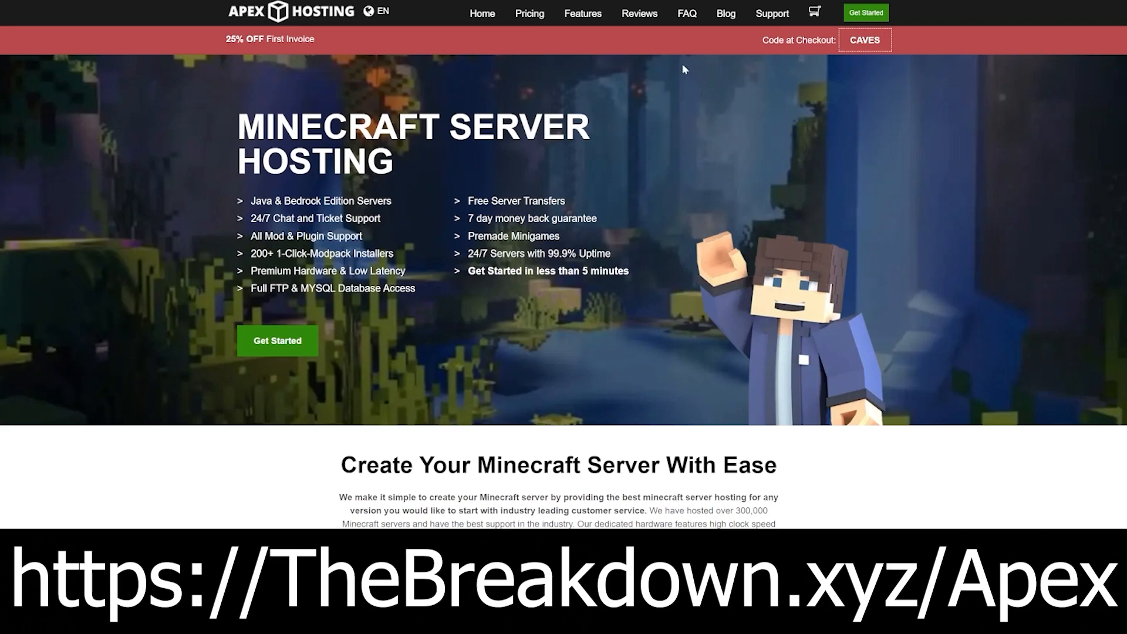
mouse_move(143, 227)
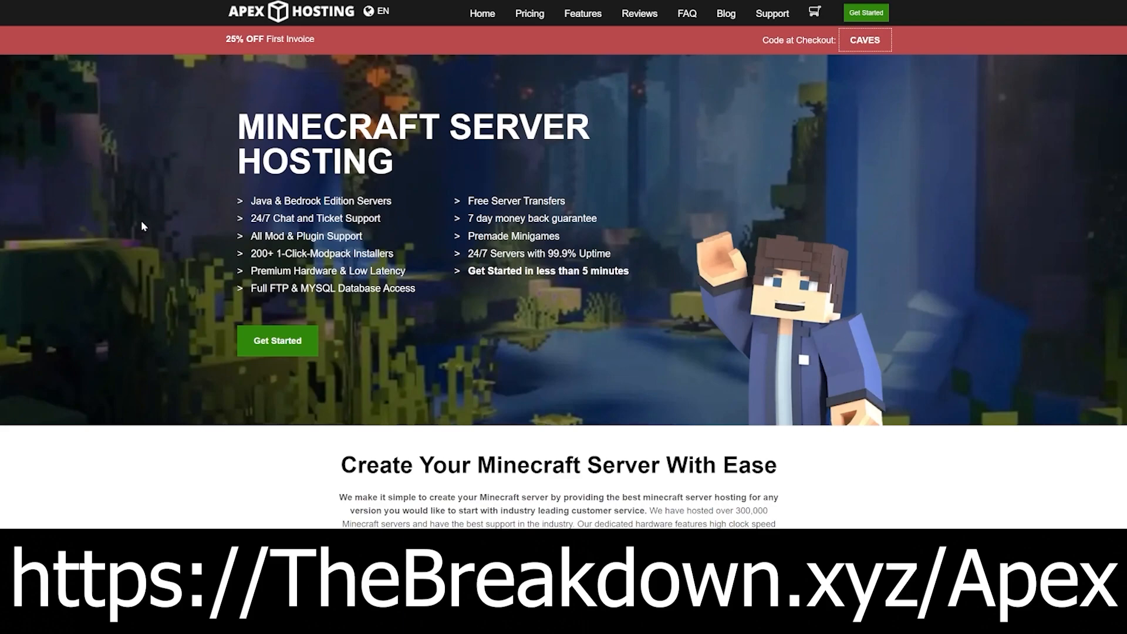
double_click(272, 217)
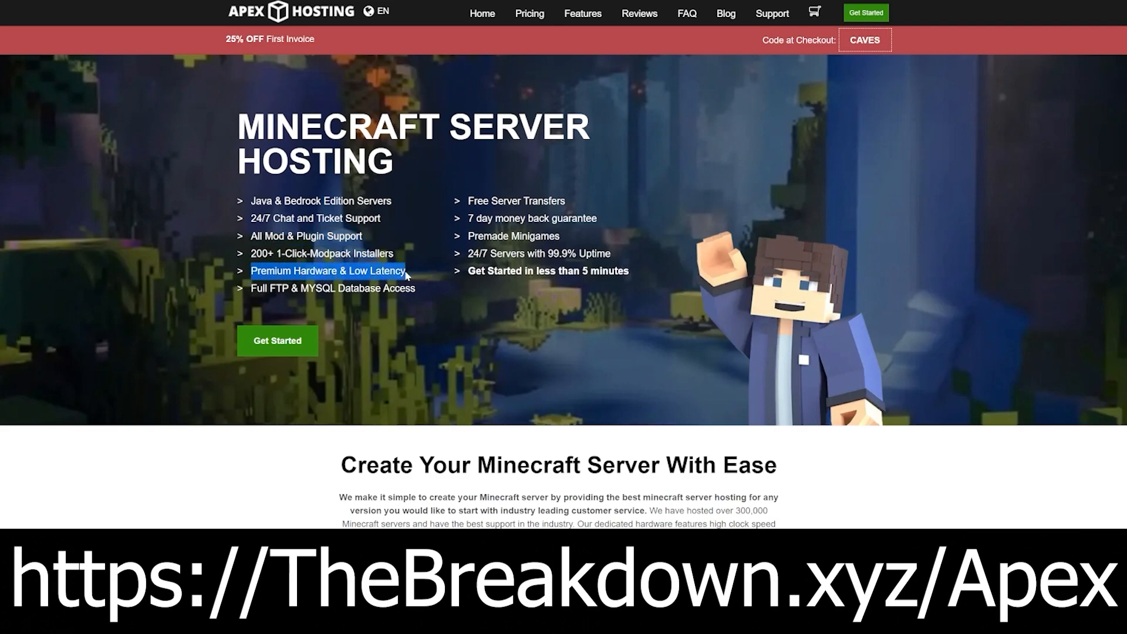
mouse_move(519, 254)
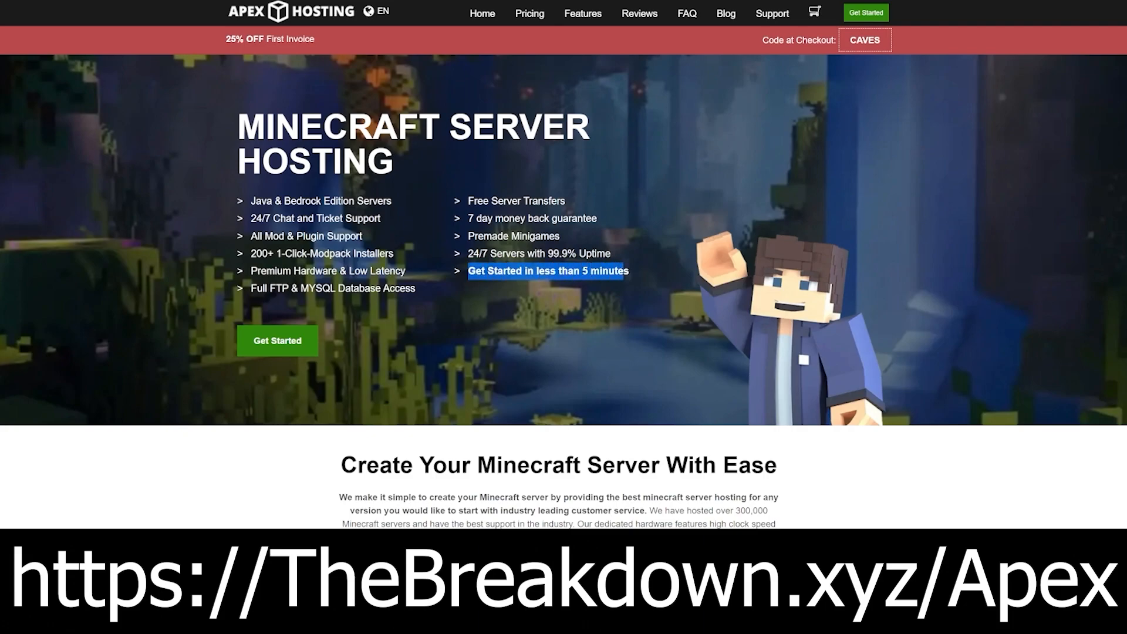
scroll("down", 3)
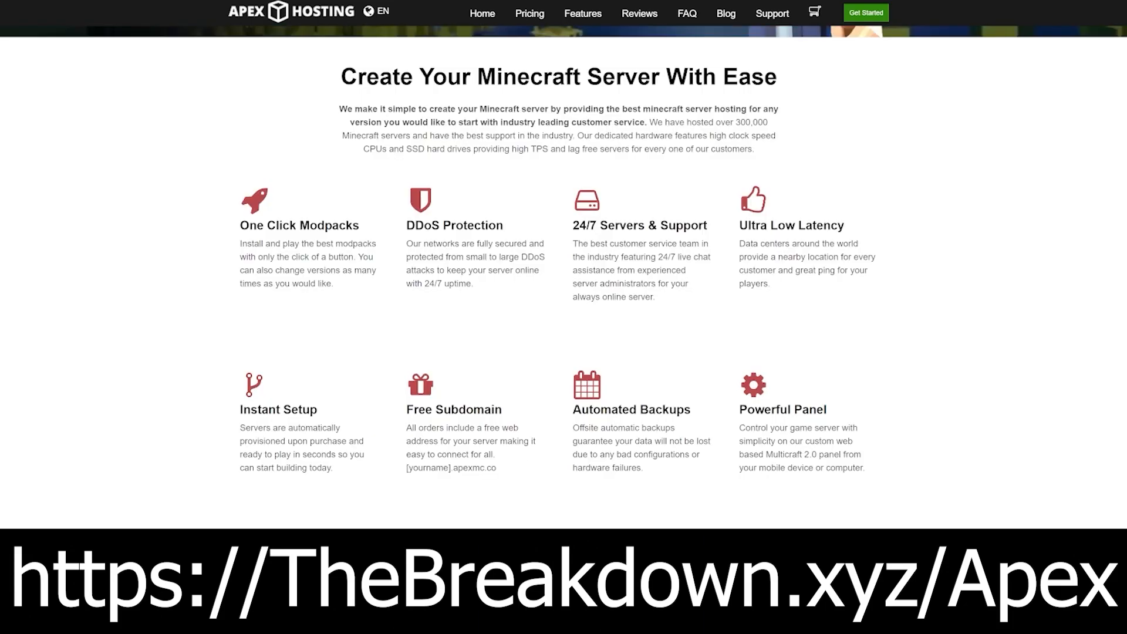
left_click_drag(405, 257, 445, 270)
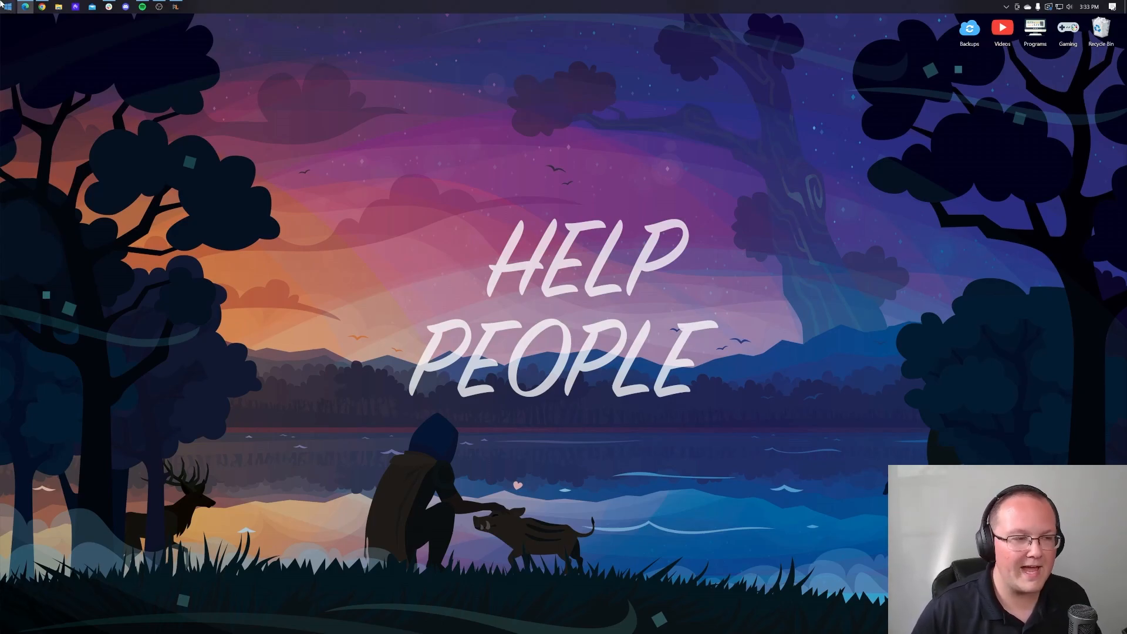
mouse_move(6, 6)
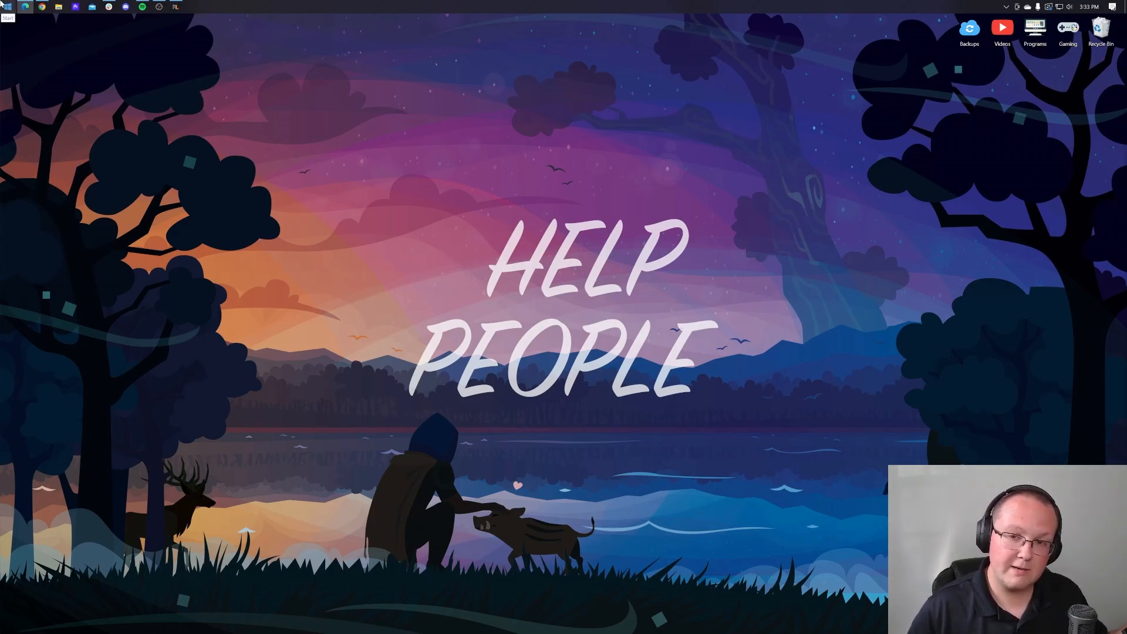
Move the Fabric installer, Fabric API and Replay Mod jars from Downloads to the desktop.
left_click(5, 6)
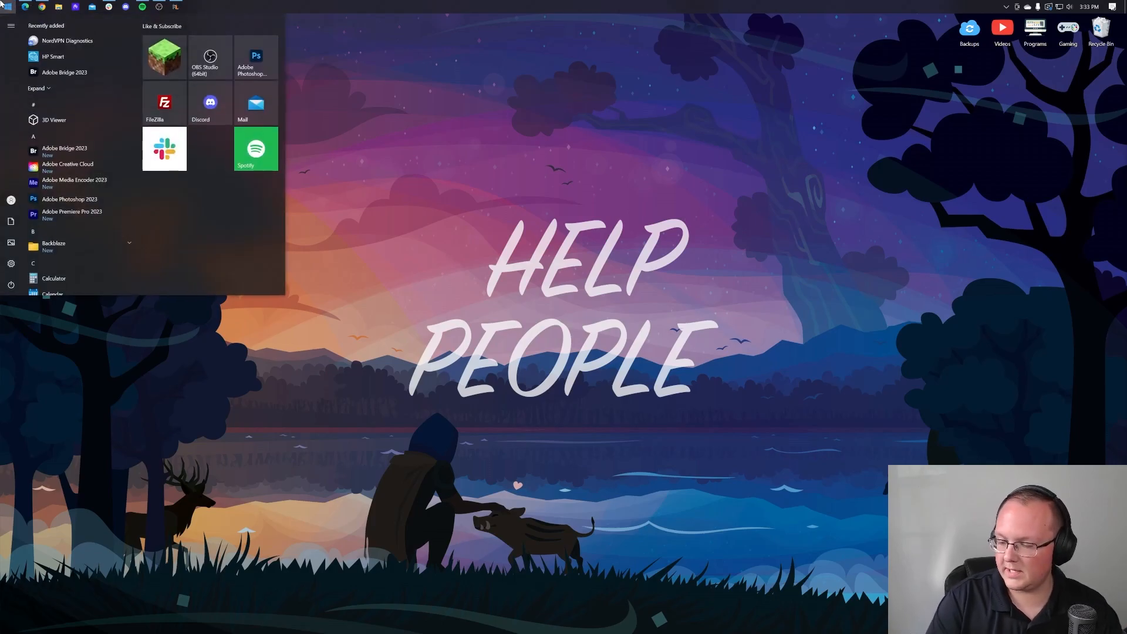
type("down")
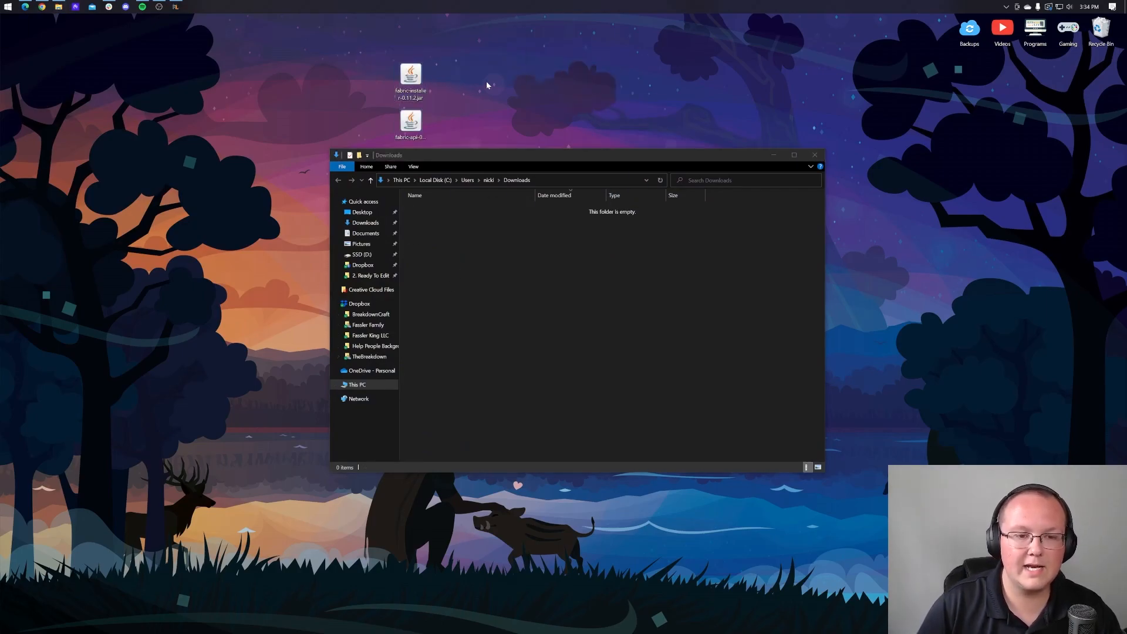
left_click(409, 122)
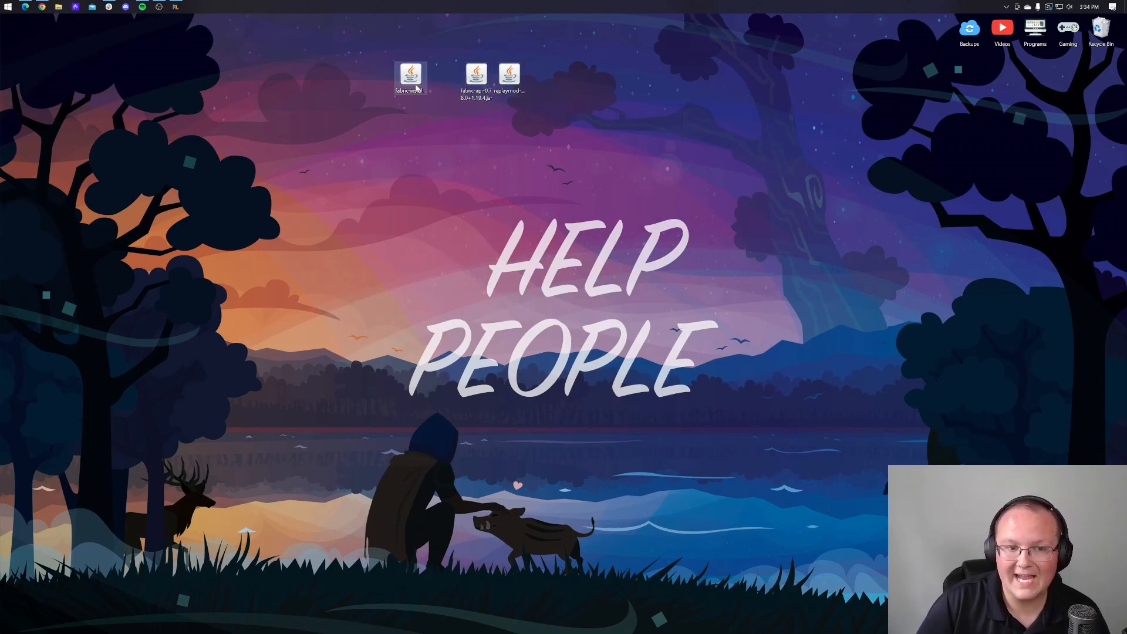
left_click(410, 77)
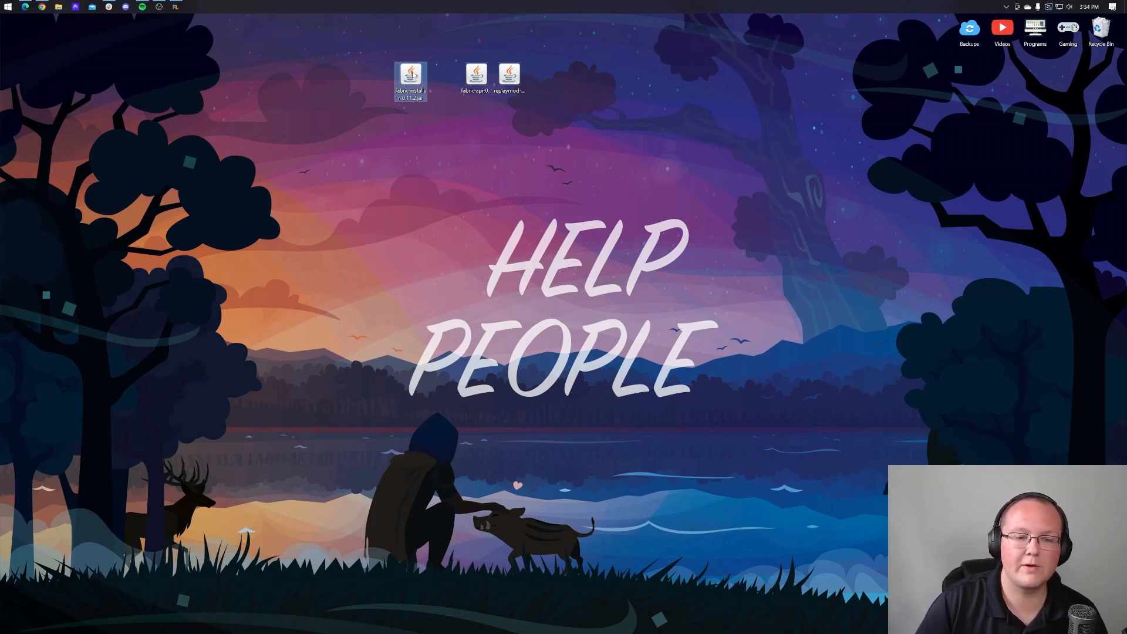
double_click(410, 77)
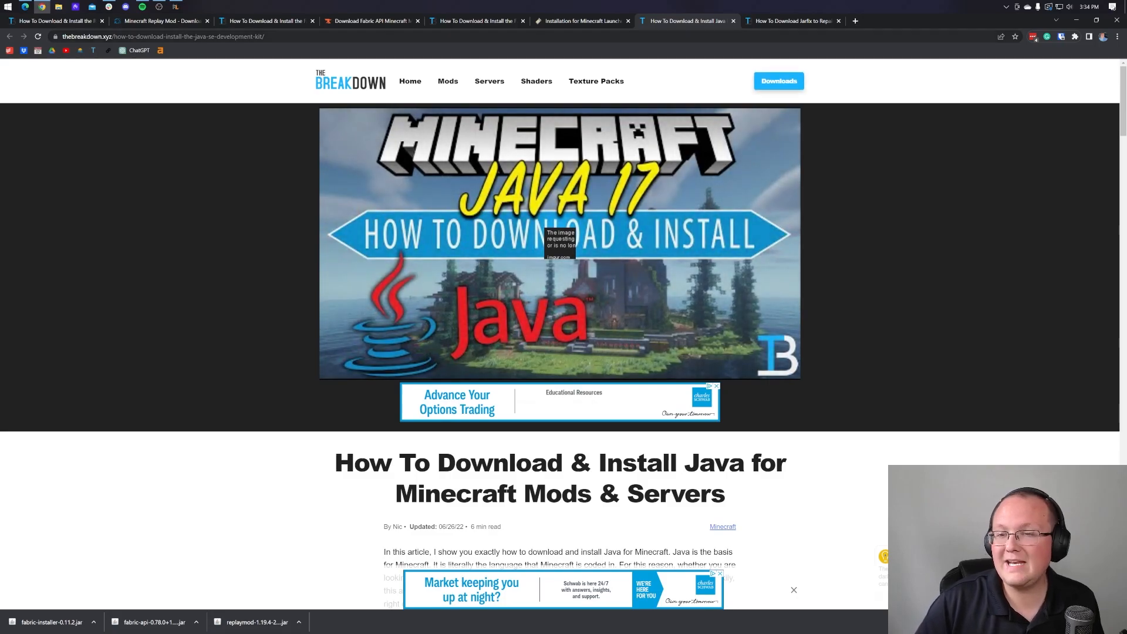
left_click(791, 20)
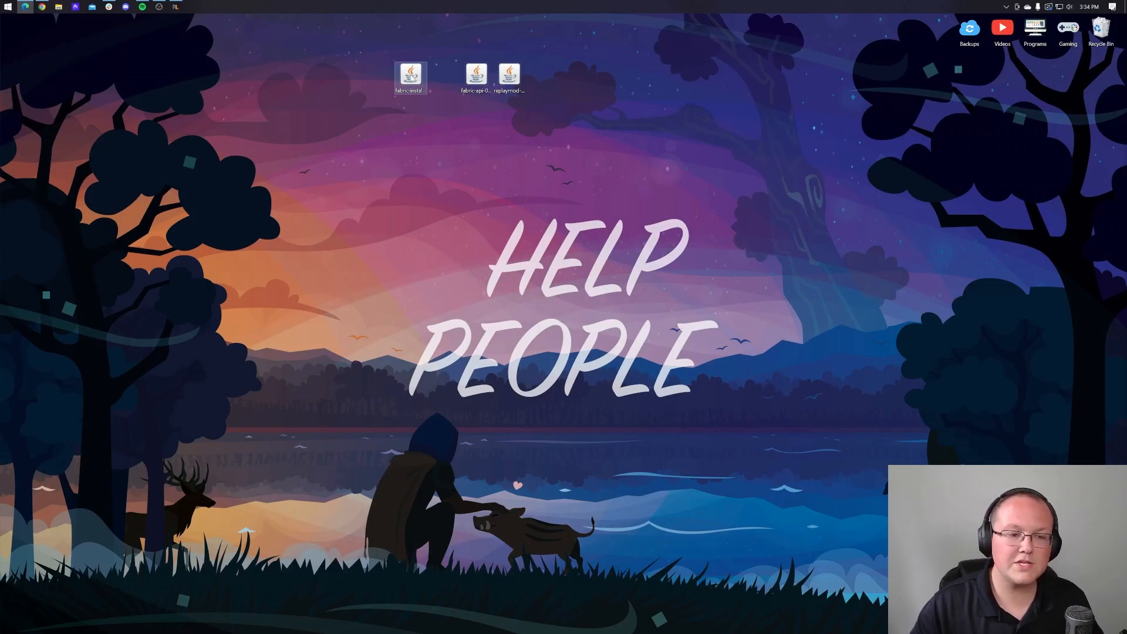
Run the Fabric installer jar with Java.
right_click(410, 76)
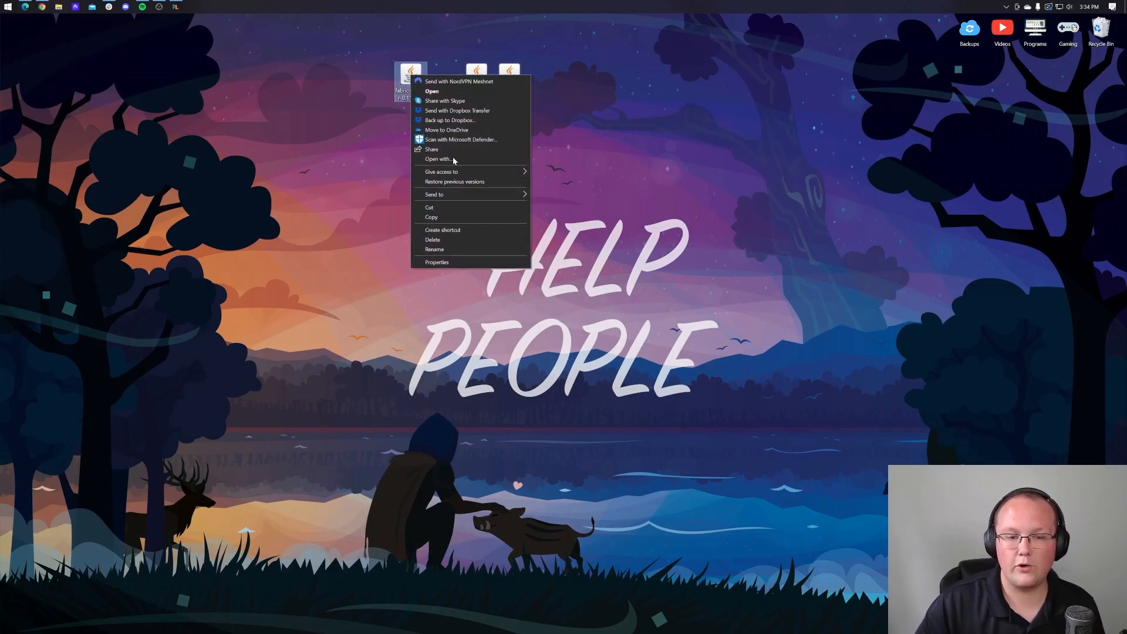
left_click(442, 159)
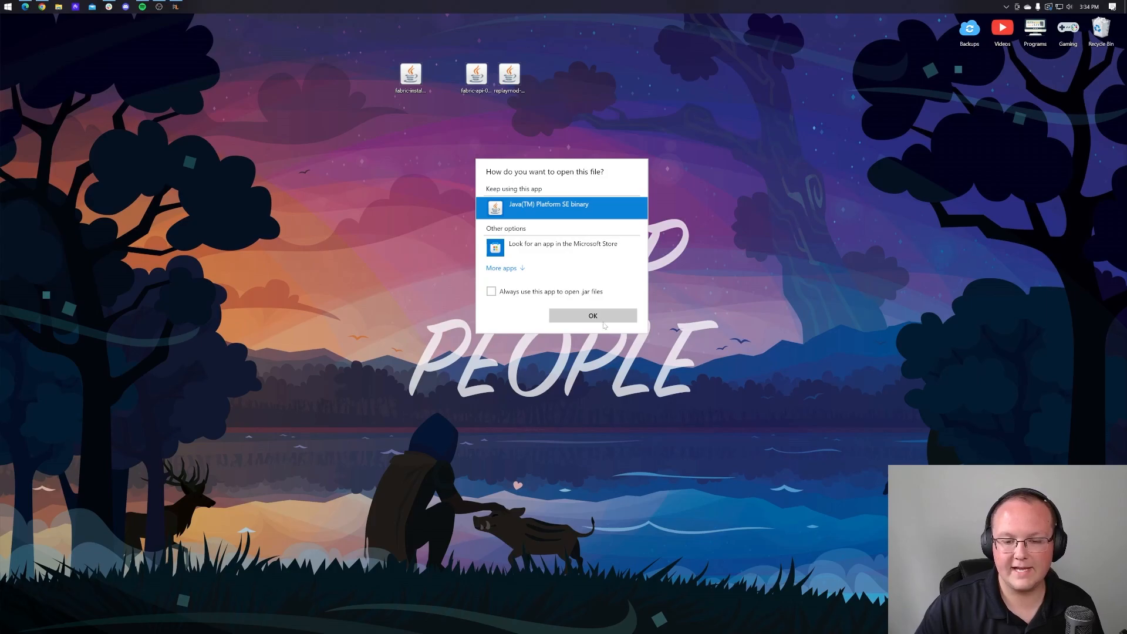
left_click(593, 316)
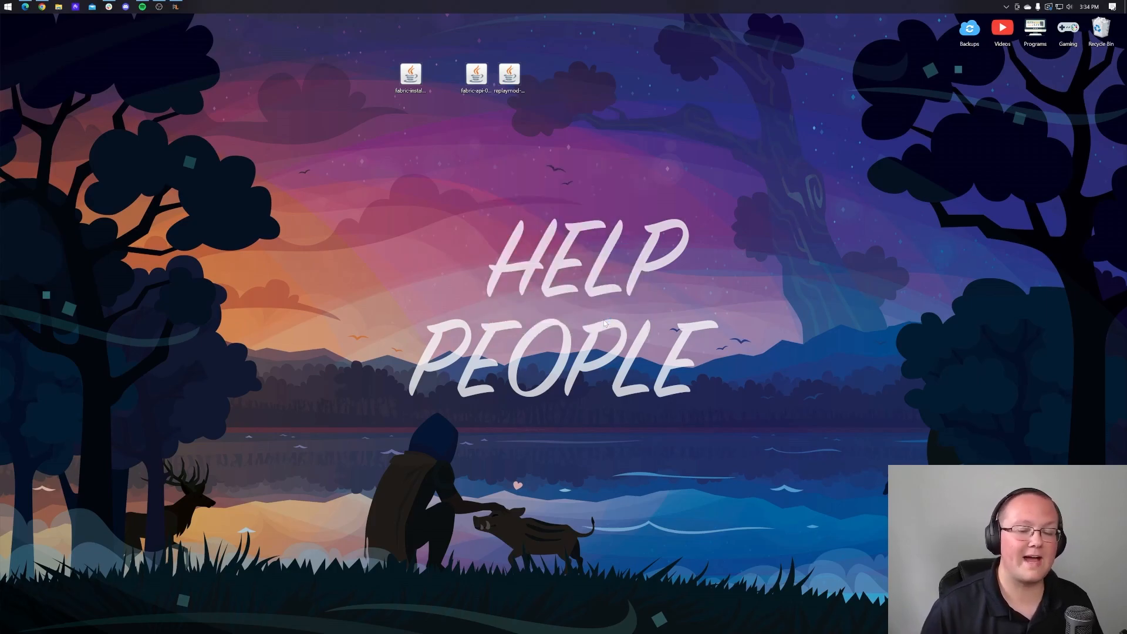
double_click(410, 75)
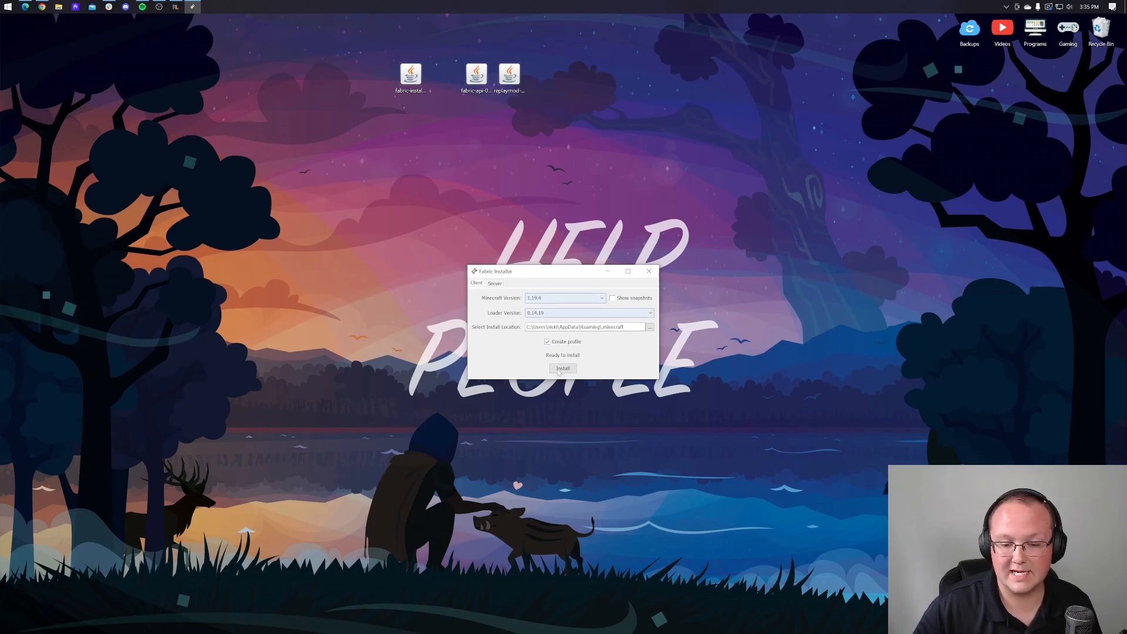
Install Fabric Loader 0.14.19 for 1.19.4, close the installer and delete its jar.
left_click(563, 368)
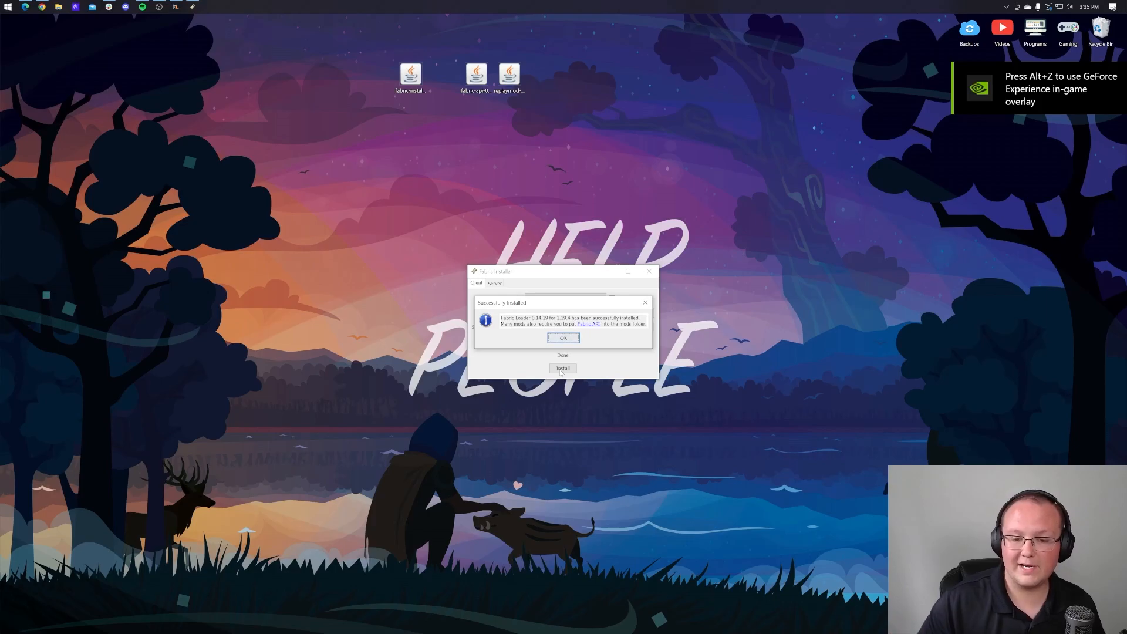
left_click(563, 339)
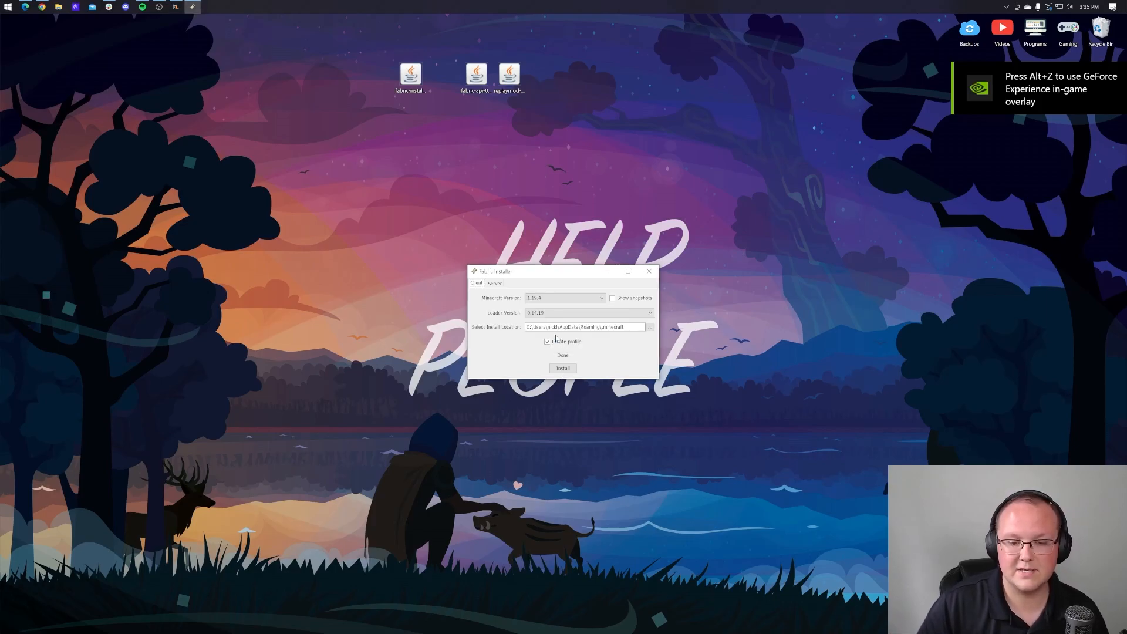
left_click(648, 272)
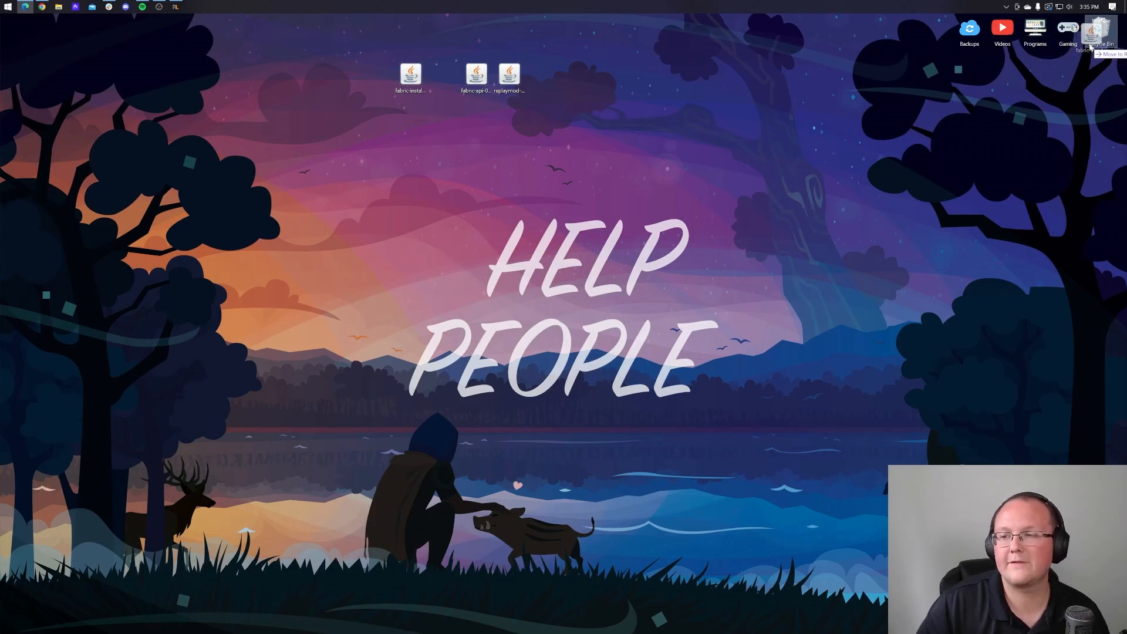
left_click(10, 6)
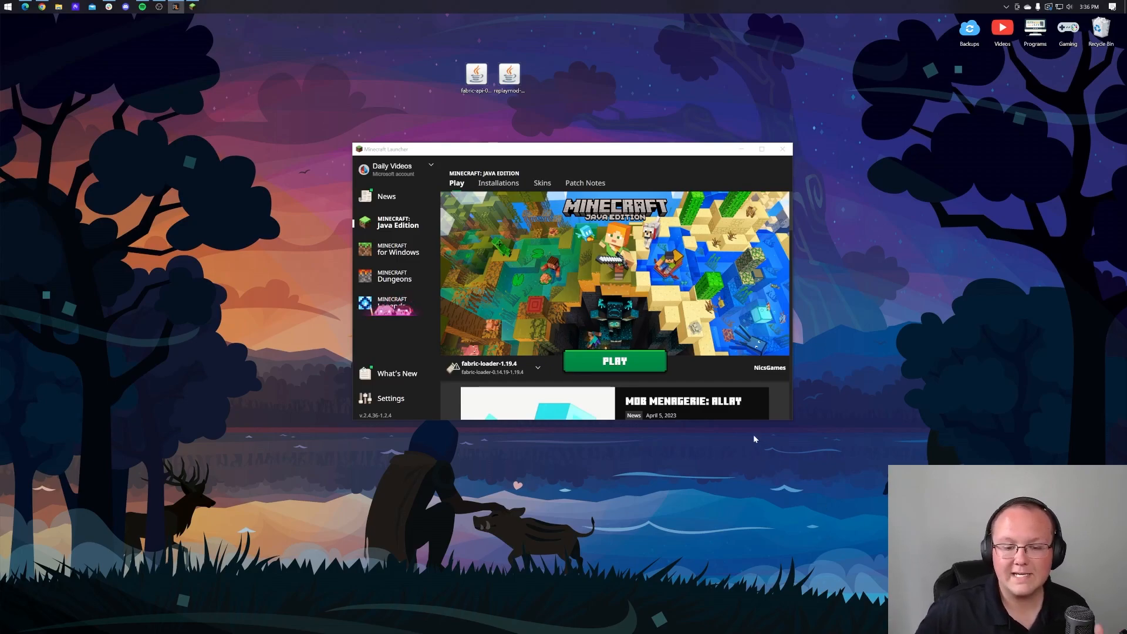
mouse_move(492, 368)
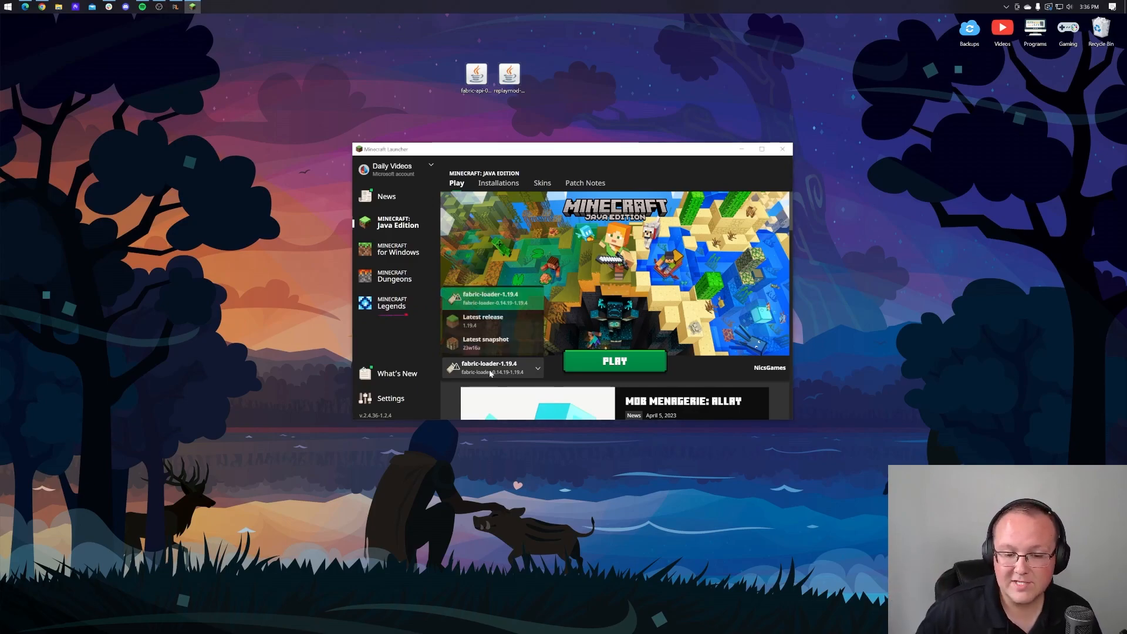
List the launcher's installations with Modded shown, including fabric-loader-1.19.4.
left_click(537, 368)
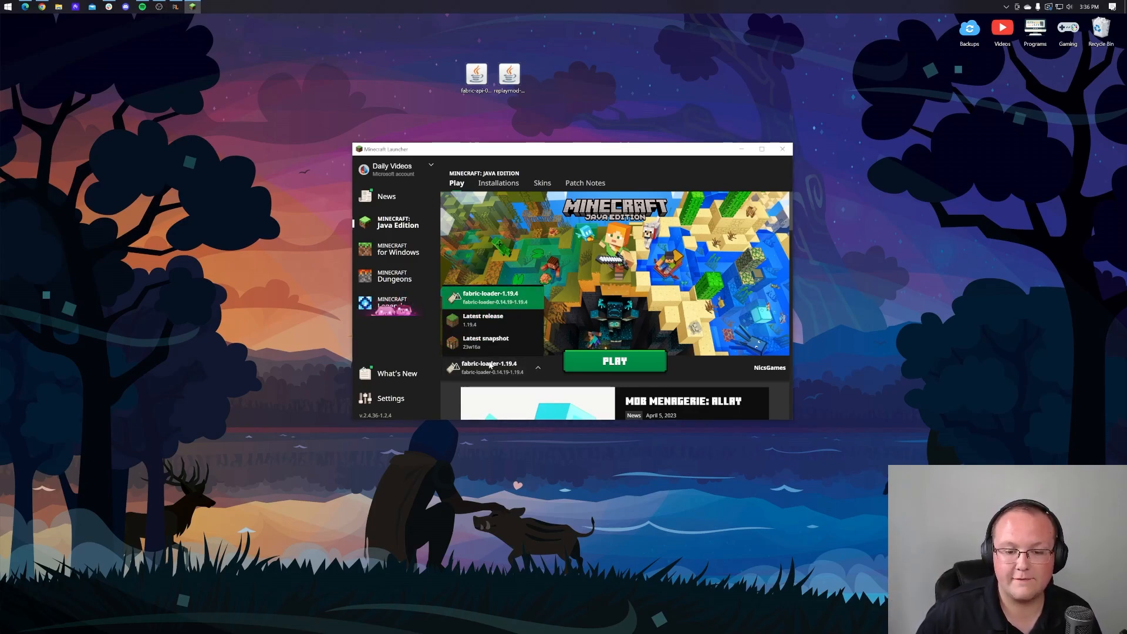
left_click(493, 367)
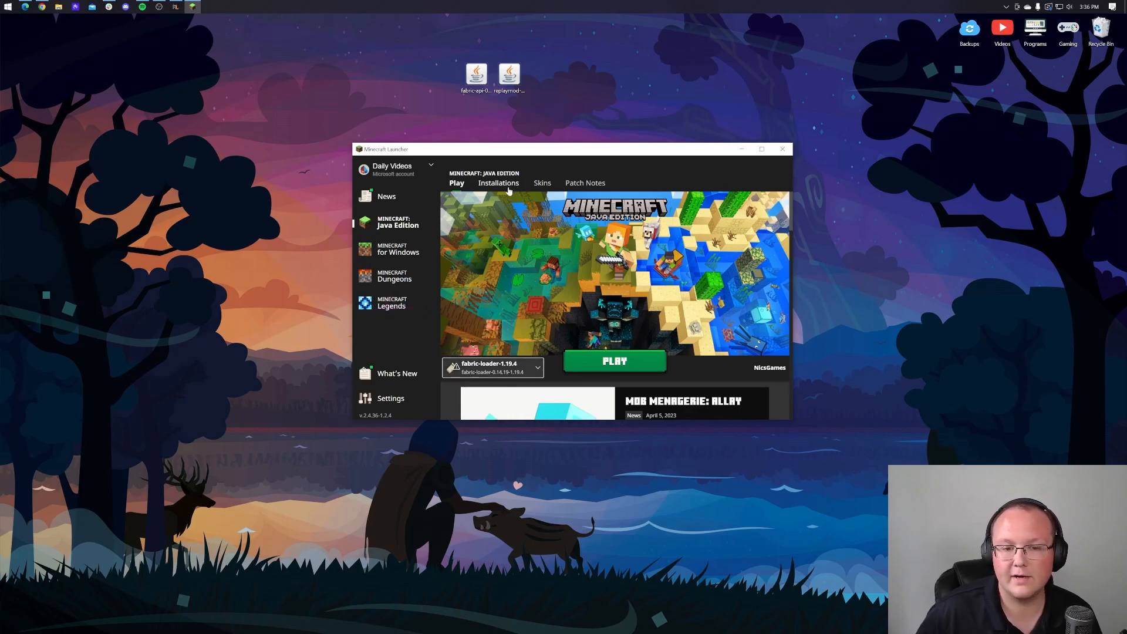
left_click(499, 183)
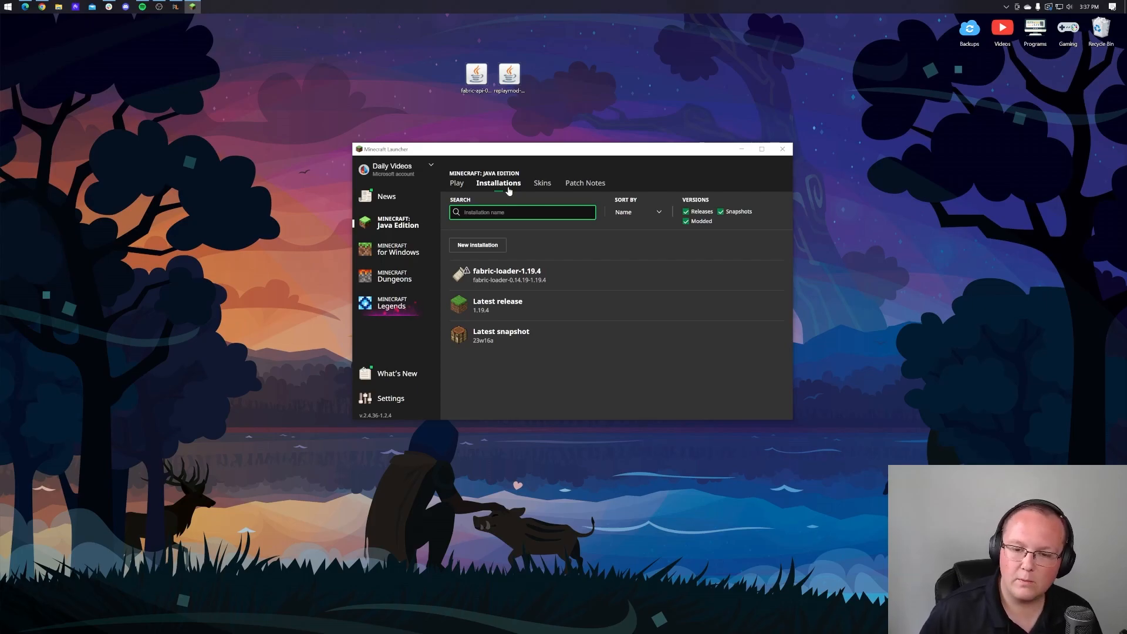
left_click(686, 220)
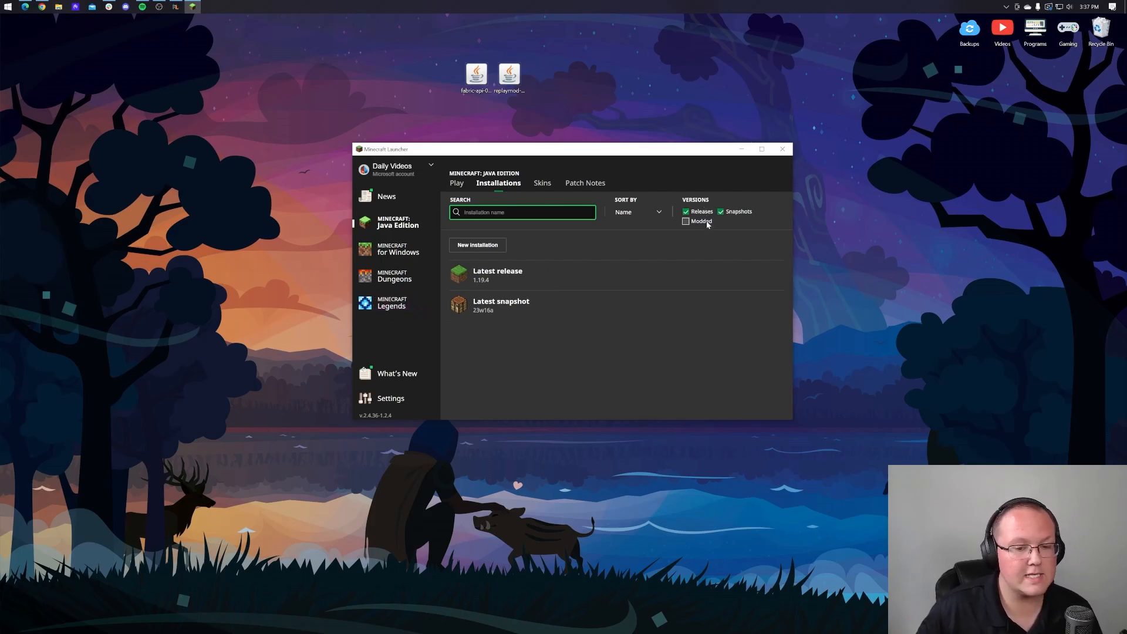
left_click(685, 221)
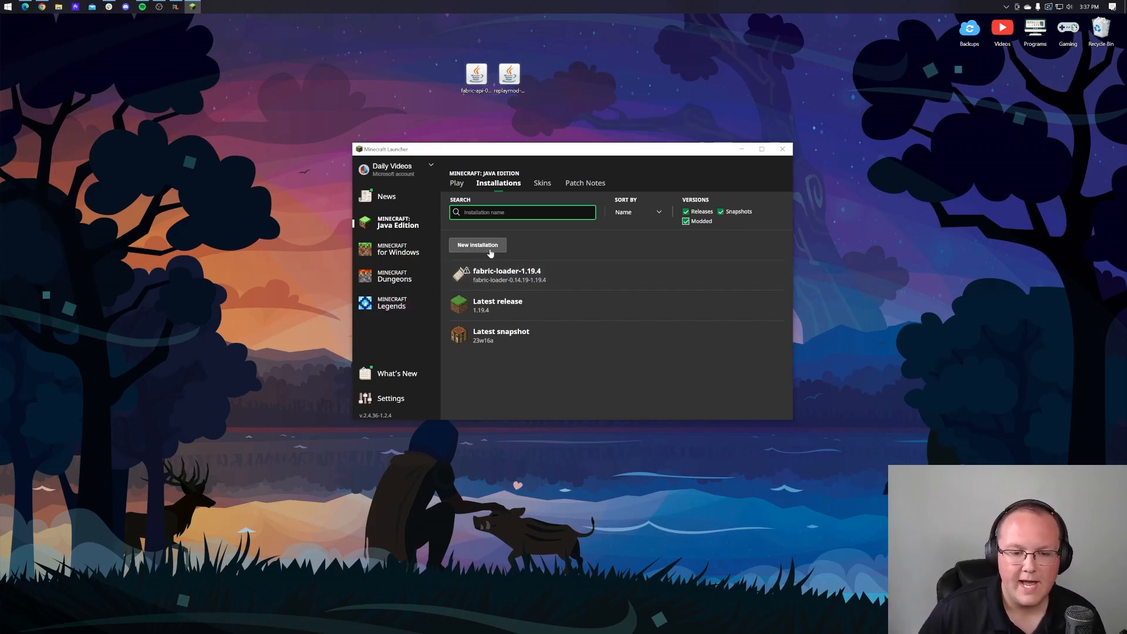
Create installation 'Replay Mod' using fabric-loader-0.14.19-1.19.4 at 1920×1080.
left_click(478, 244)
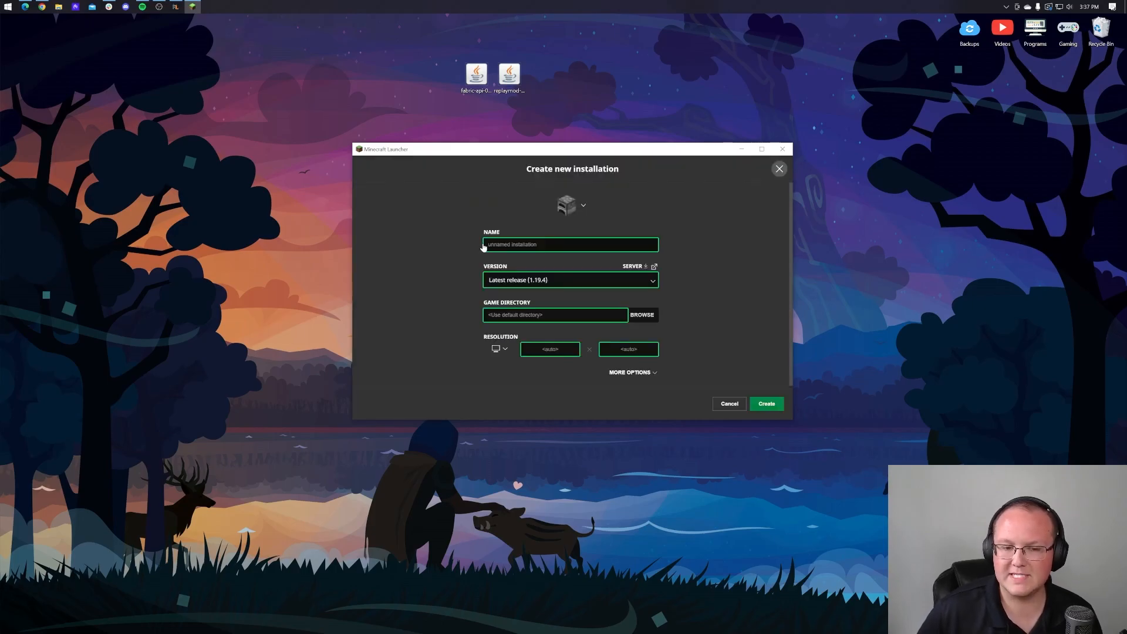
type("Replay Mod")
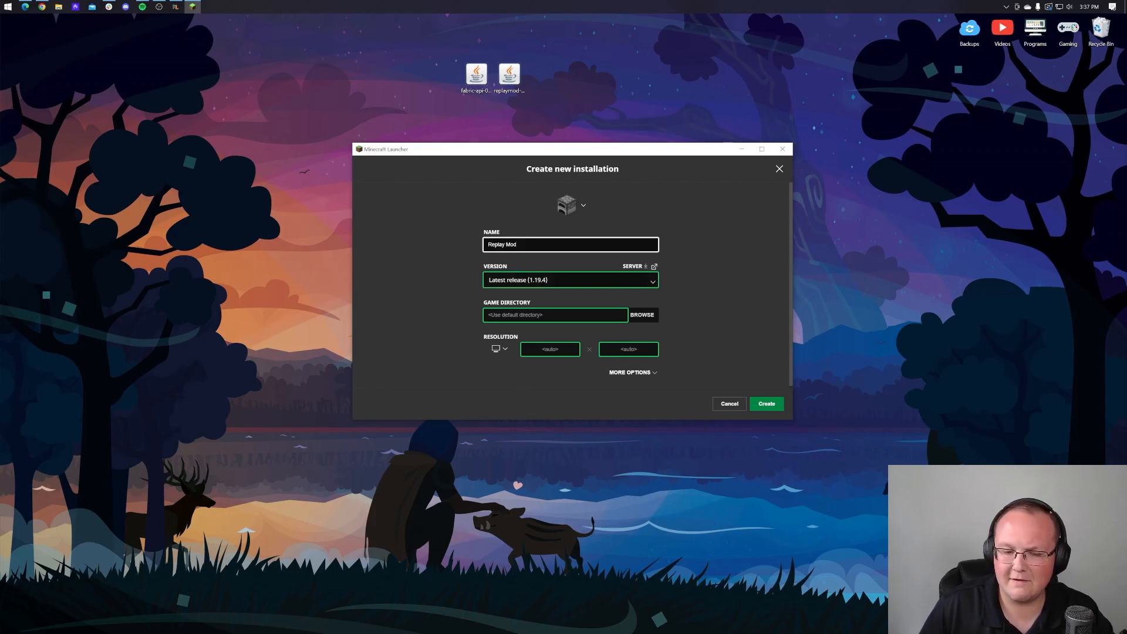
left_click(569, 279)
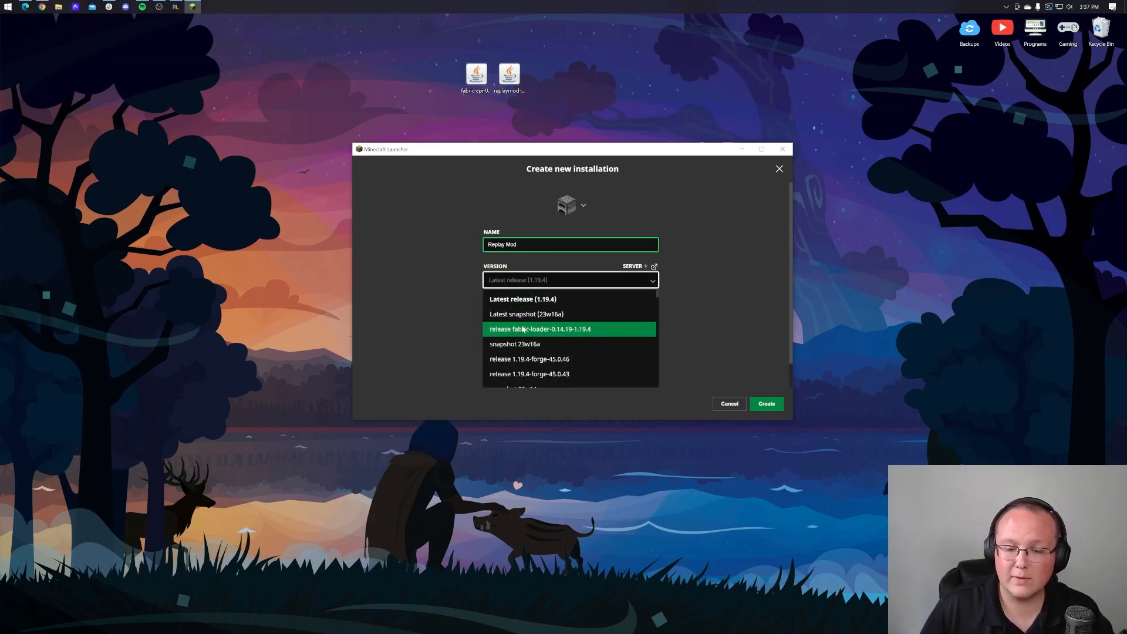
mouse_move(576, 336)
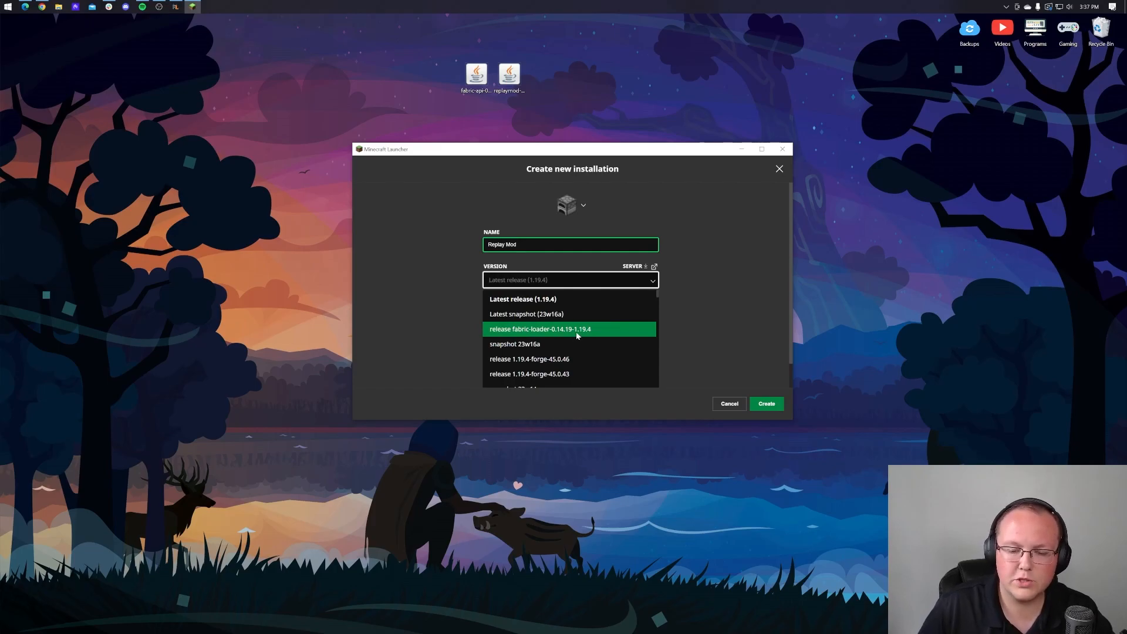
mouse_move(596, 343)
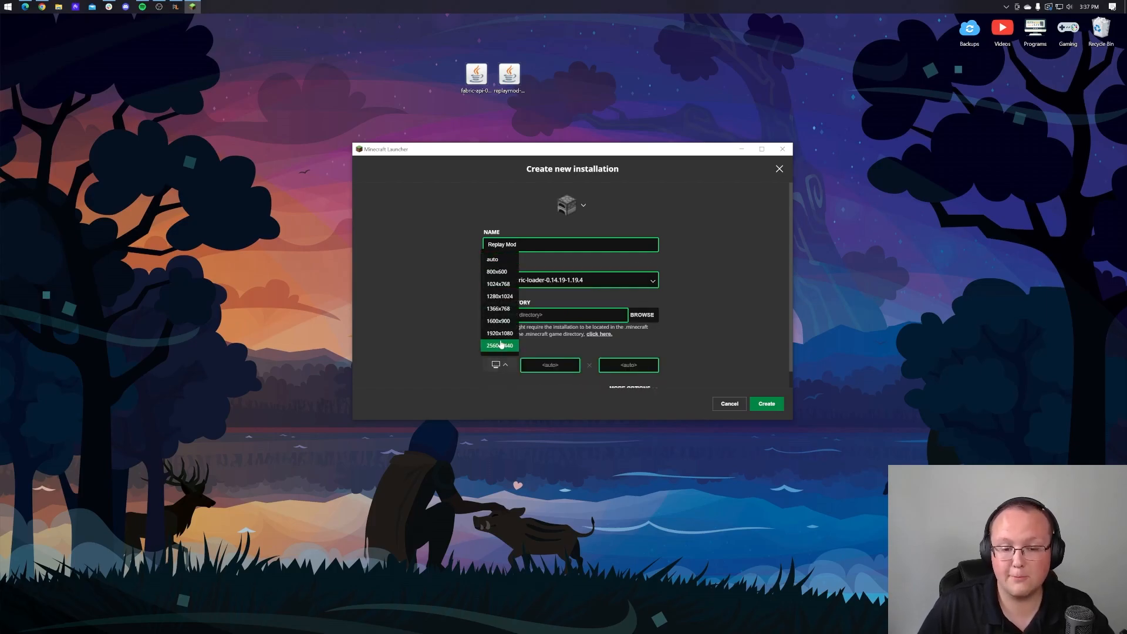
left_click(498, 333)
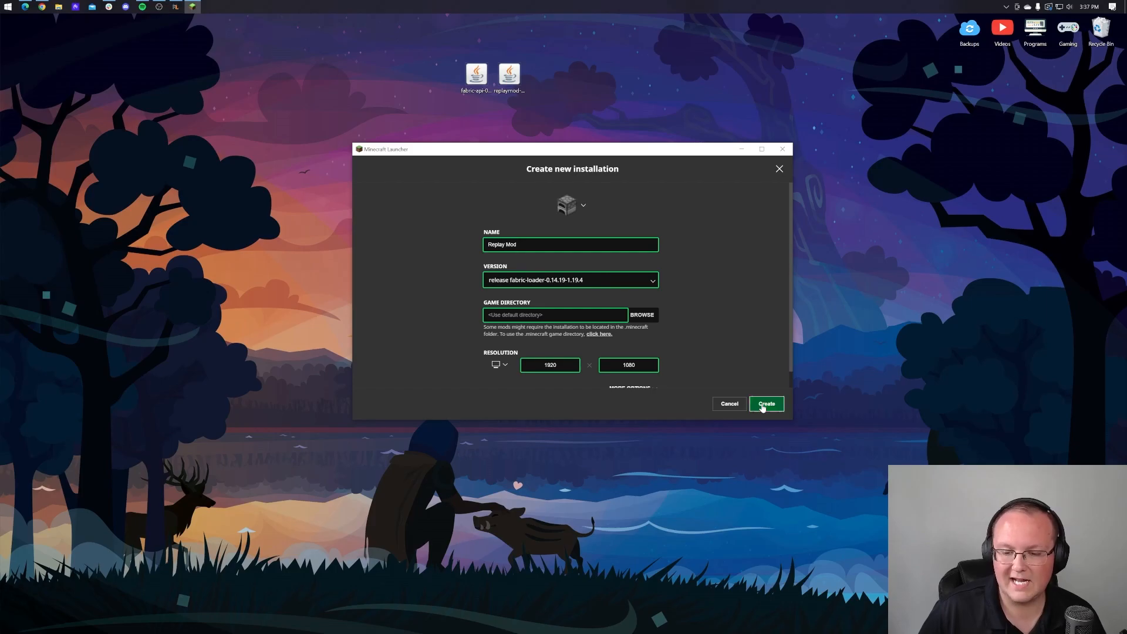
left_click(766, 404)
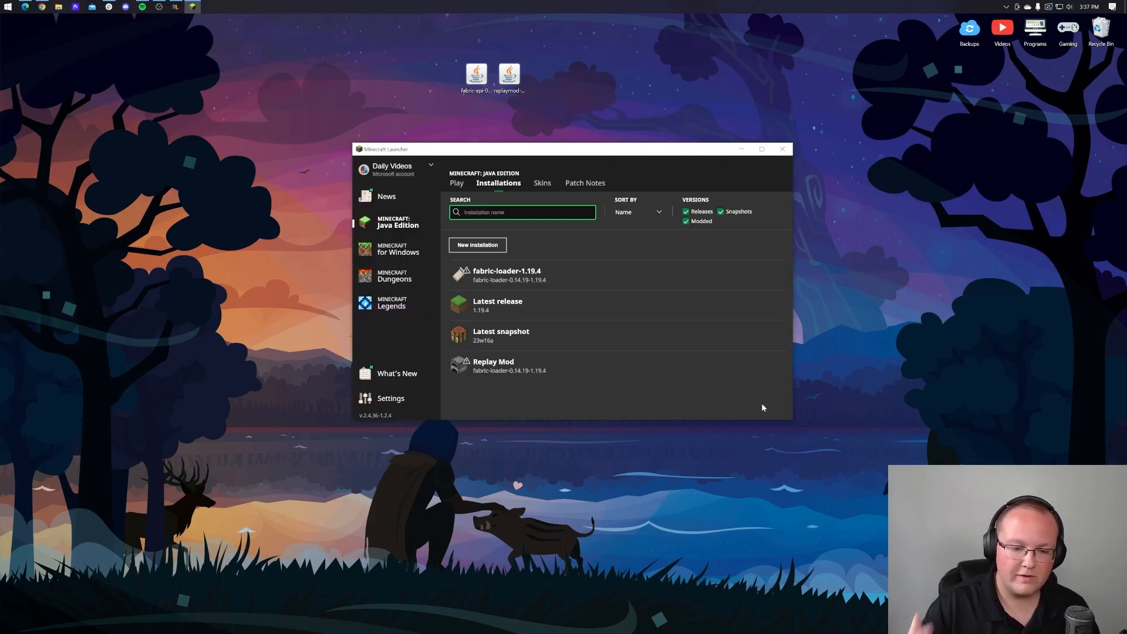
mouse_move(628, 275)
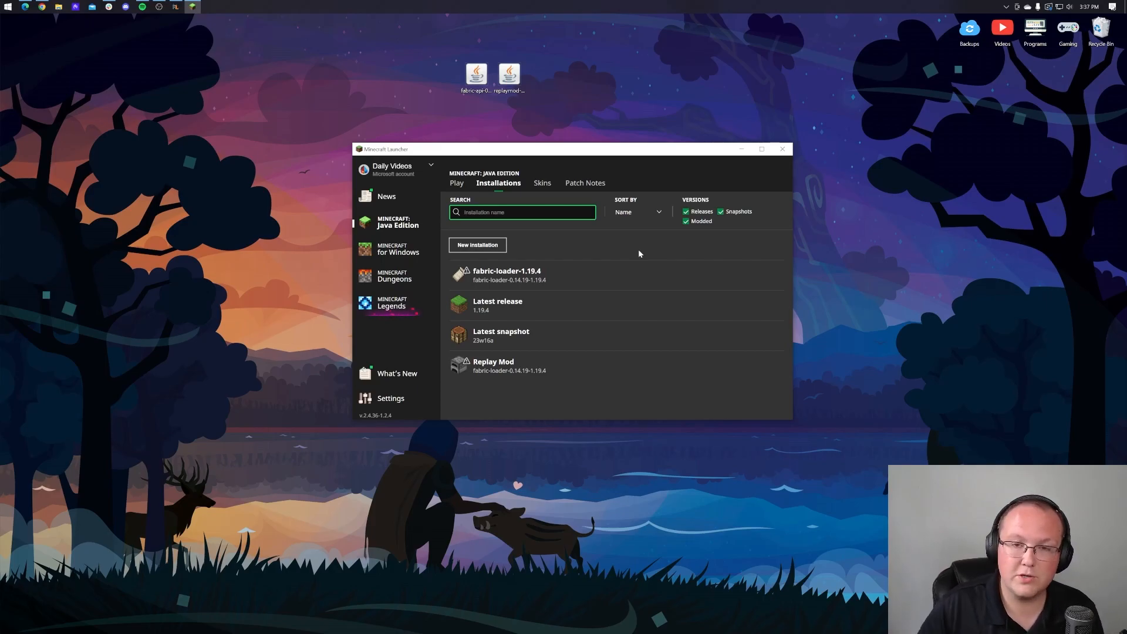
mouse_move(596, 275)
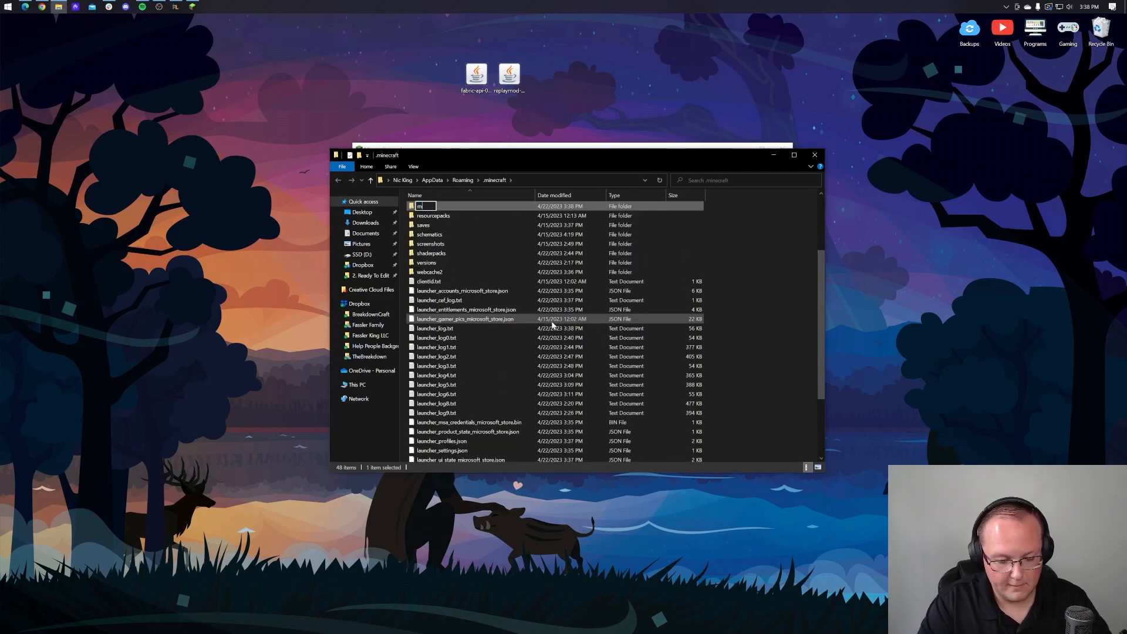
Name the new .minecraft folder 'mods' and open it.
type("ods")
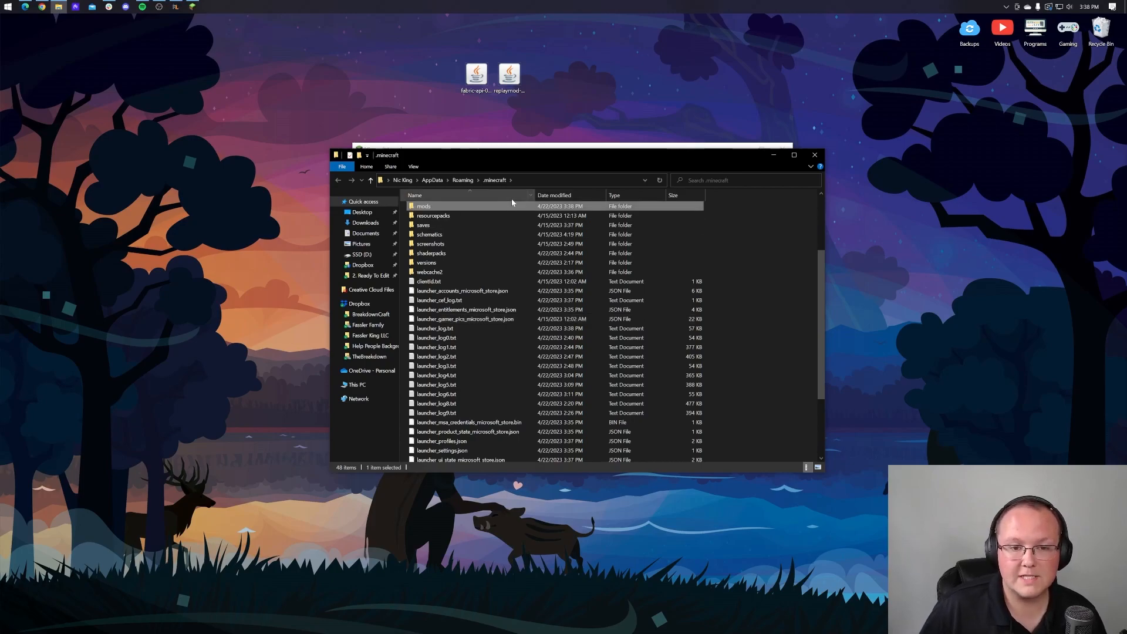
double_click(423, 206)
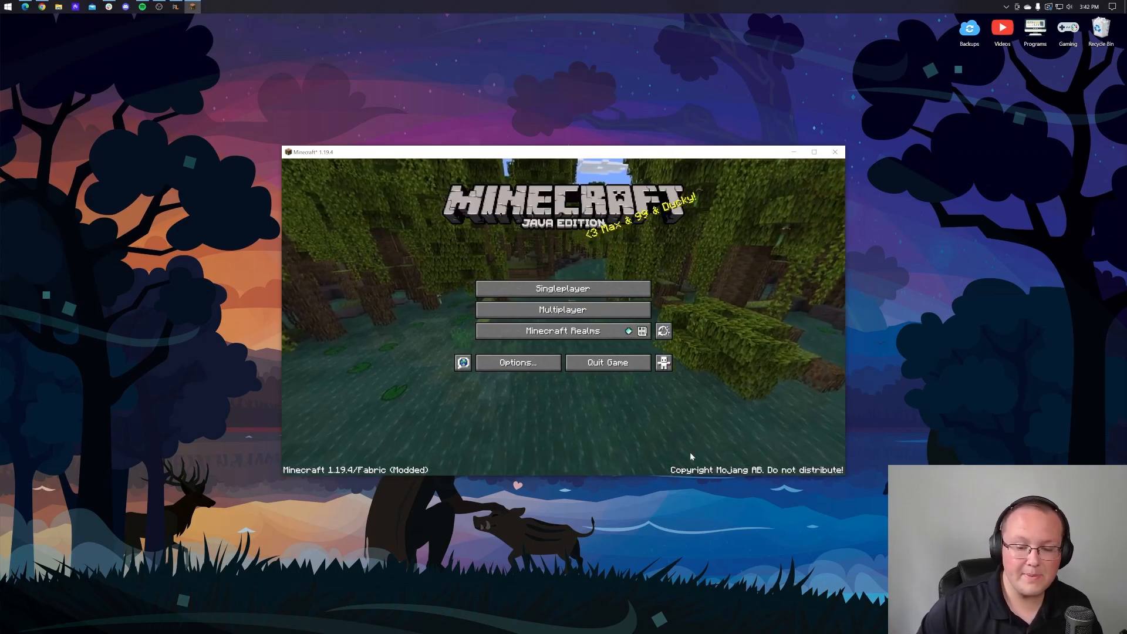
mouse_move(664, 330)
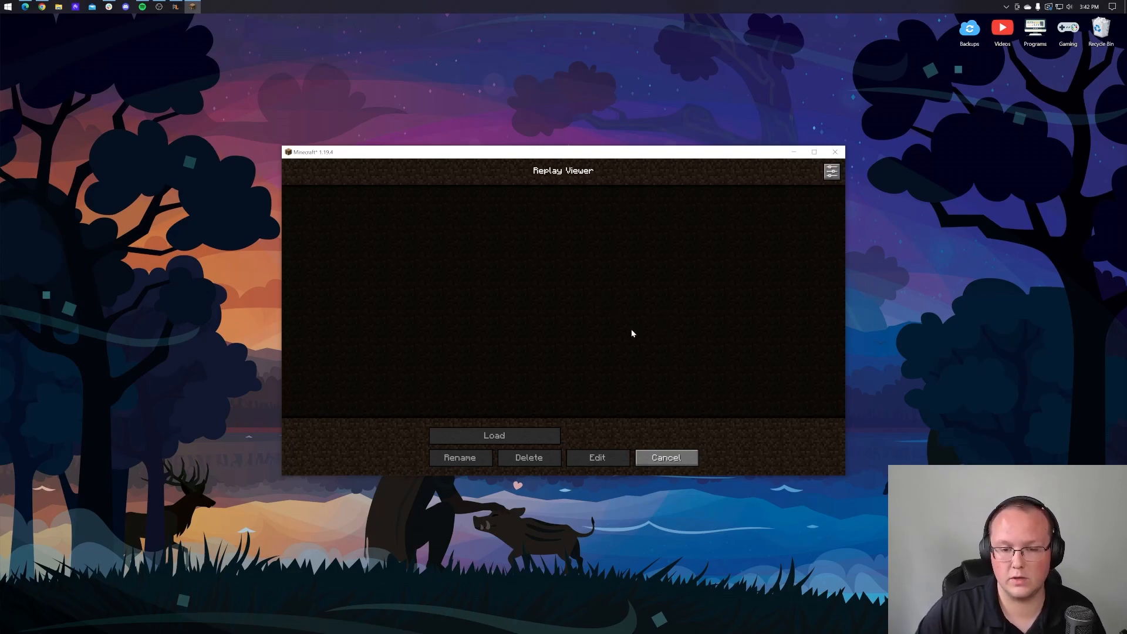
mouse_move(665, 458)
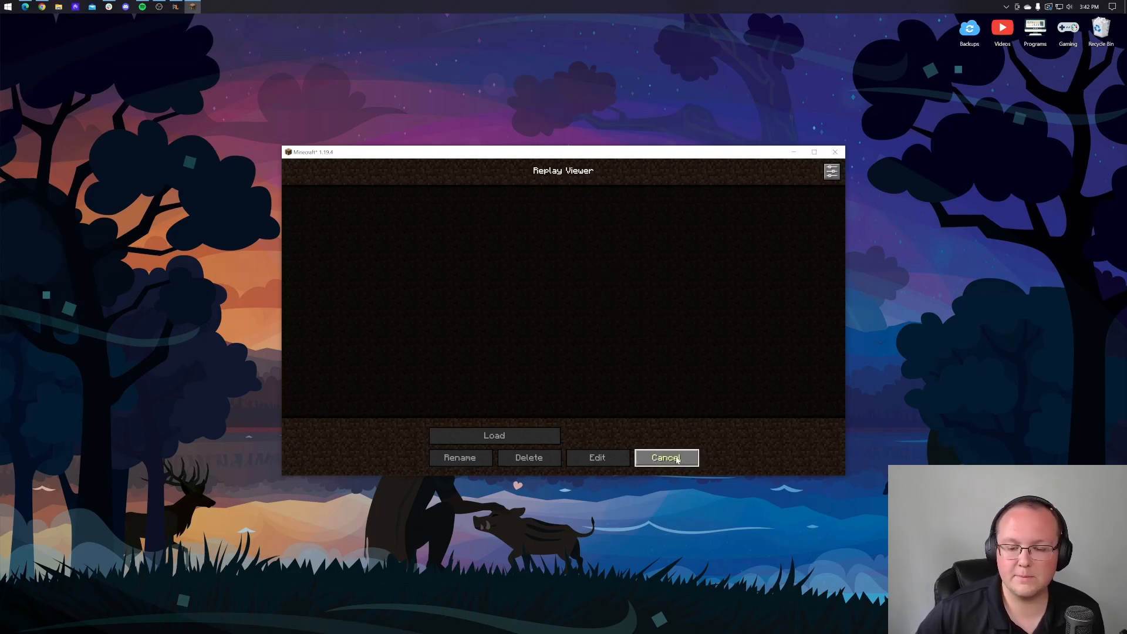
left_click(494, 435)
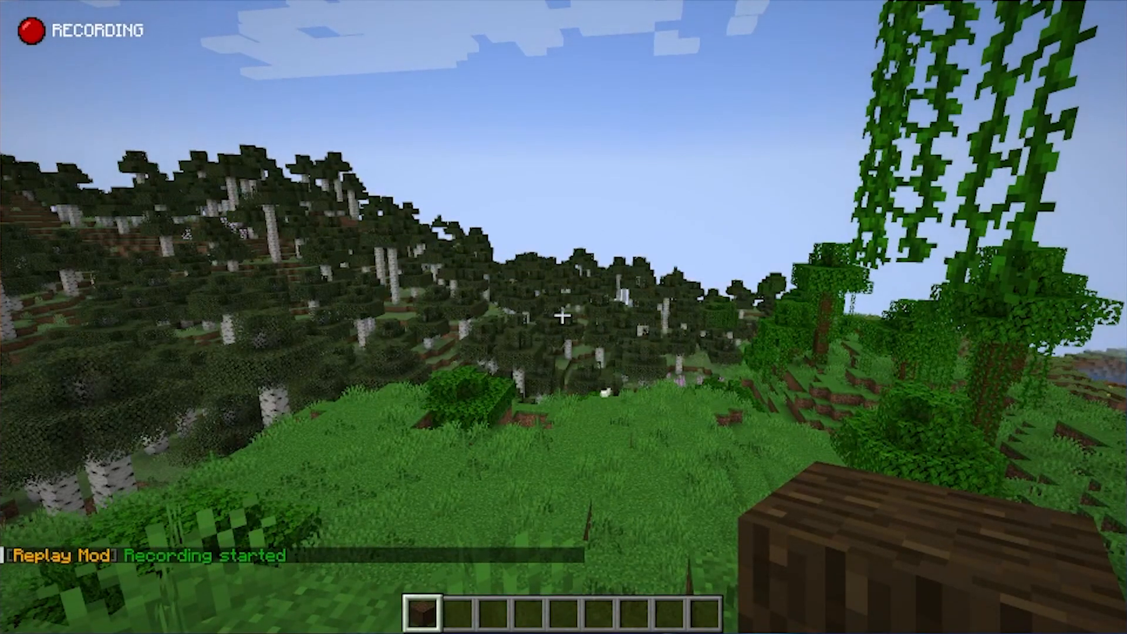
Stop the current Replay Mod recording from the Game Menu and start a new one.
key("Escape")
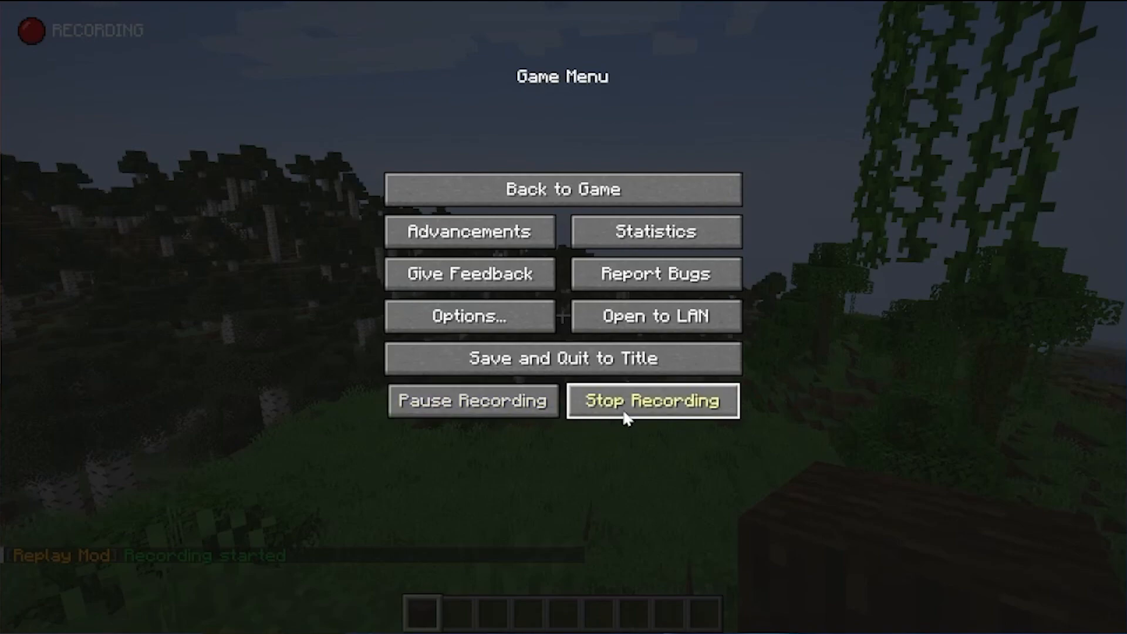
left_click(652, 400)
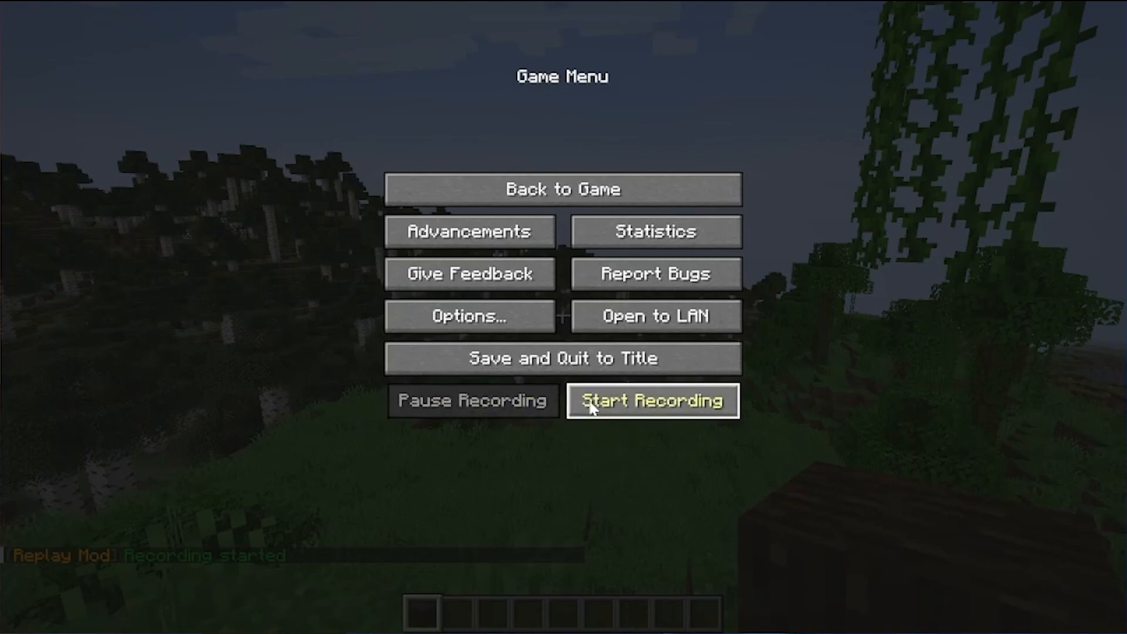
left_click(652, 400)
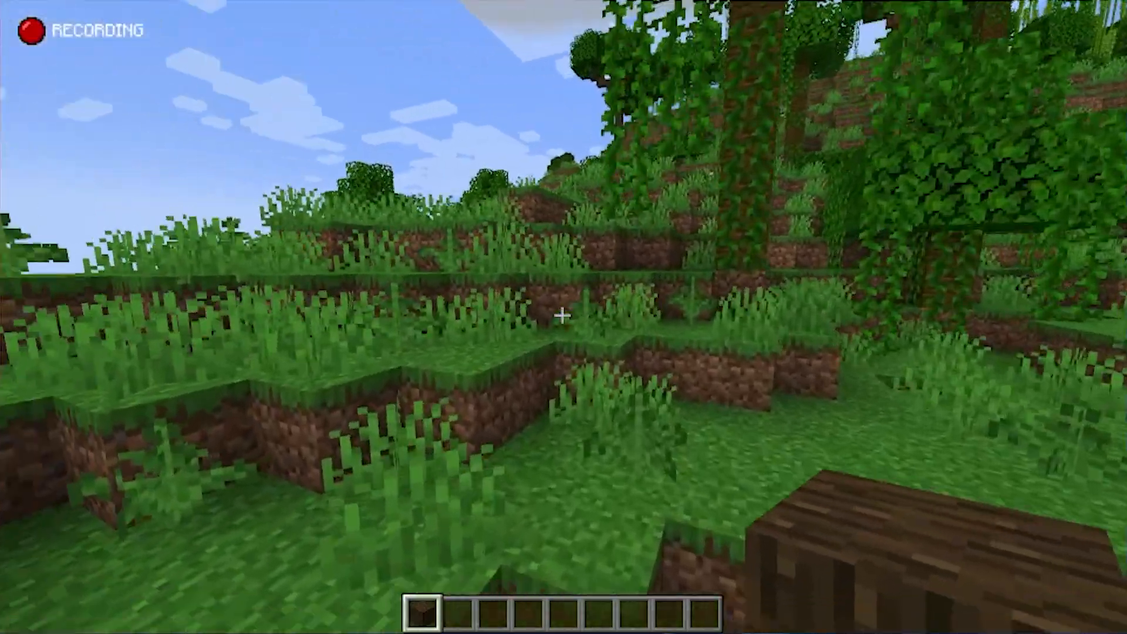
mouse_move(564, 317)
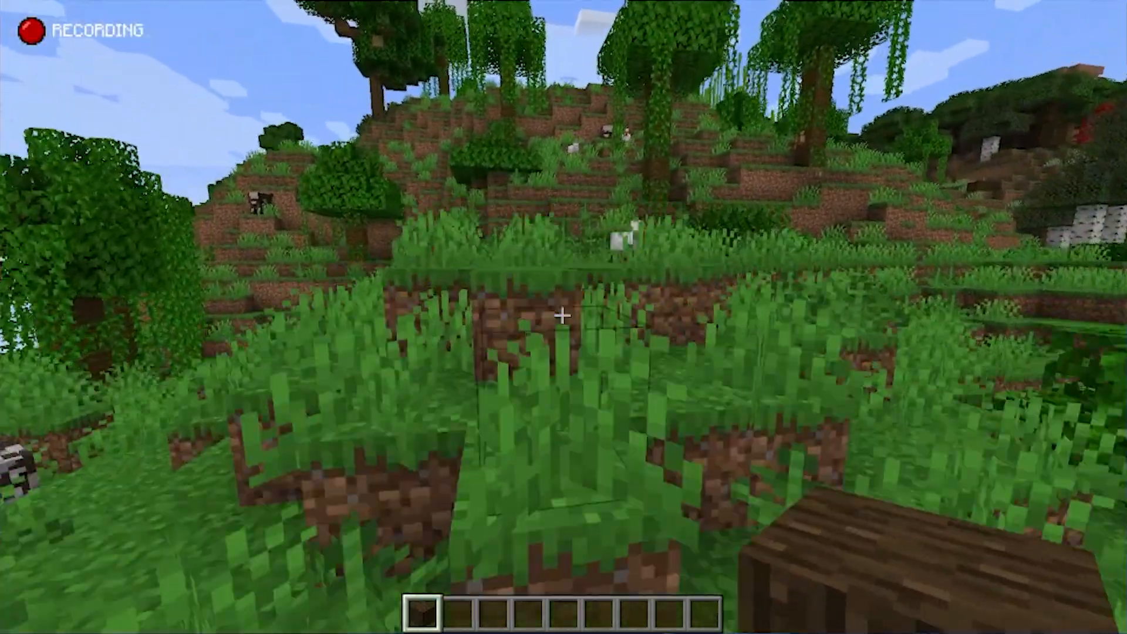
mouse_move(564, 317)
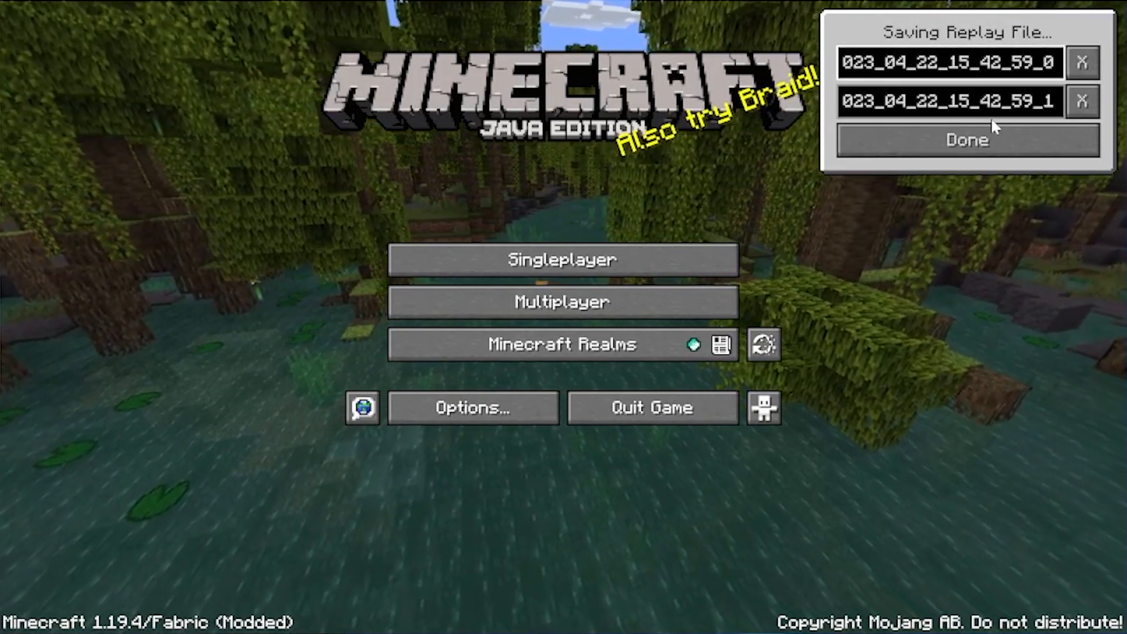
Load the 23-second replay 2023_04_22_15_42_59_1 in the Replay Viewer.
left_click(966, 140)
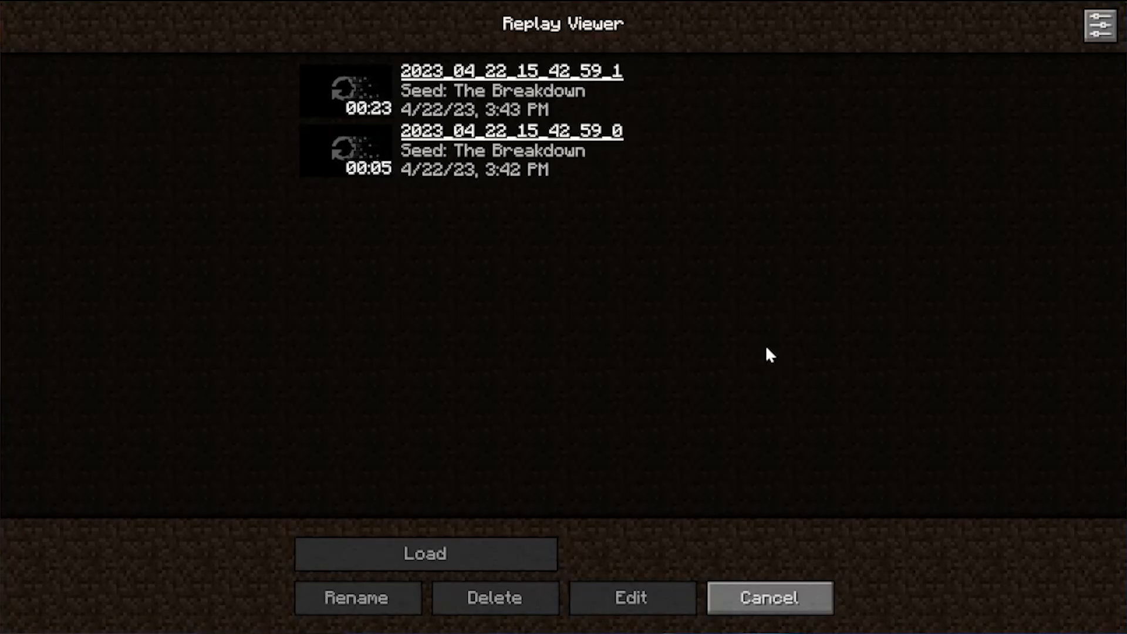
left_click(503, 90)
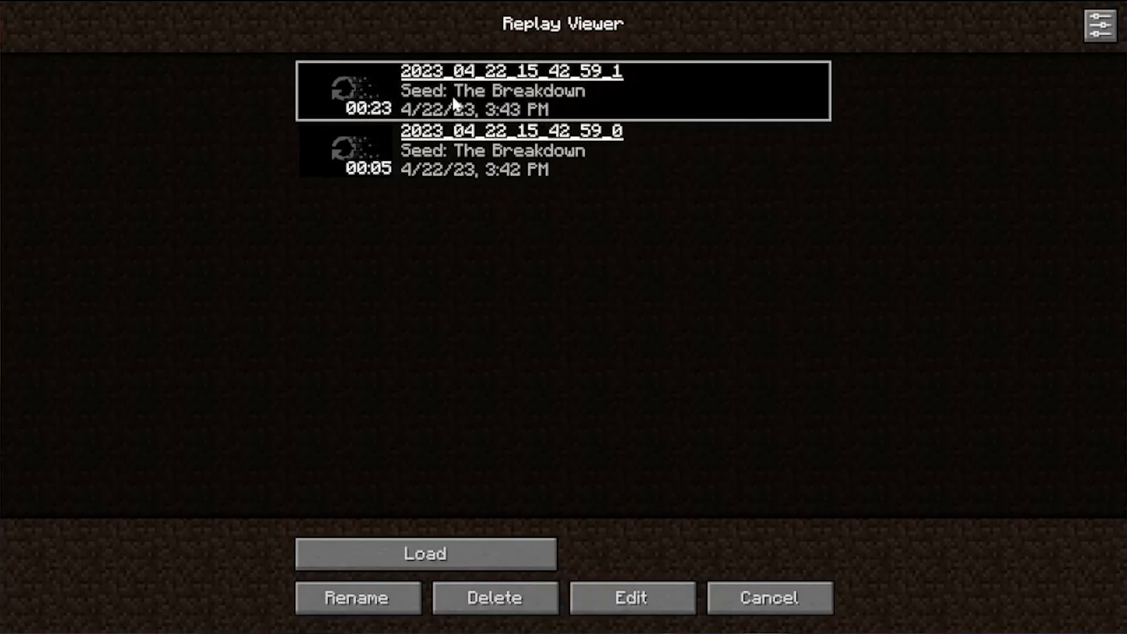
left_click(424, 553)
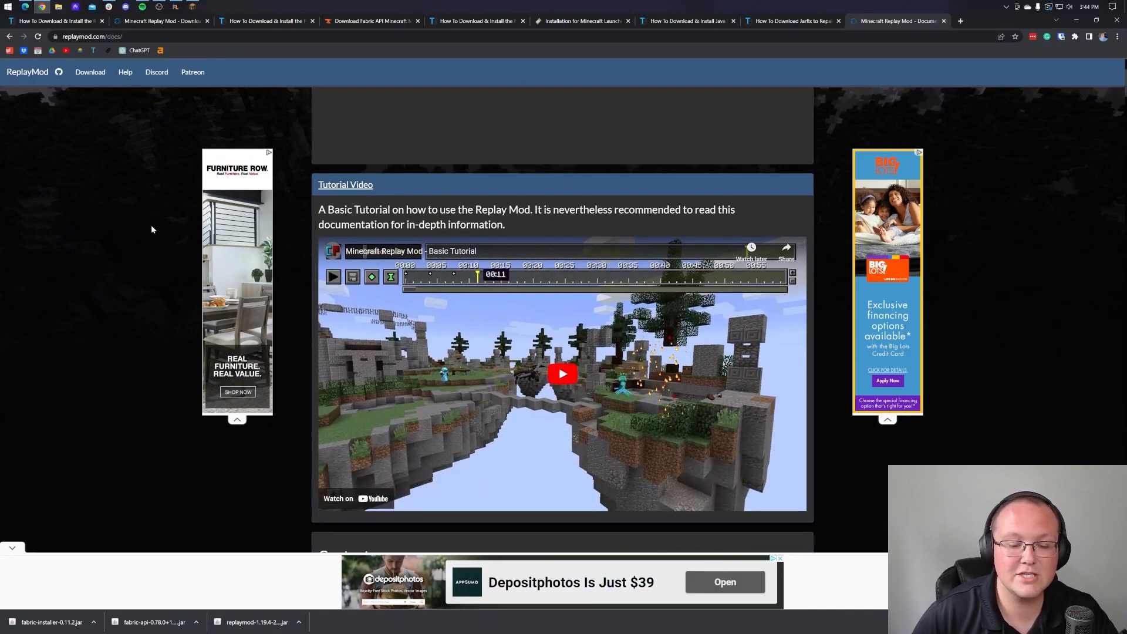
Scroll the replaymod.com/docs page down to its Contents list.
scroll("down", 3)
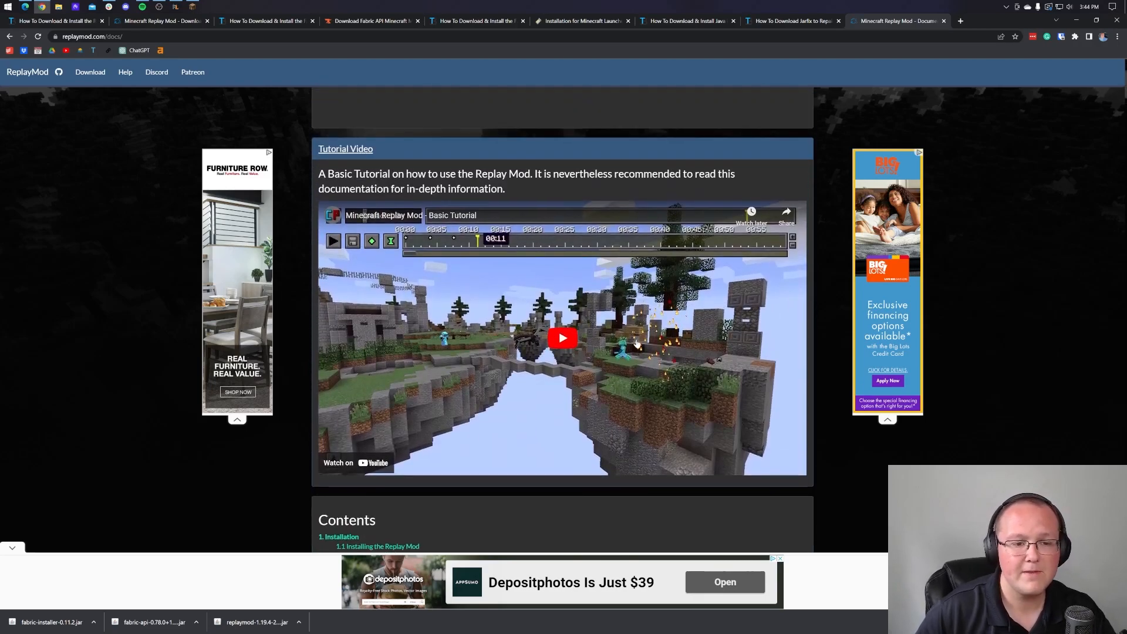
scroll("down", 3)
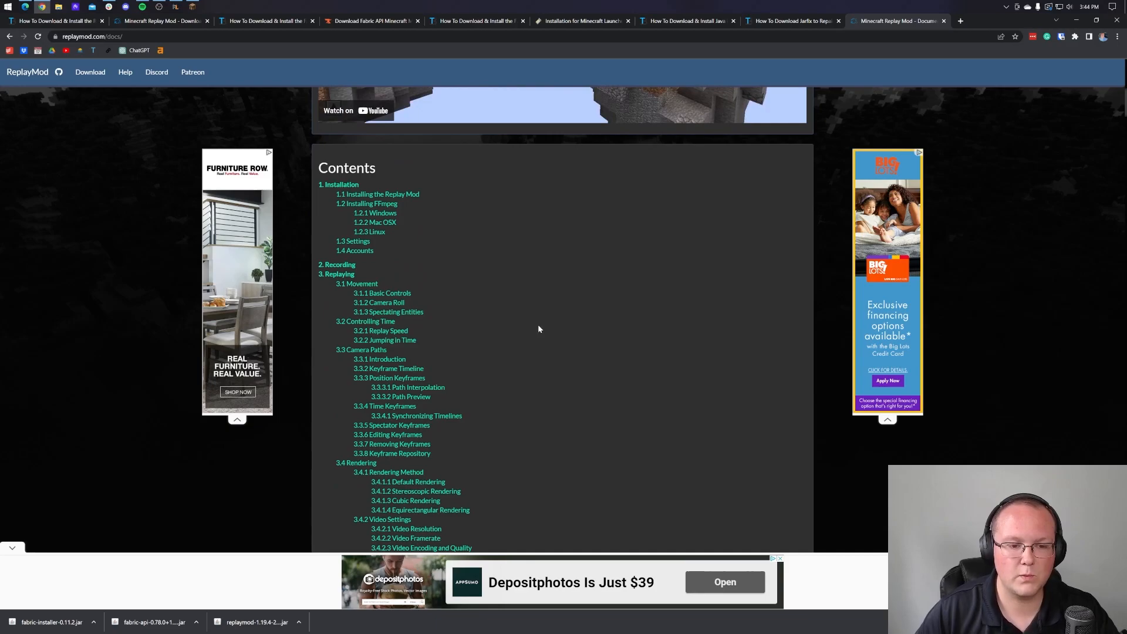
scroll("down", 3)
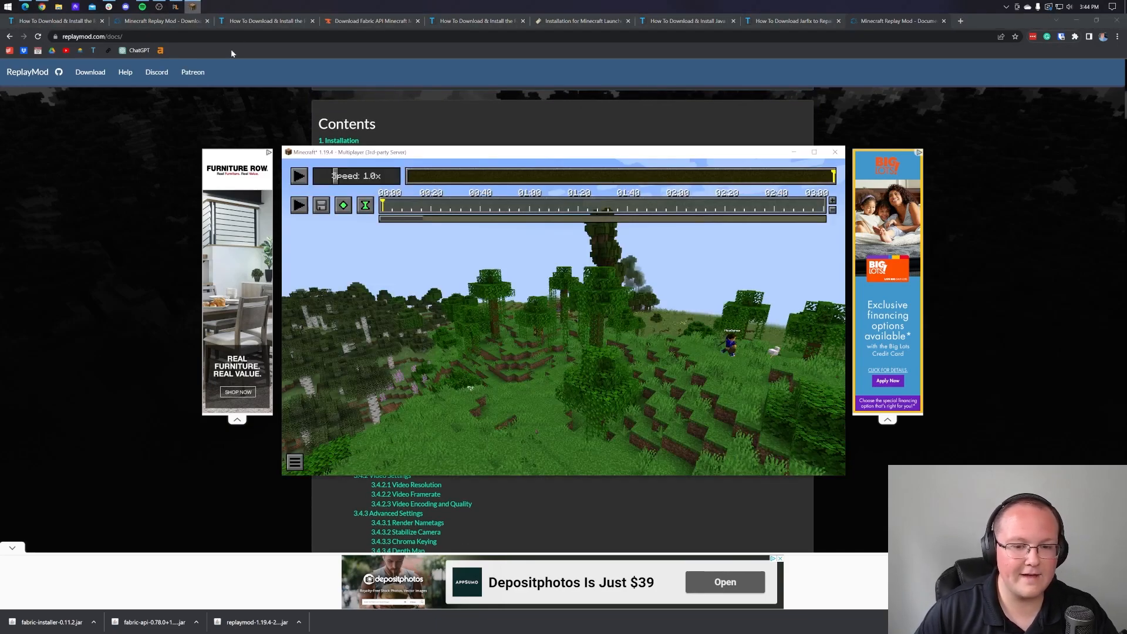
mouse_move(394, 208)
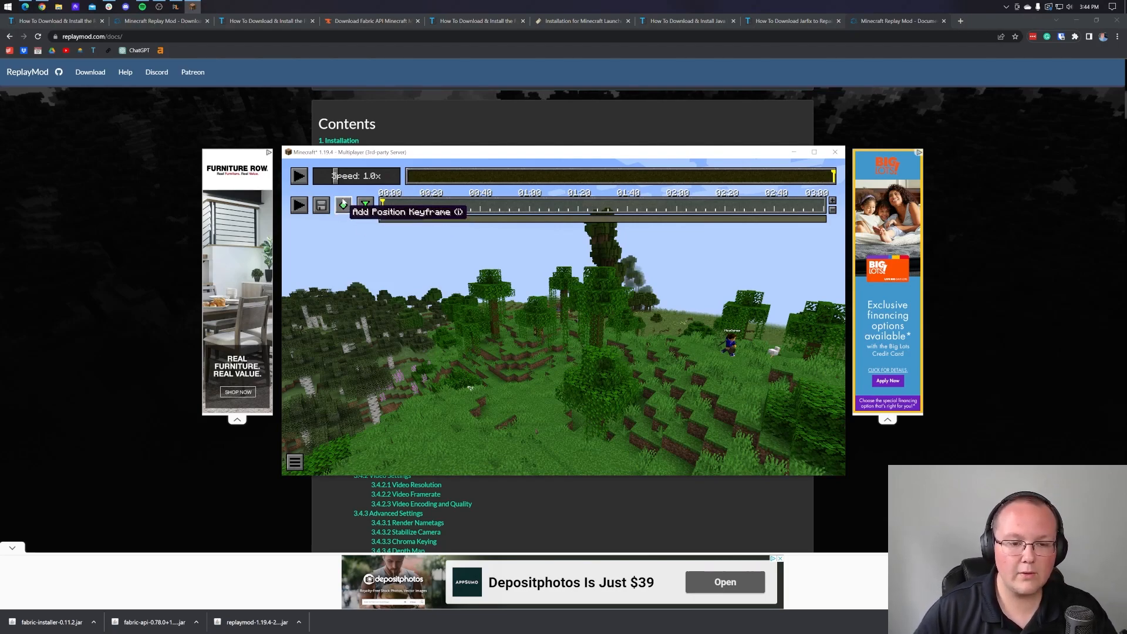
Add position keyframes at the replay start and at about 00:42.
left_click(343, 205)
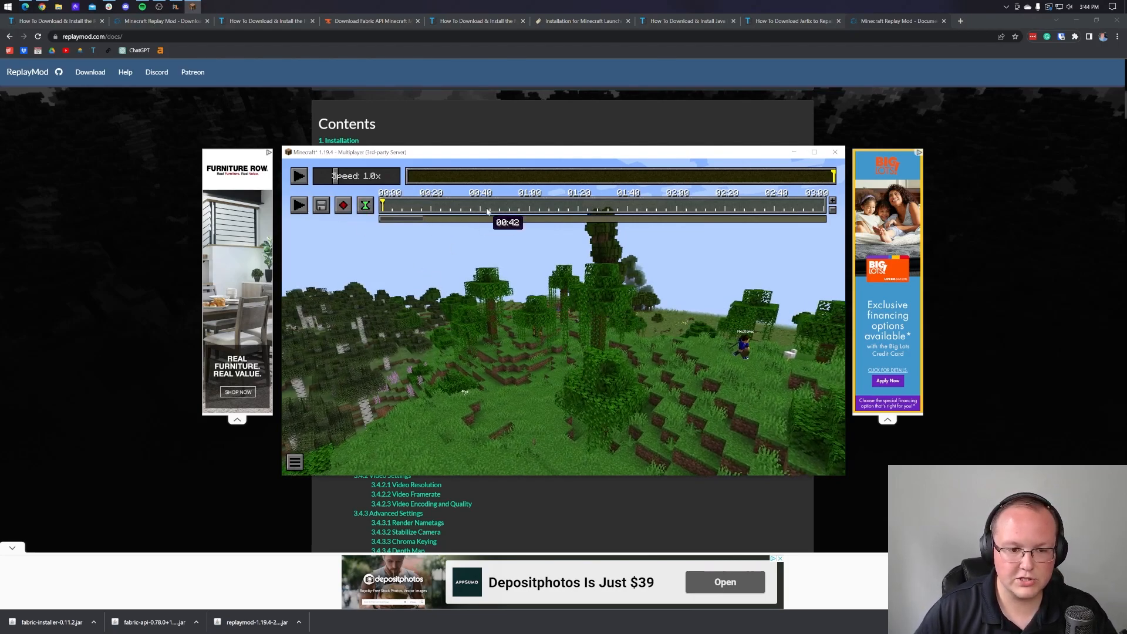
left_click_drag(488, 211, 473, 211)
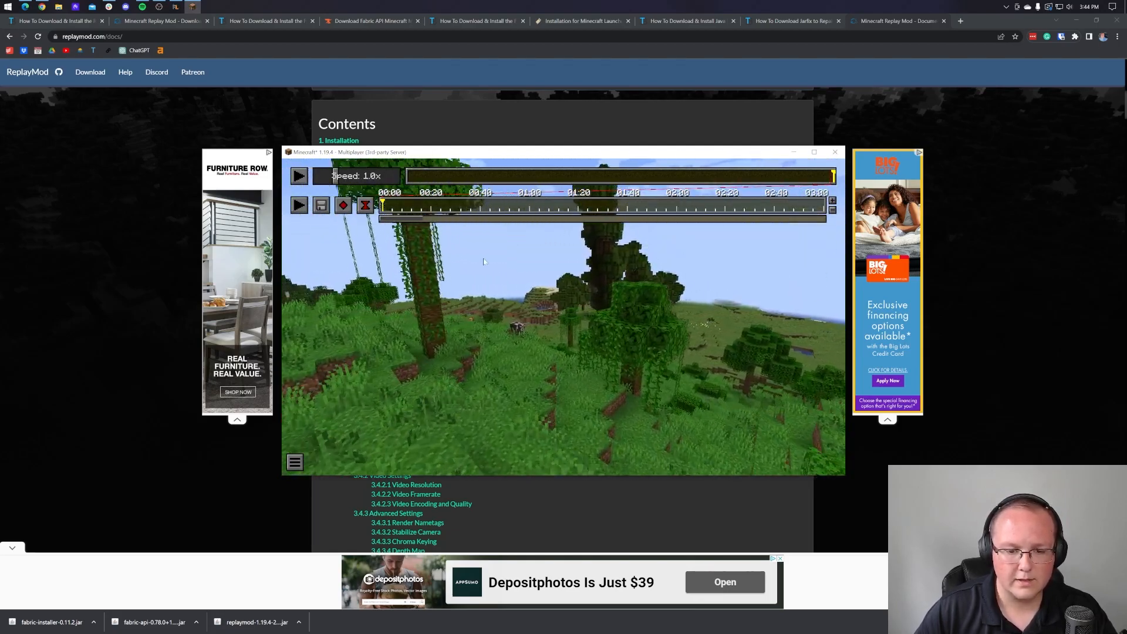
left_click(481, 208)
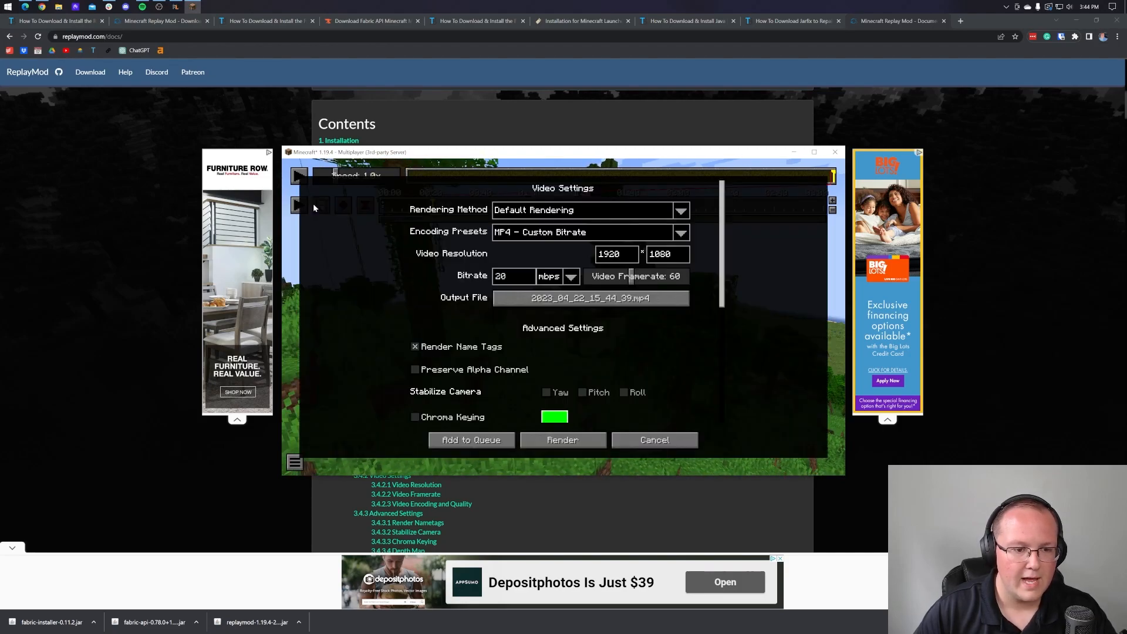
mouse_move(480, 397)
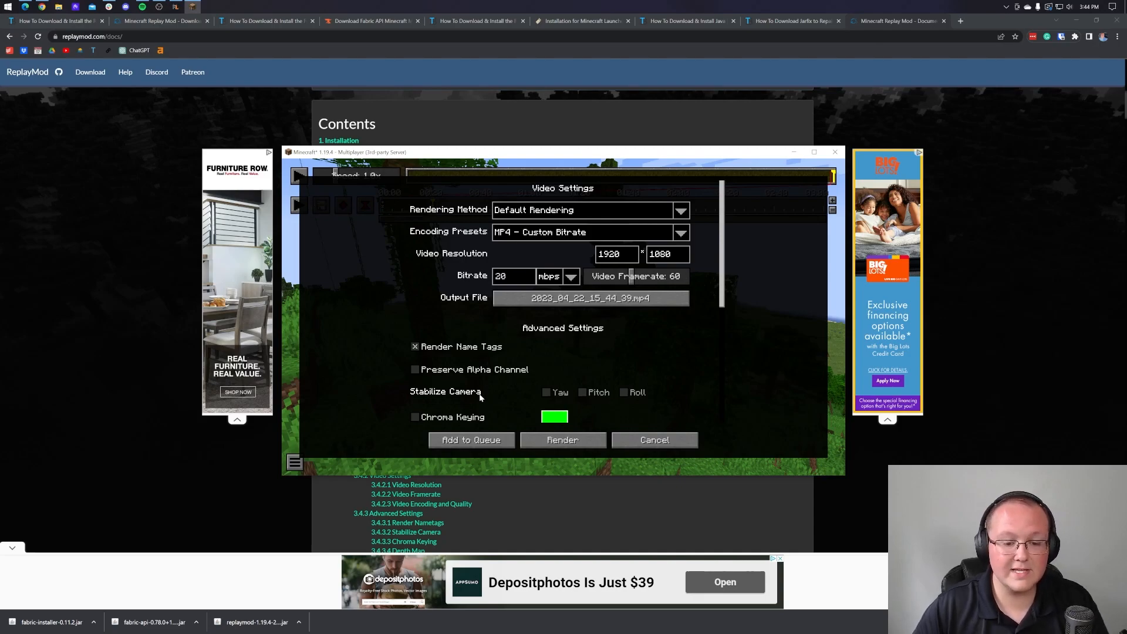
Queue the 1920×1080 MP4 render, run Render All, and dismiss the Rendering Failed screen.
left_click(471, 440)
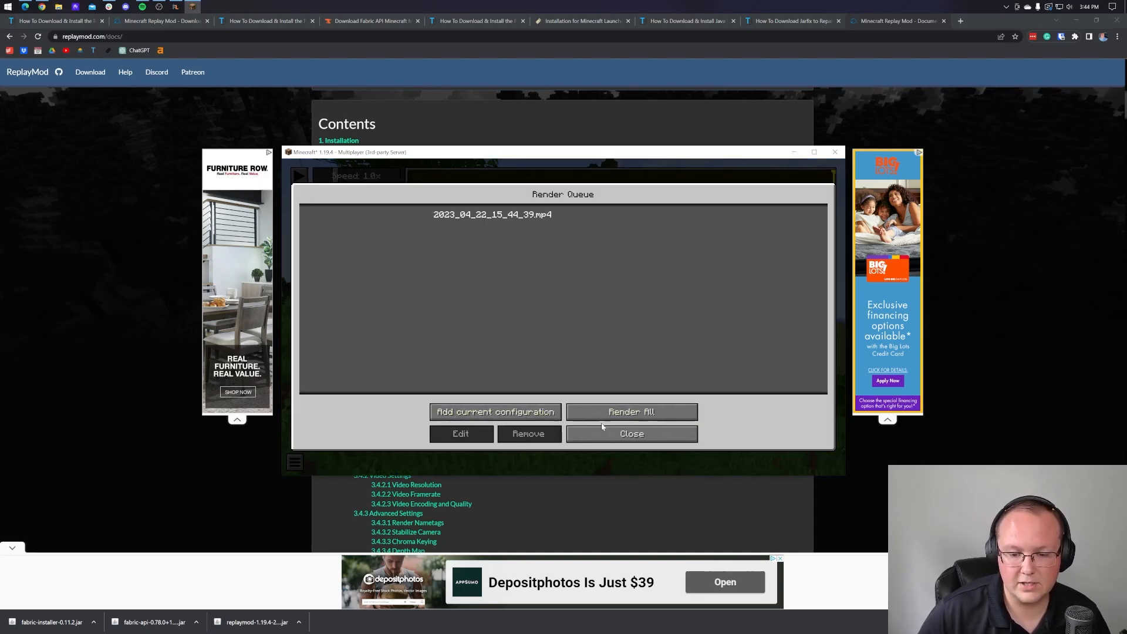
left_click(631, 411)
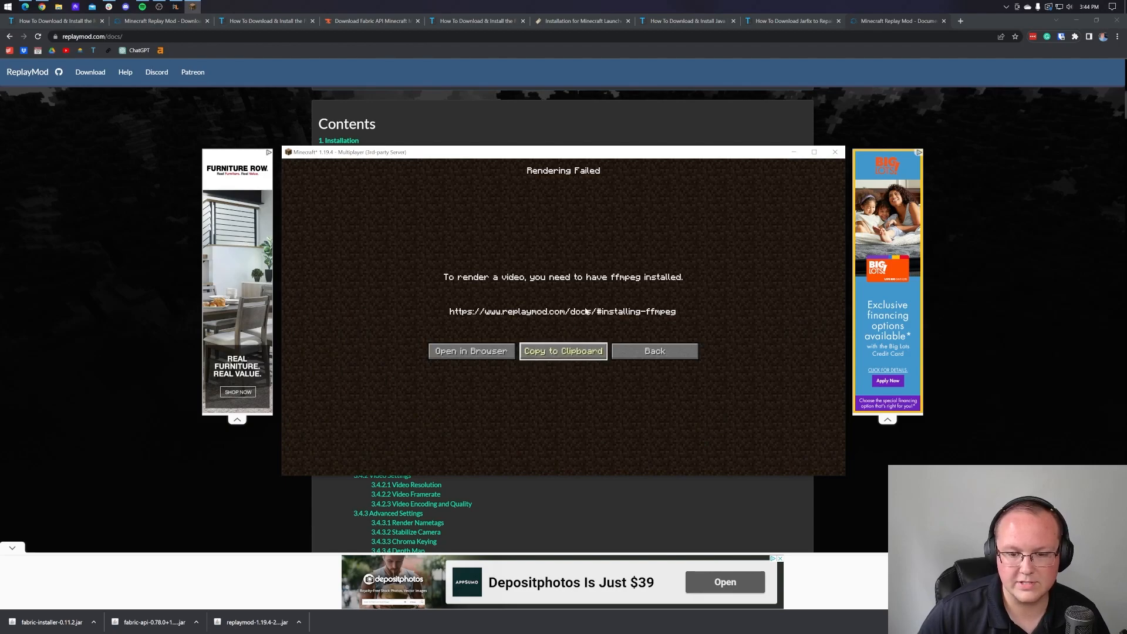
mouse_move(612, 333)
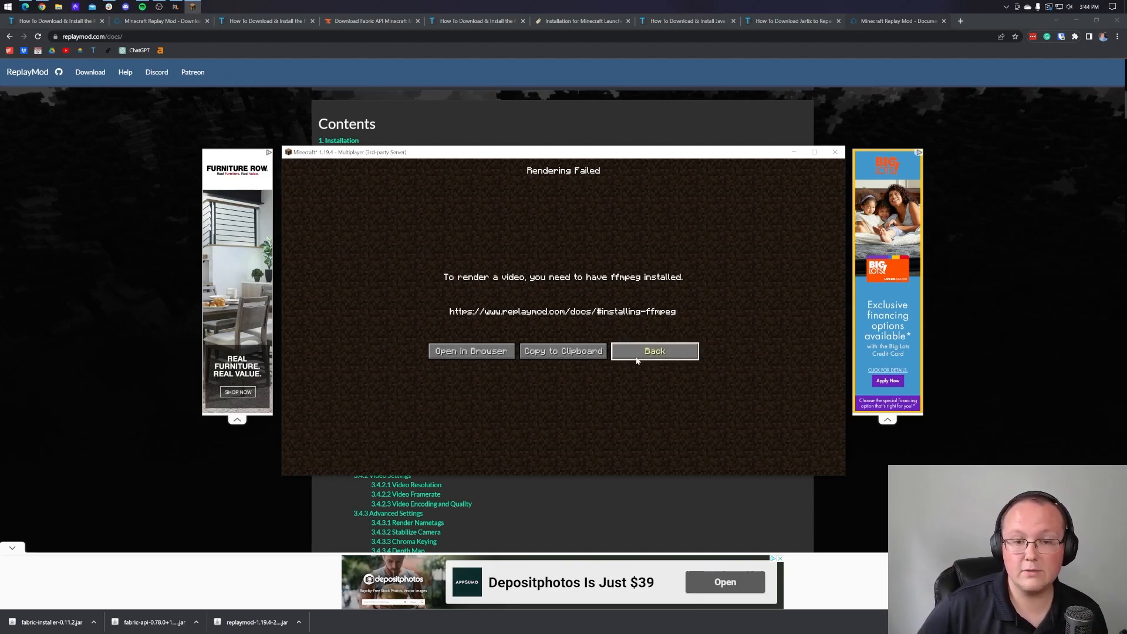
left_click(654, 352)
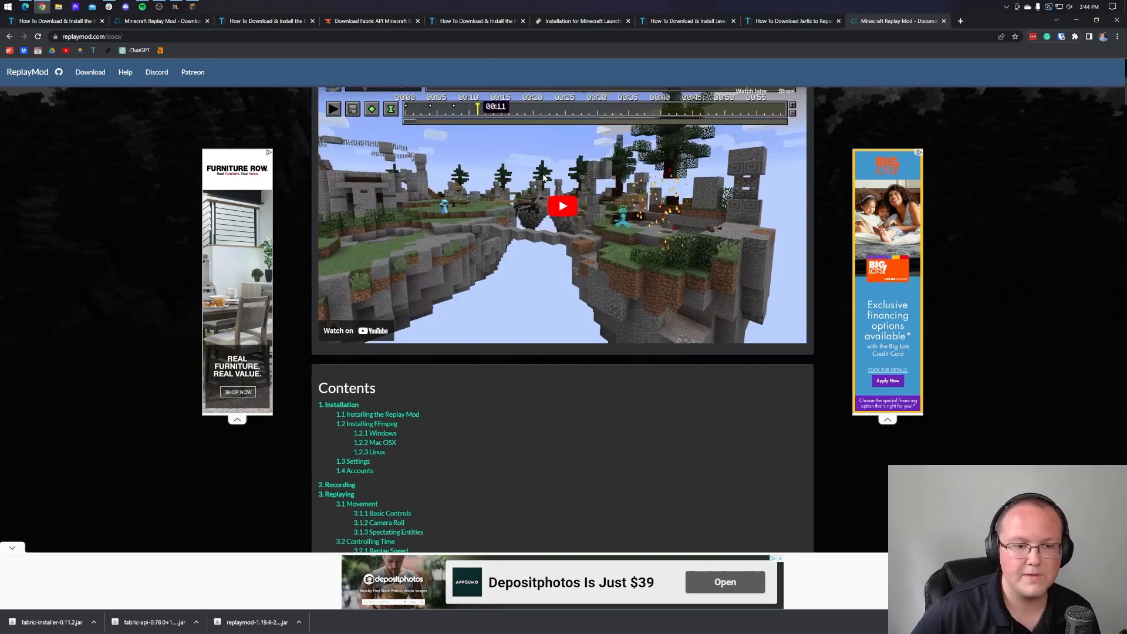
scroll("down", 3)
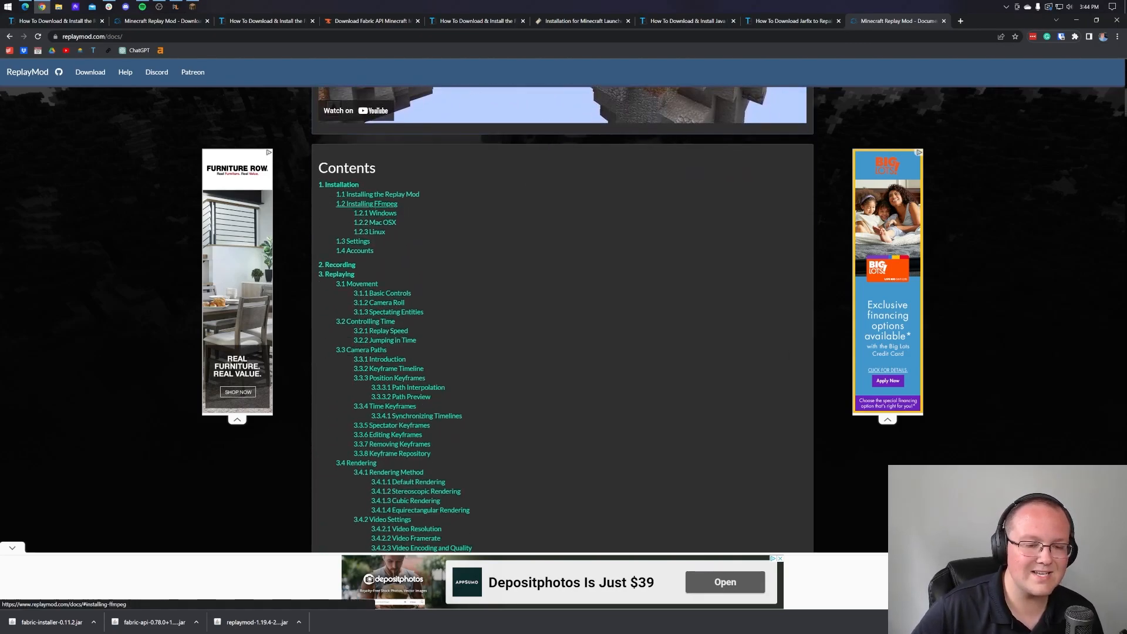
Jump to section 1.2 Installing FFmpeg from the docs Contents.
left_click(367, 204)
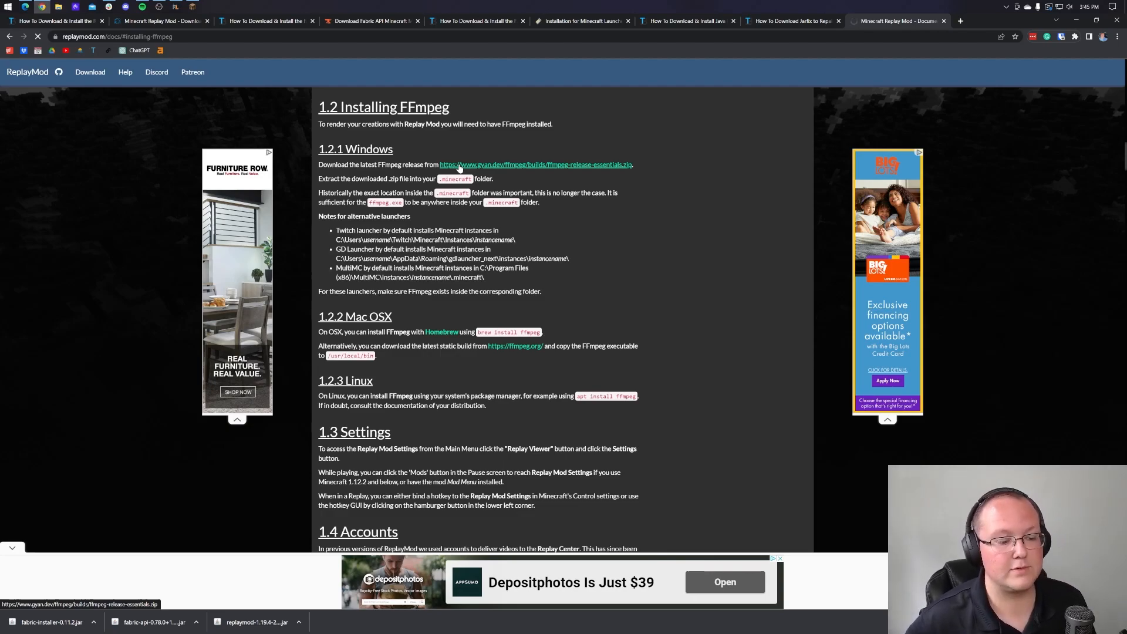
mouse_move(572, 224)
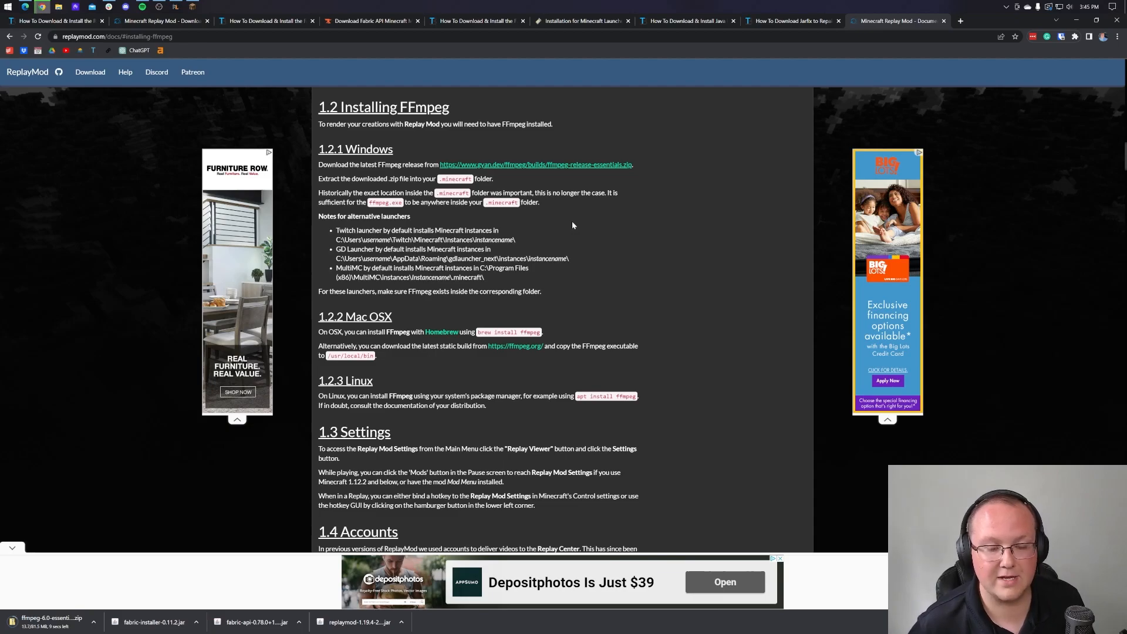
mouse_move(726, 238)
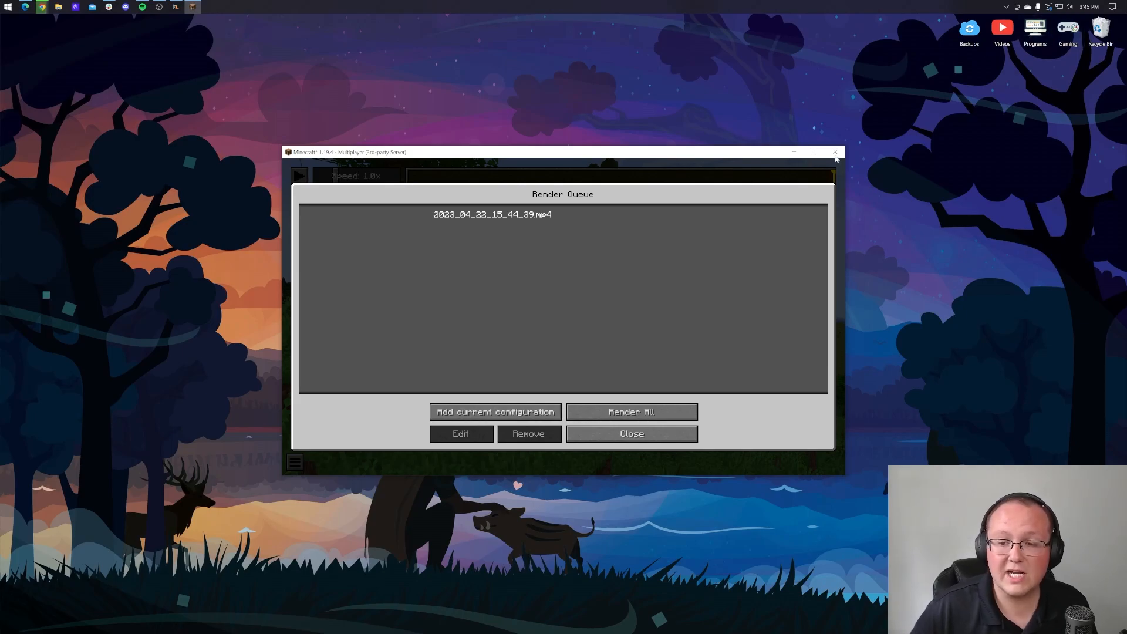
Minimize Minecraft and drag ffmpeg-6.0-essentials_build.zip from Downloads onto the desktop.
left_click(631, 434)
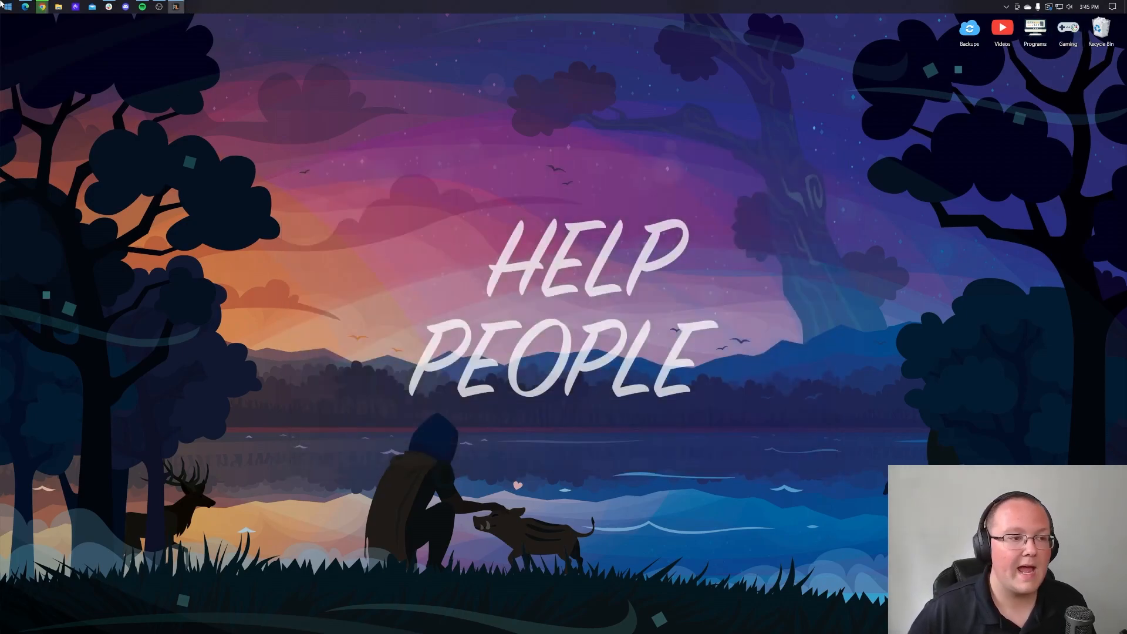
left_click(8, 6)
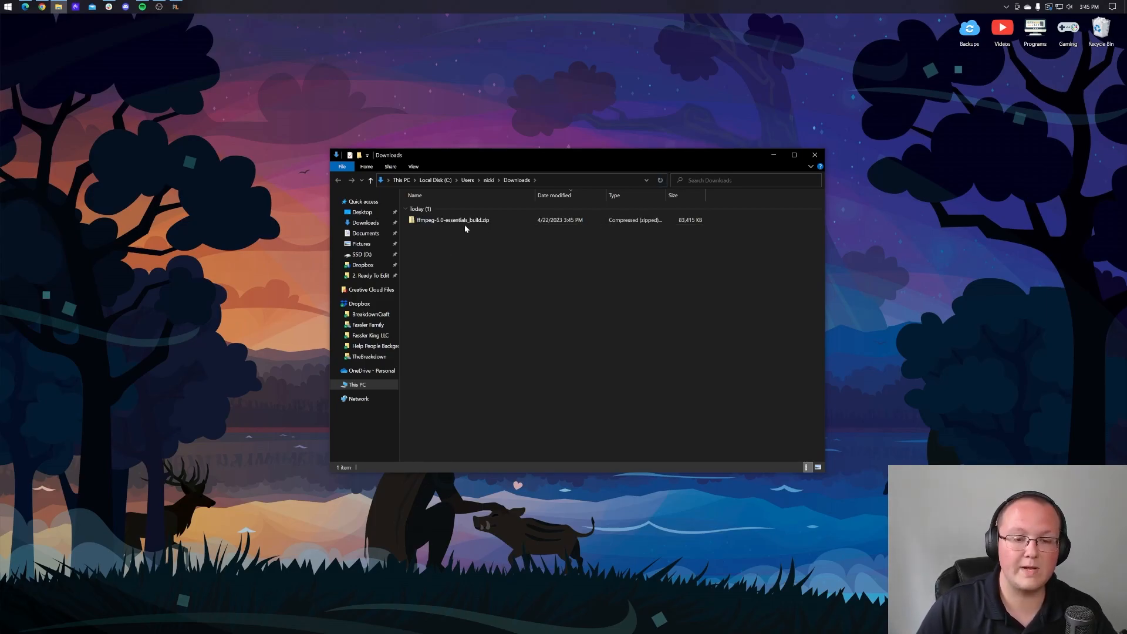
left_click_drag(453, 220, 574, 84)
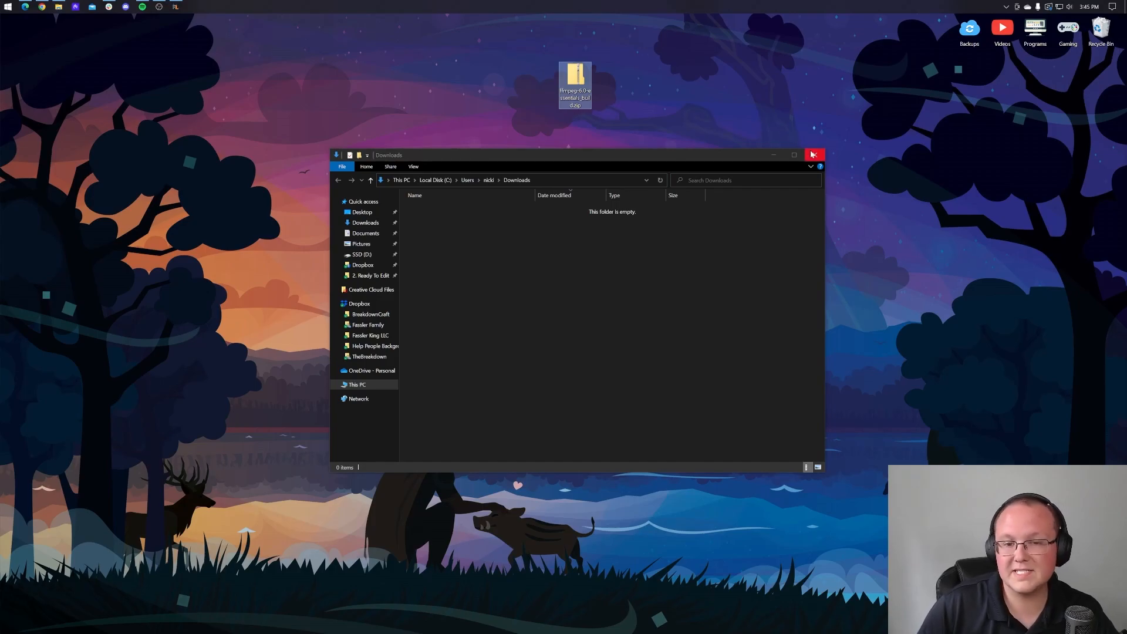
left_click(813, 155)
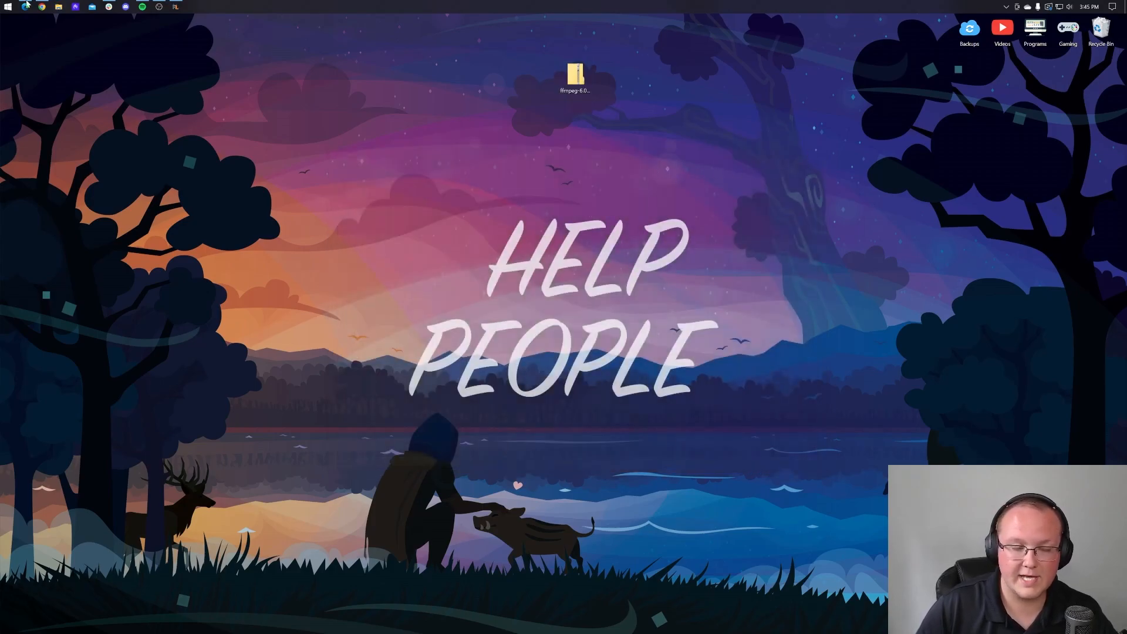
mouse_move(162, 76)
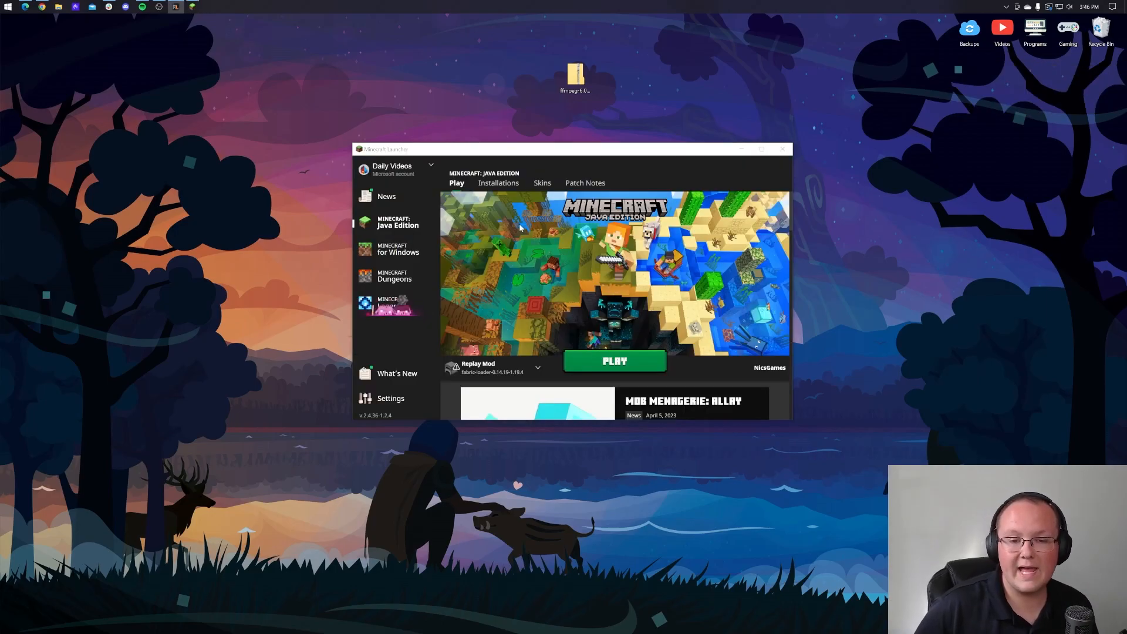
Open the fabric-loader-1.19.4 installation's .minecraft folder from the Installations list.
left_click(498, 183)
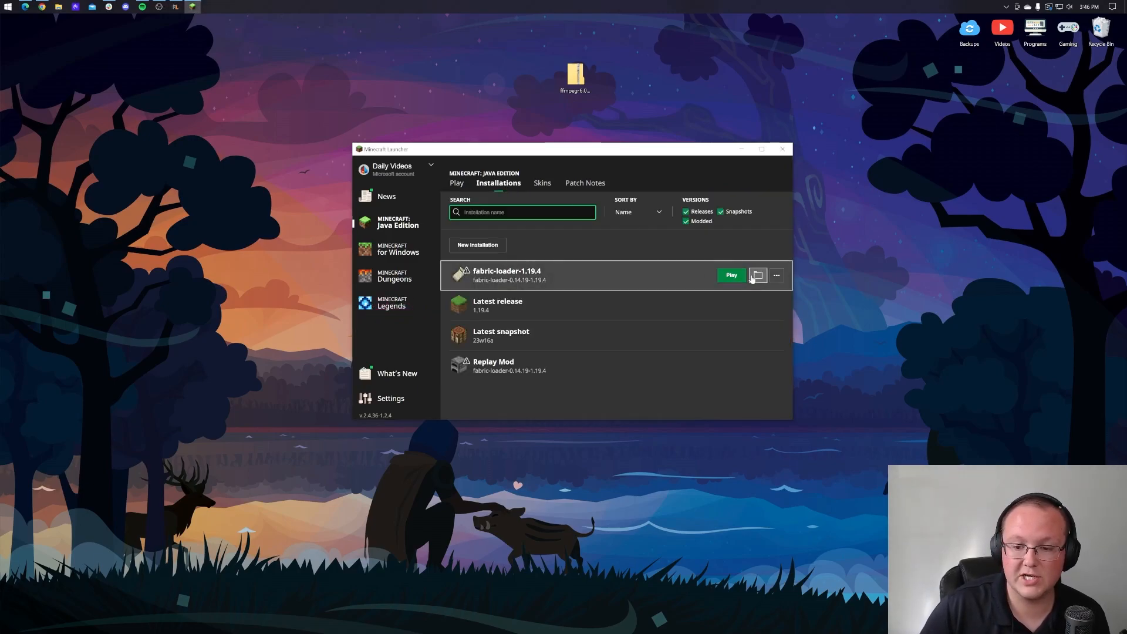
left_click(757, 275)
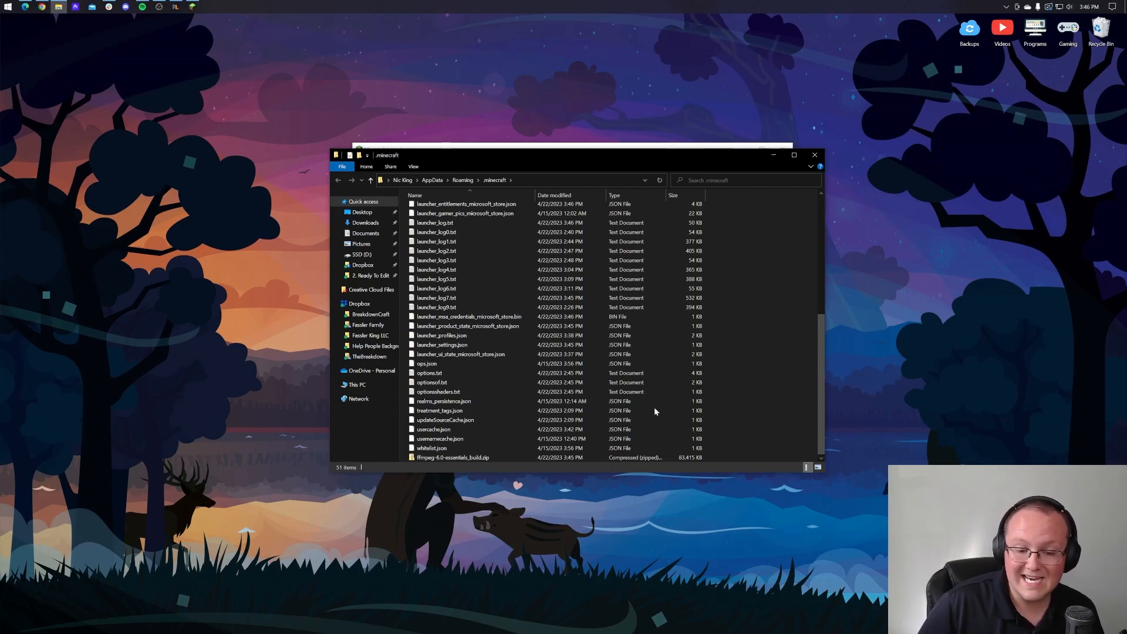
Extract the ffmpeg zip into .minecraft with Extract All, then close the extracted folder window.
right_click(452, 457)
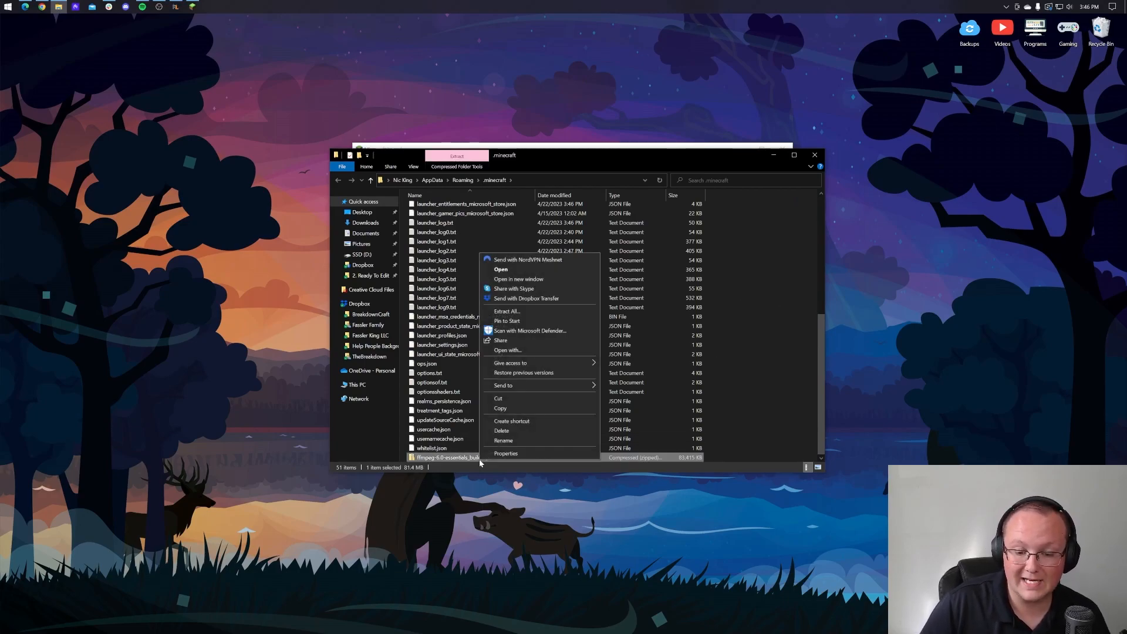
left_click(506, 311)
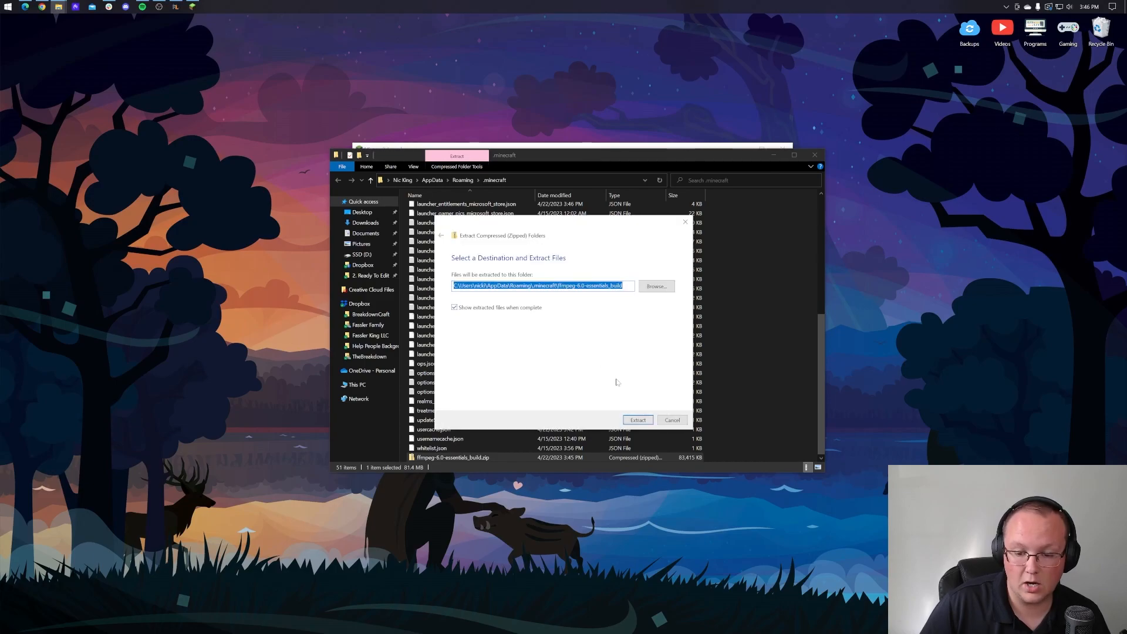
left_click(637, 420)
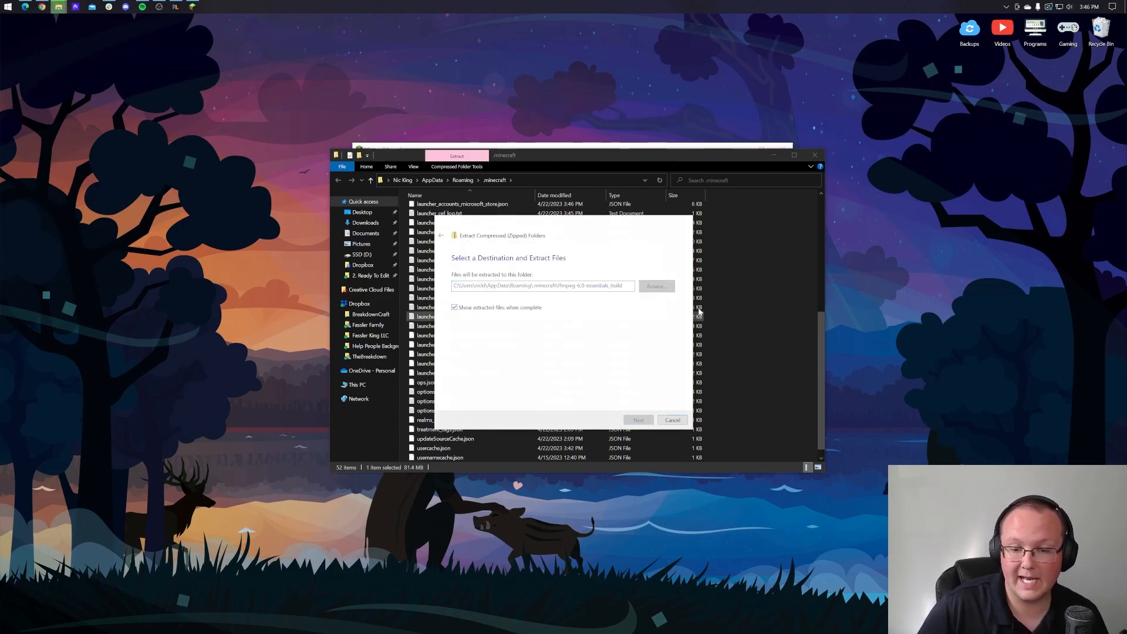
left_click(637, 420)
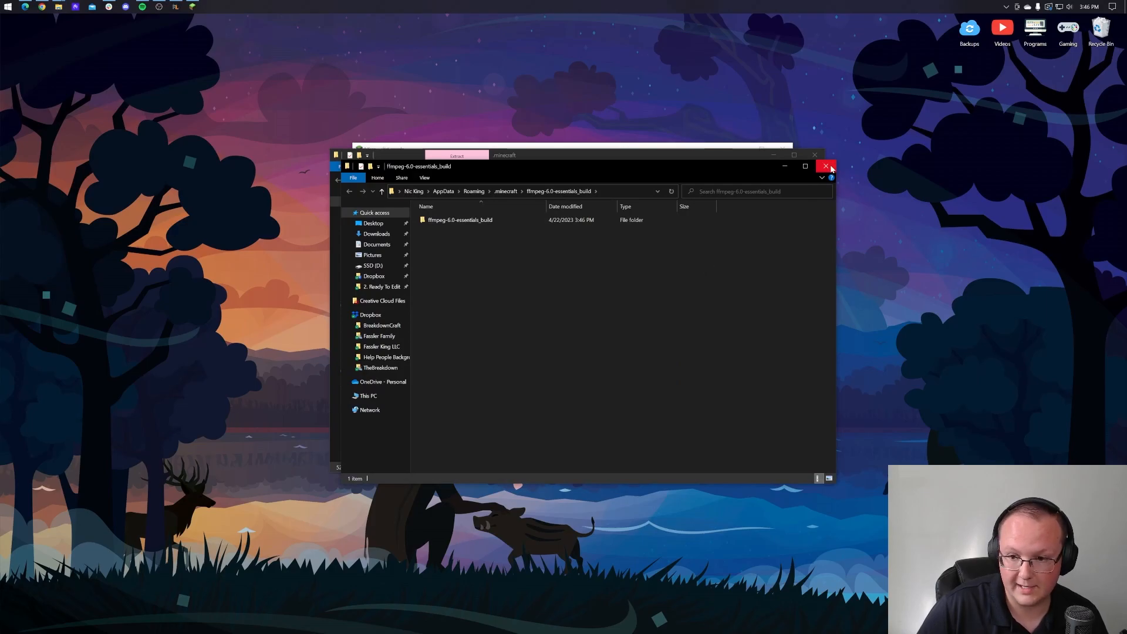
left_click(829, 166)
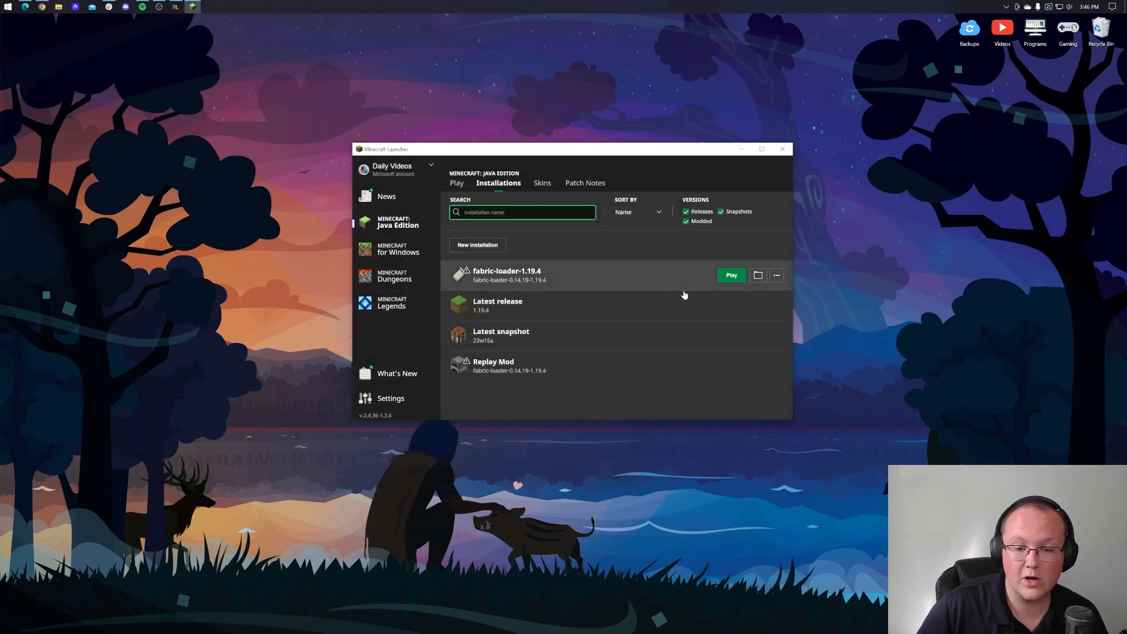
Launch fabric-loader-1.19.4 past the mod warning, recover the replay, and load the latest recording.
left_click(731, 274)
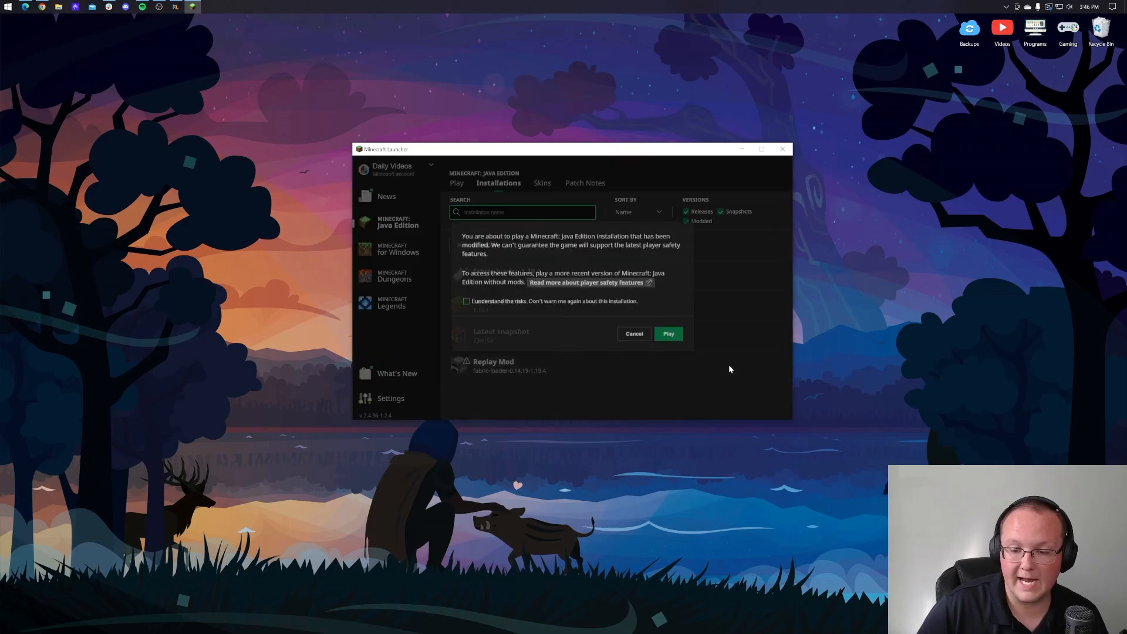
left_click(667, 333)
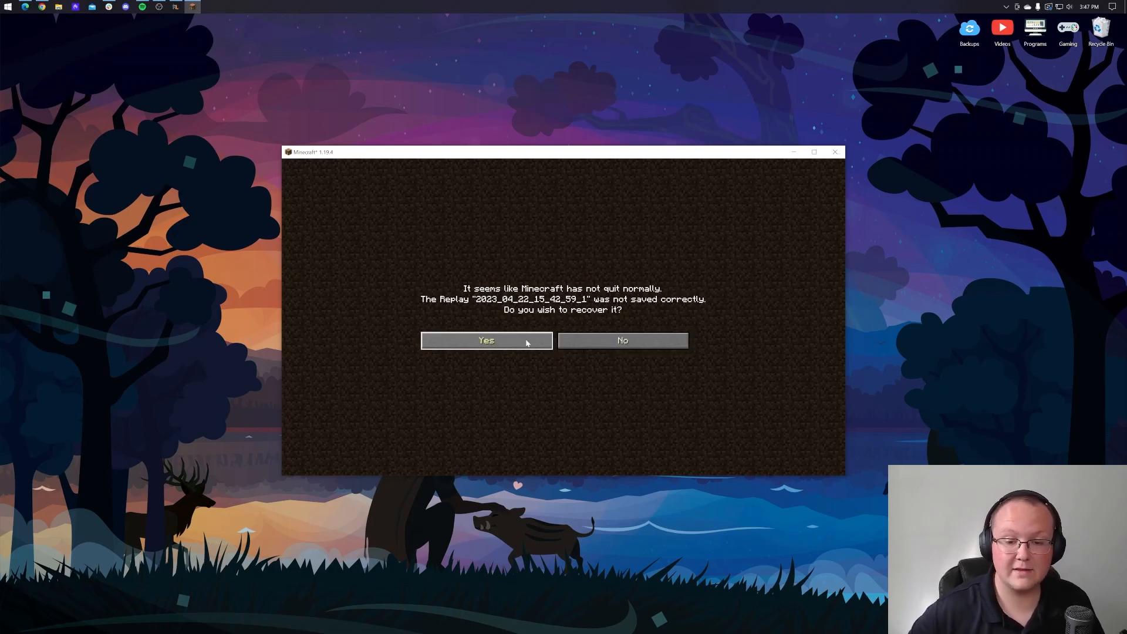
left_click(486, 340)
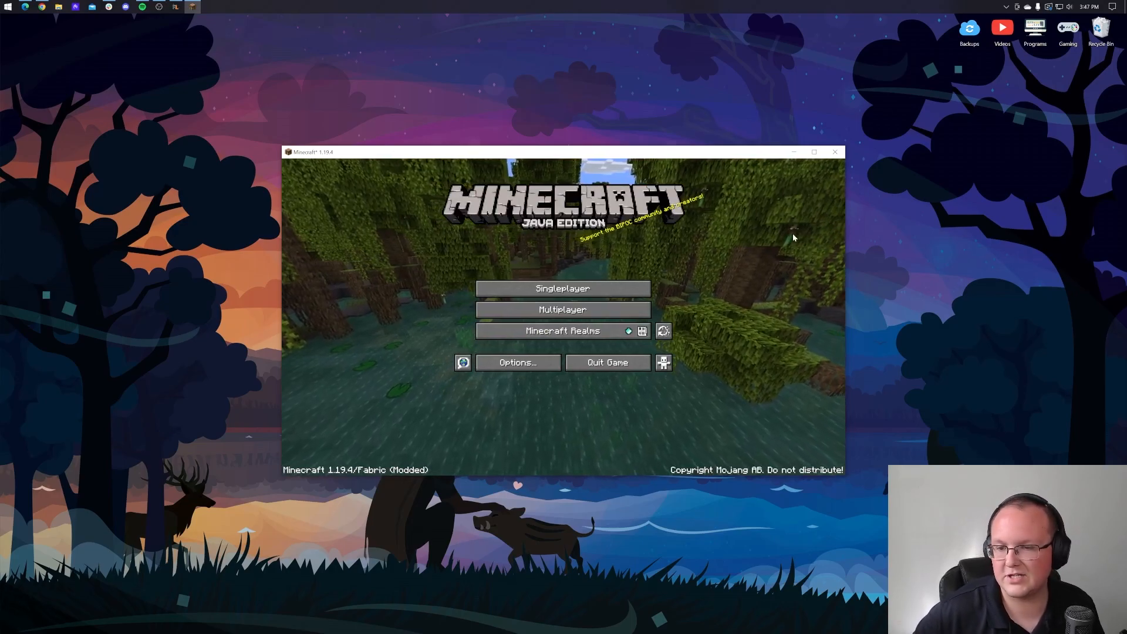
mouse_move(663, 332)
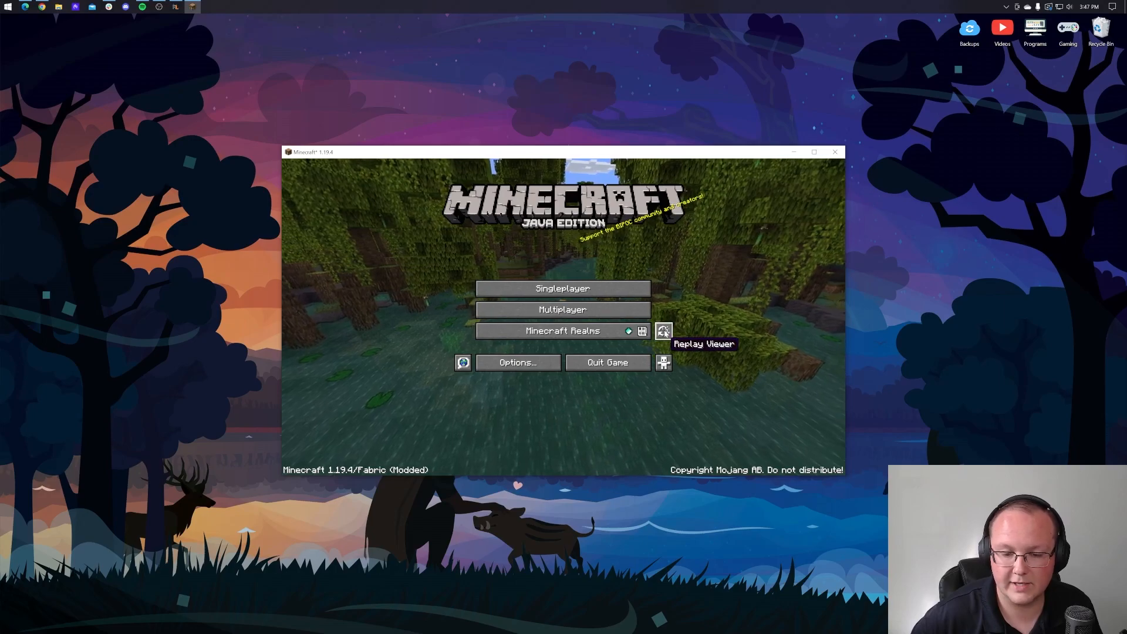
left_click(663, 332)
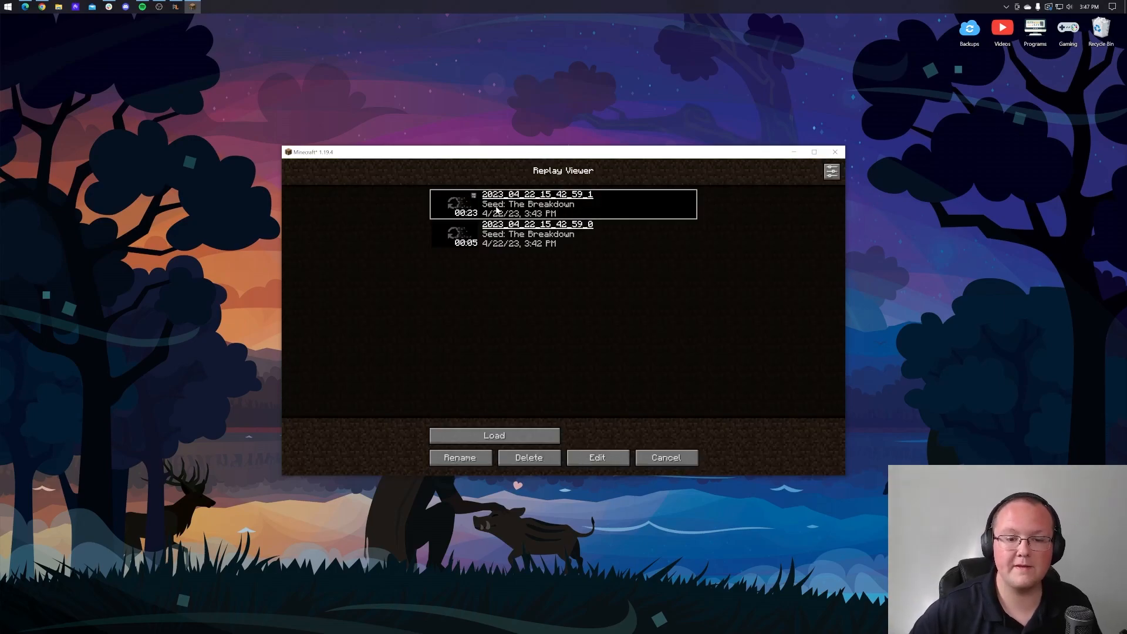
left_click(494, 435)
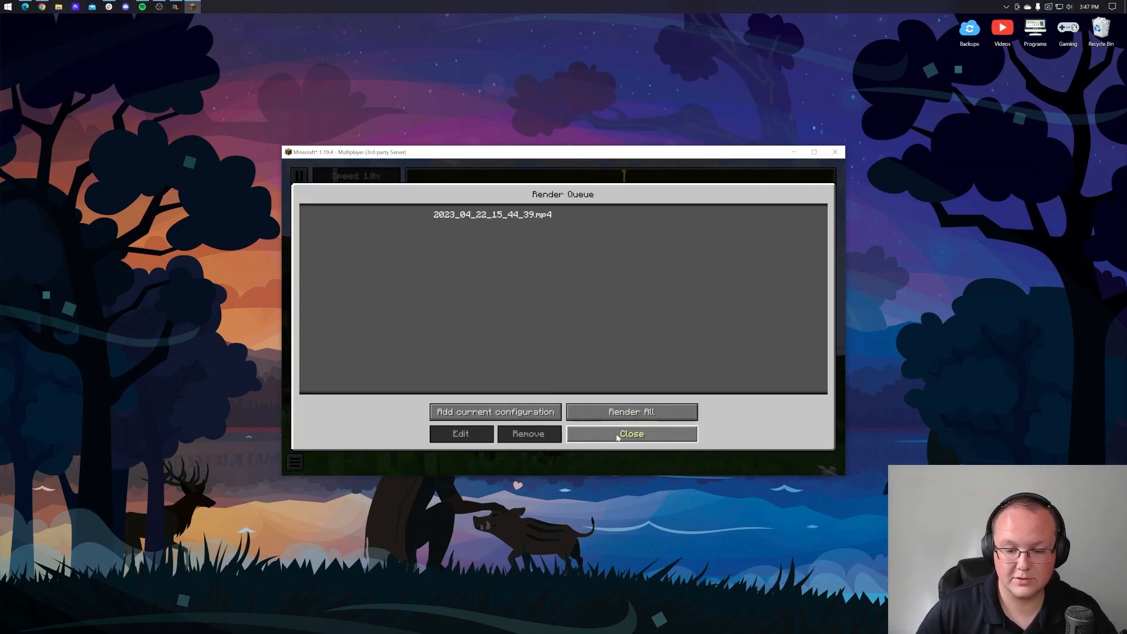
Render the queued camera-path job with Show Preview toggled until rendering succeeds.
left_click(630, 433)
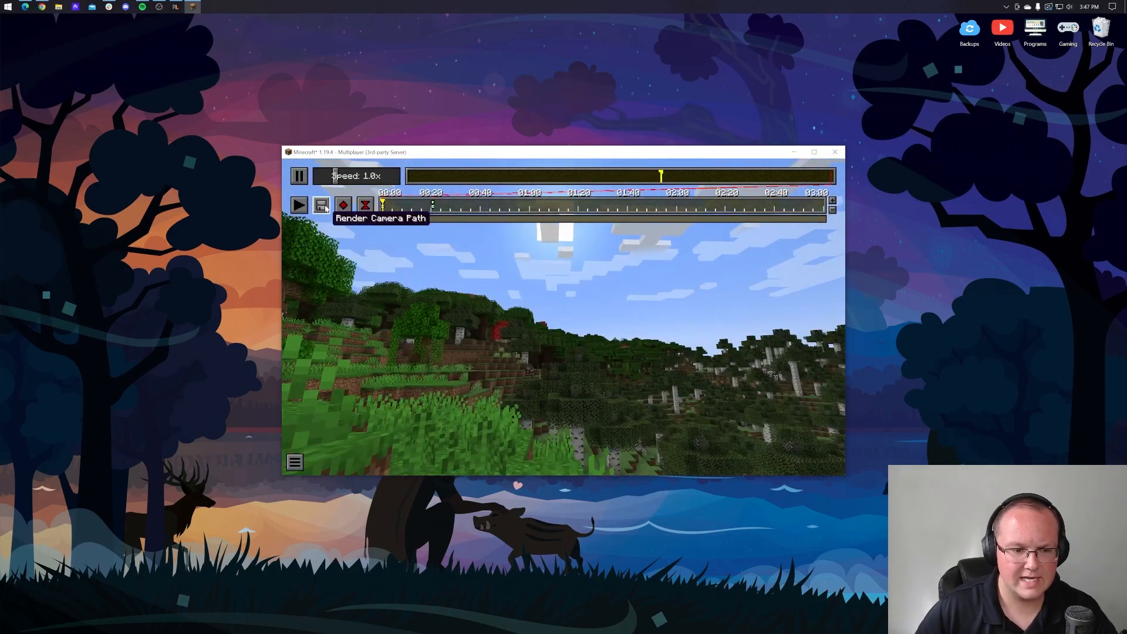
left_click(321, 205)
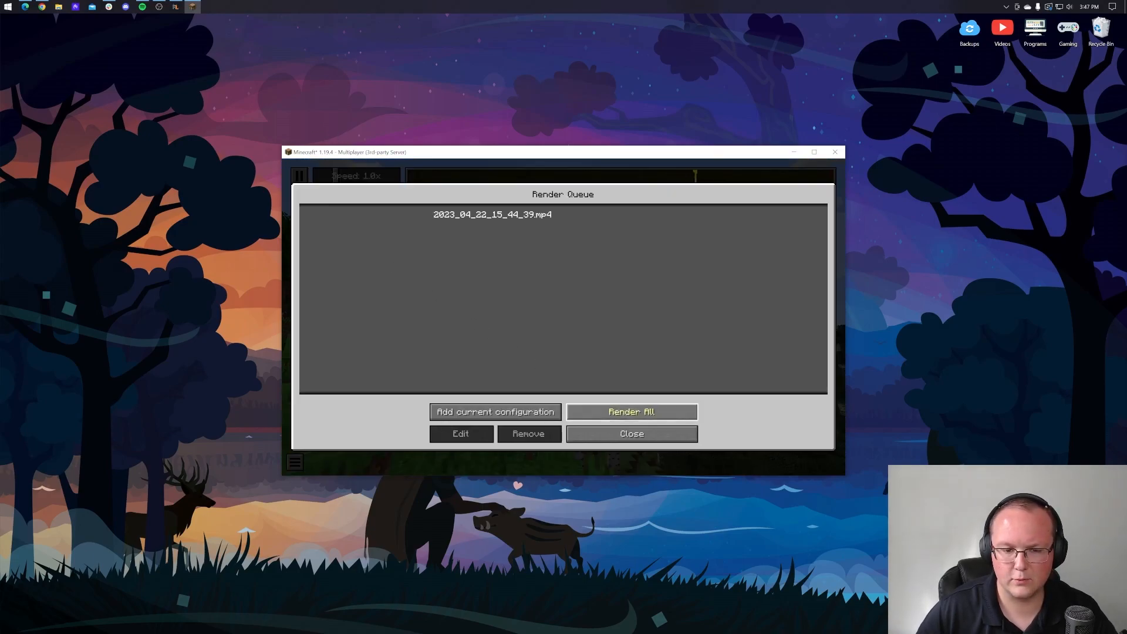
left_click(630, 411)
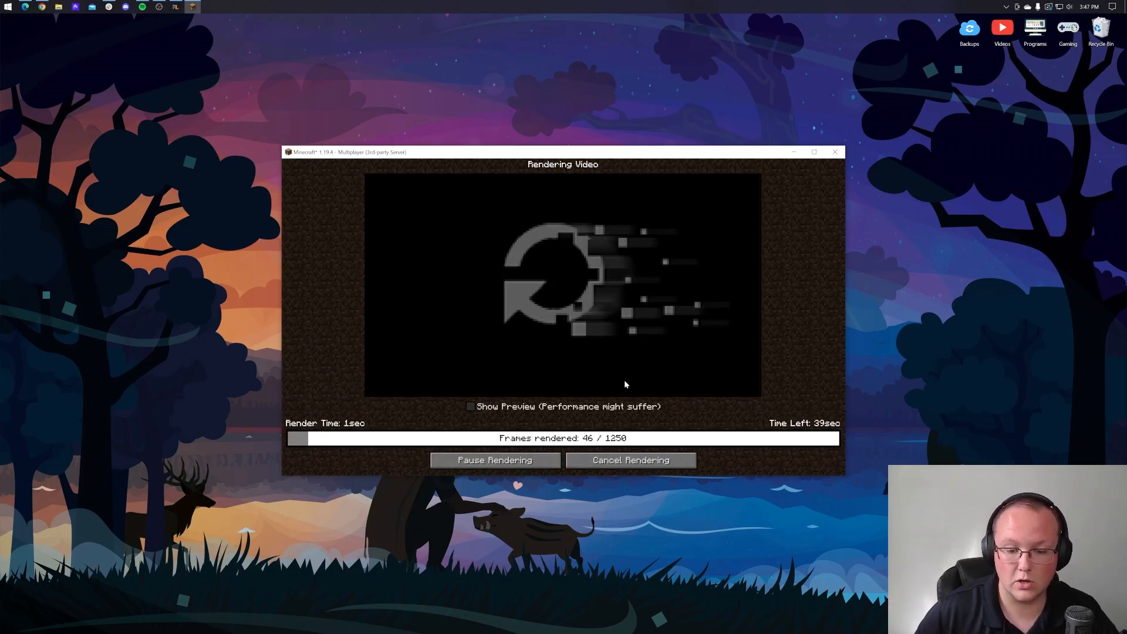
left_click(471, 406)
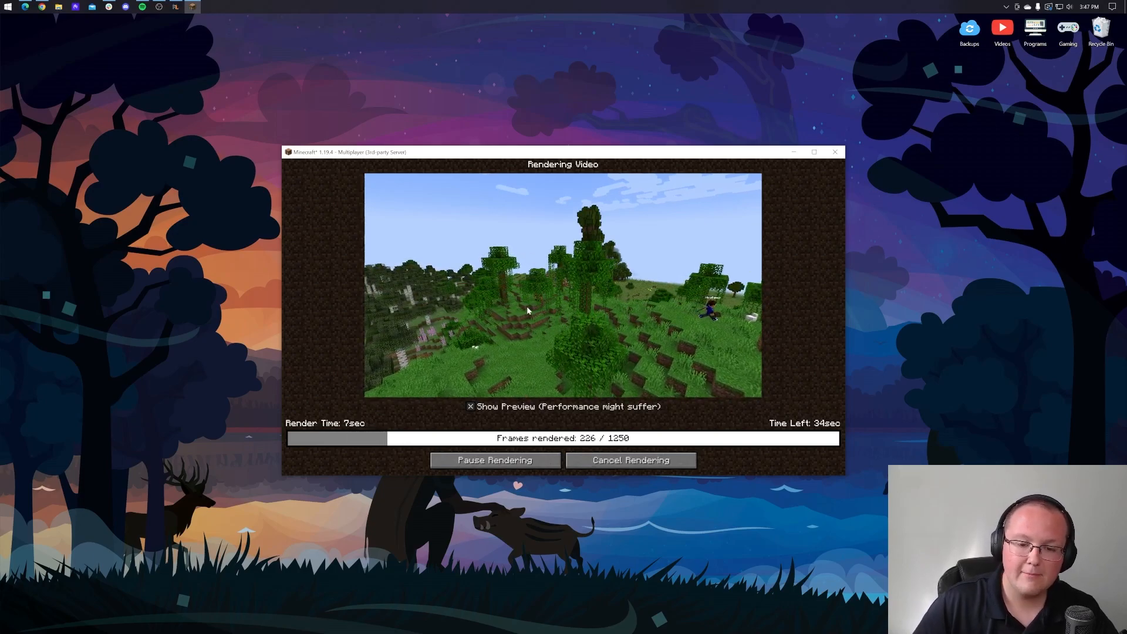
left_click(471, 407)
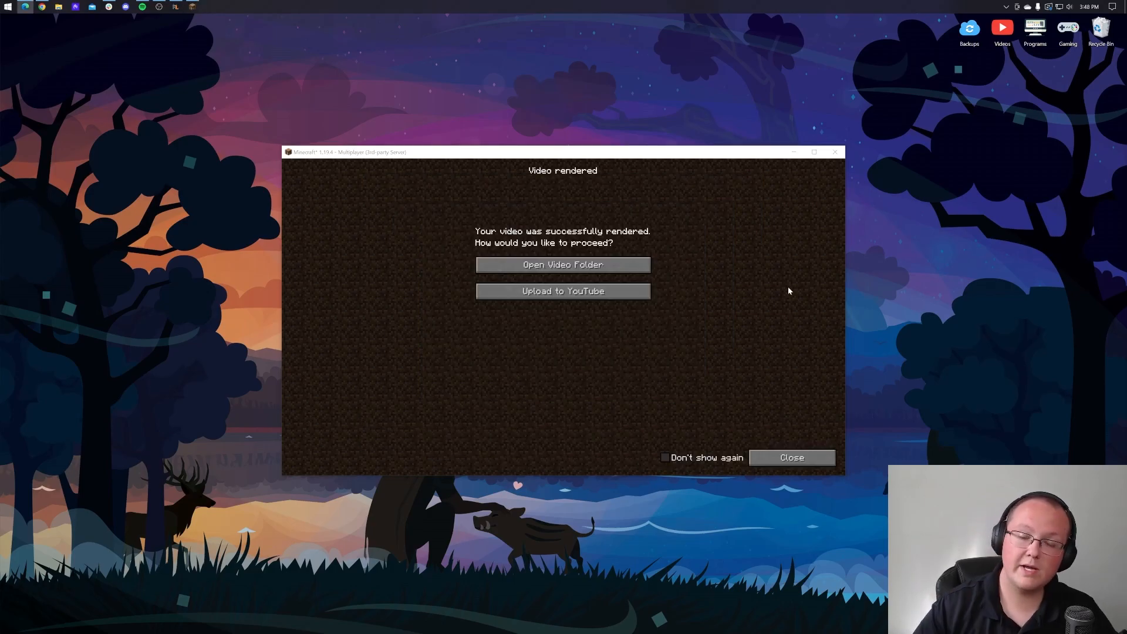
mouse_move(563, 265)
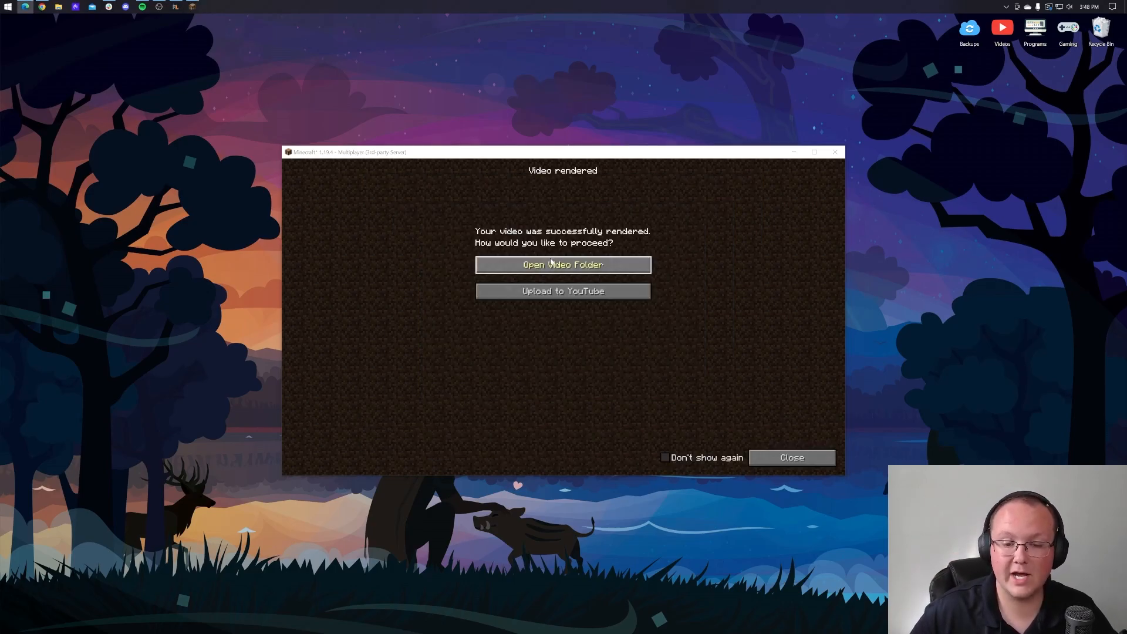
Open the replay_videos folder and play 2023_04_22_15_44_39.mp4.
left_click(563, 265)
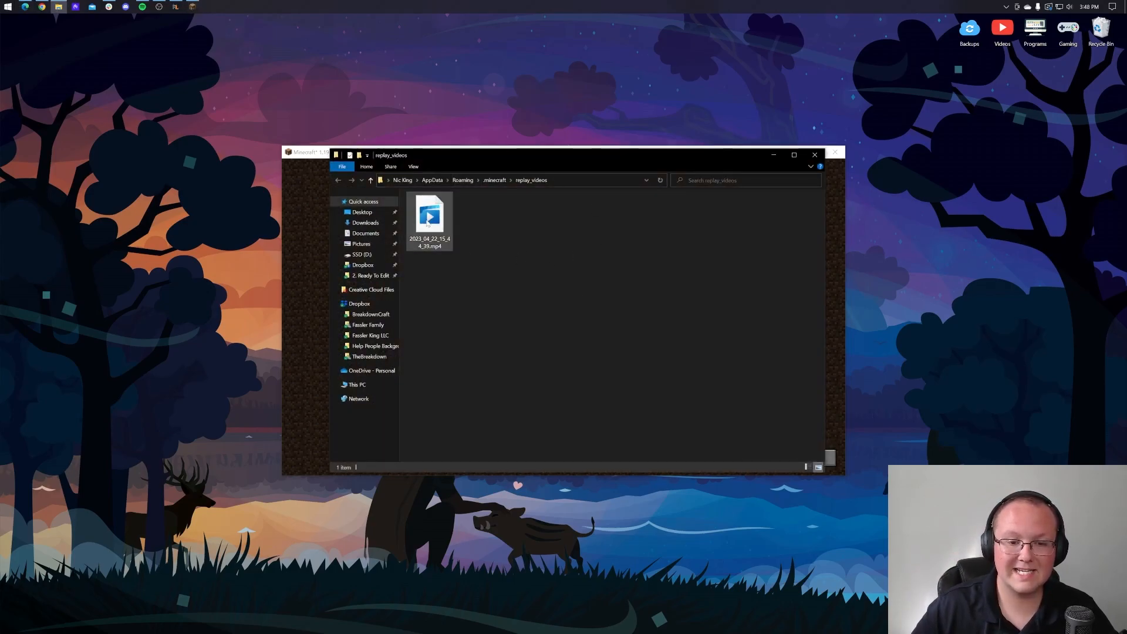
left_click(430, 216)
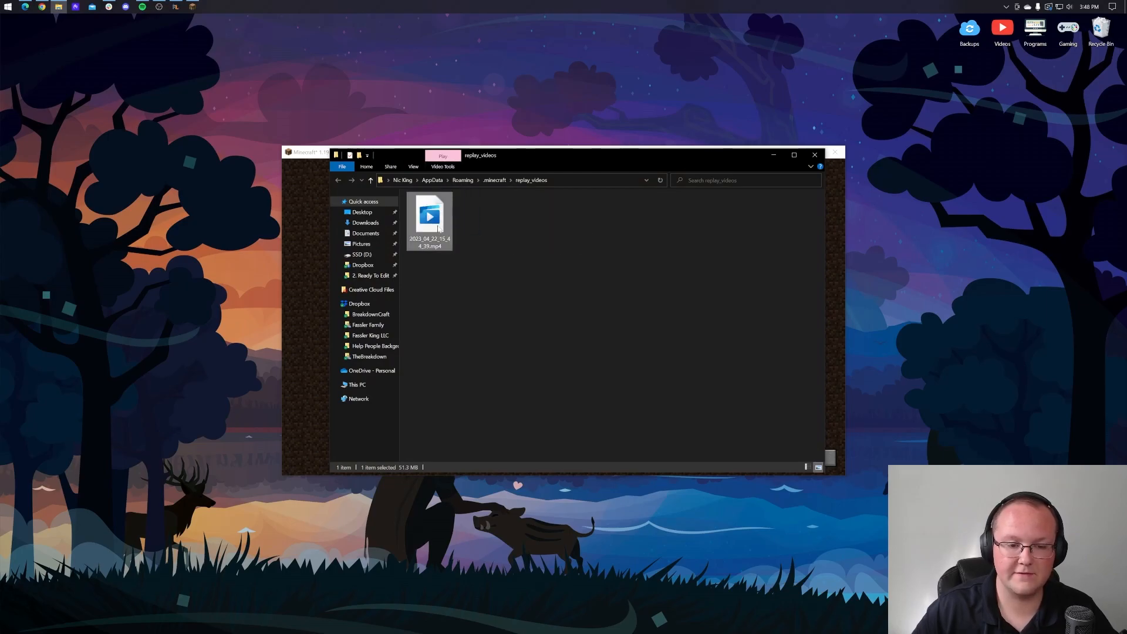
double_click(430, 215)
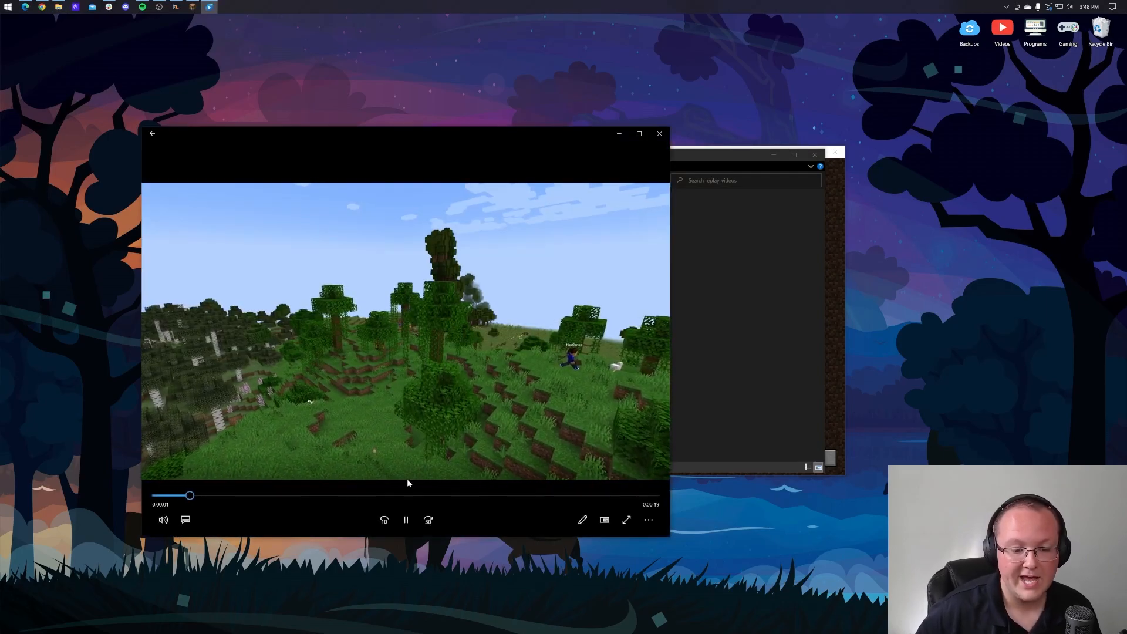
Scrub the rendered replay near its end, step back slightly, then close Windows Media Player.
left_click_drag(190, 496, 531, 496)
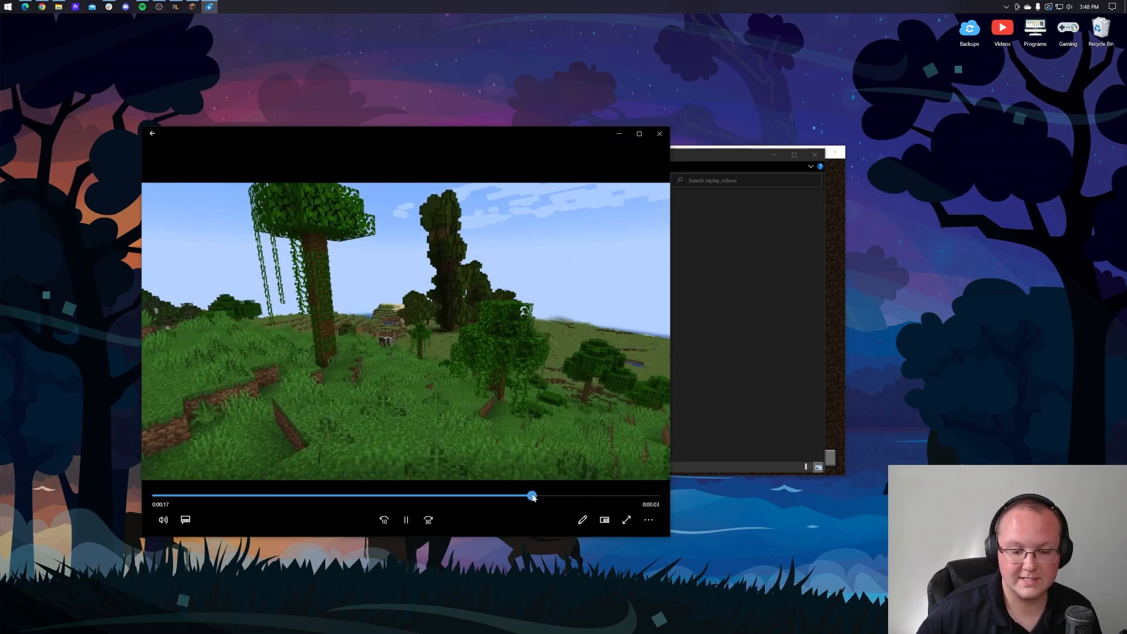
left_click_drag(532, 496, 488, 496)
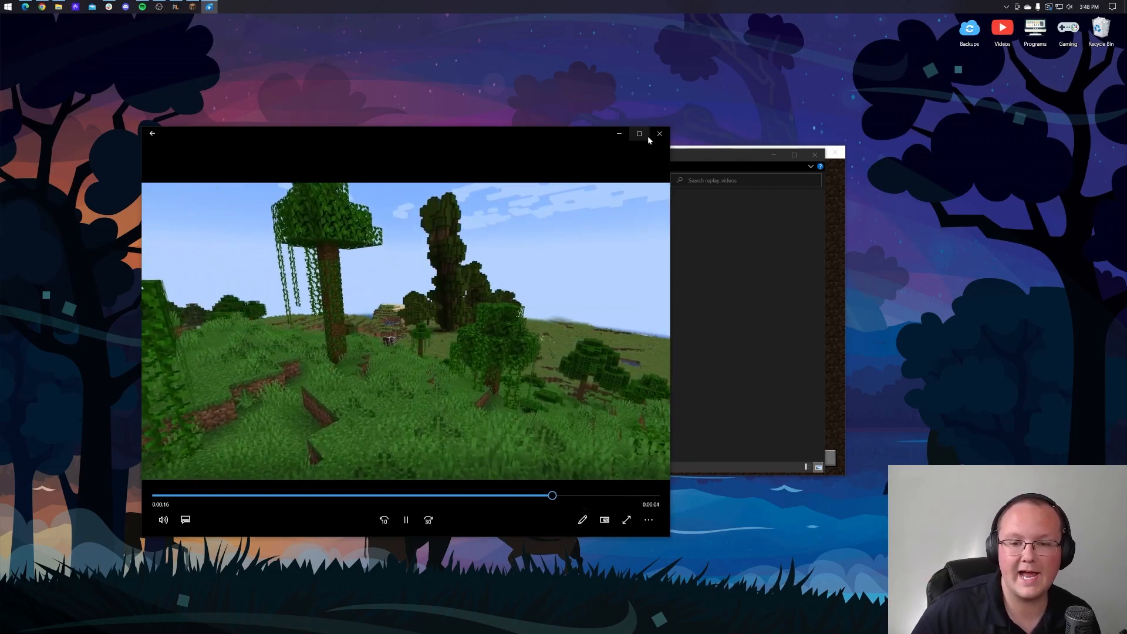
left_click(658, 134)
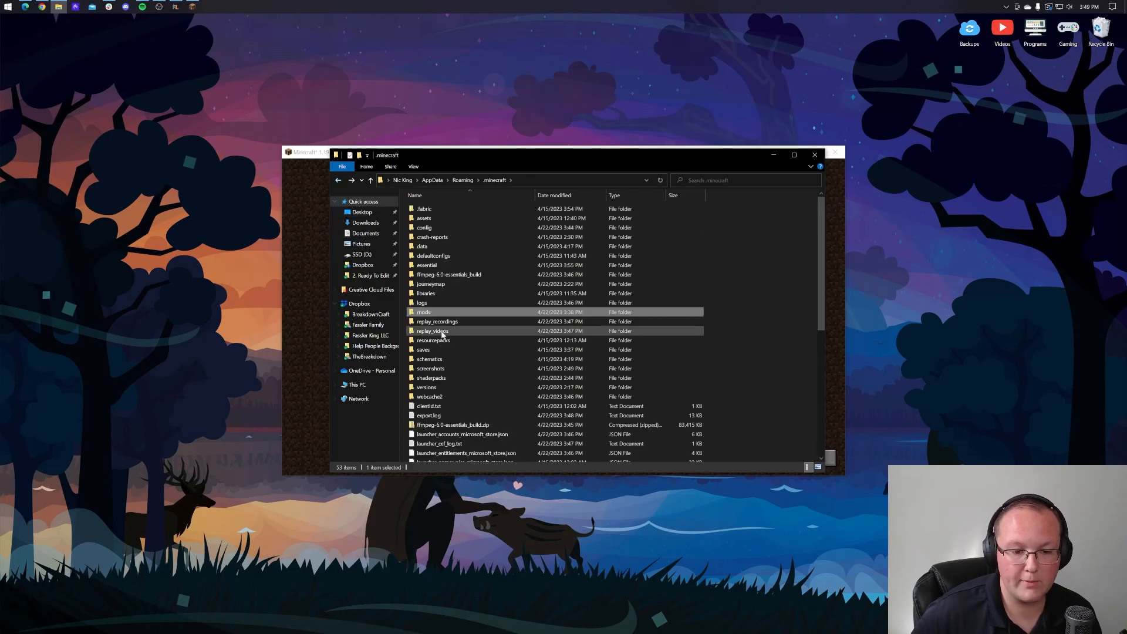
Look inside replay_videos at the rendered mp4, then close File Explorer.
double_click(432, 331)
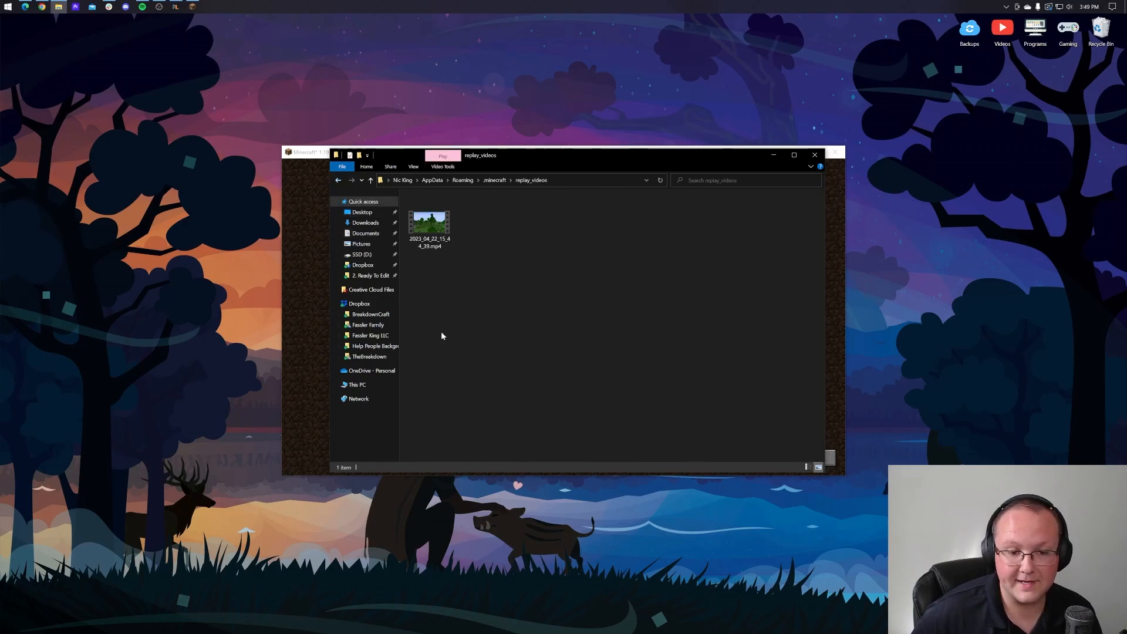
left_click(430, 223)
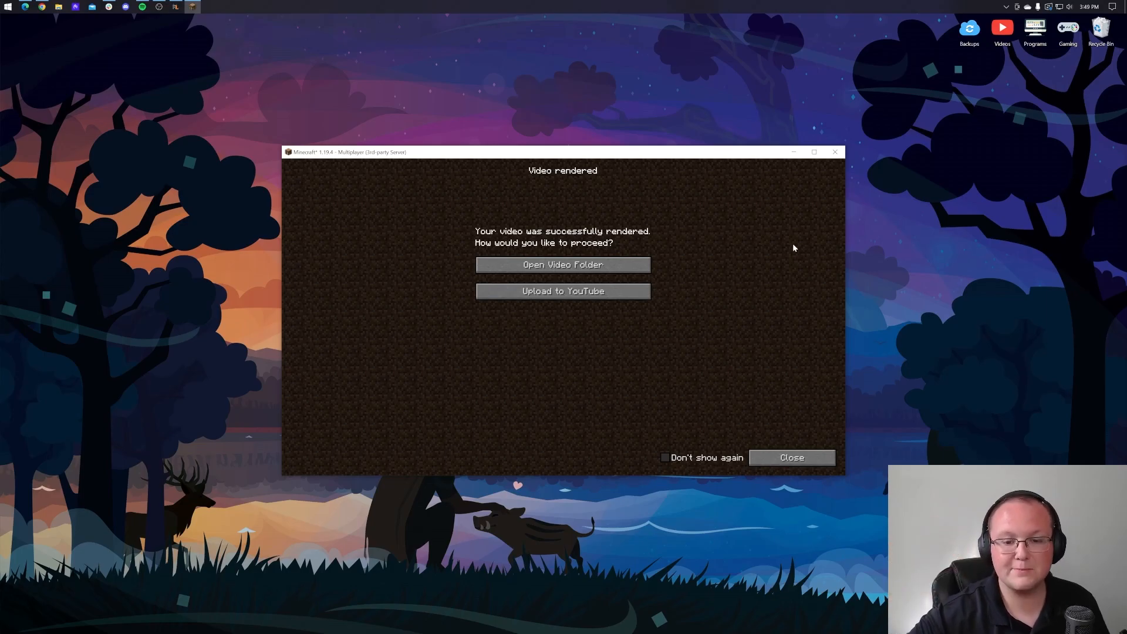
mouse_move(812, 458)
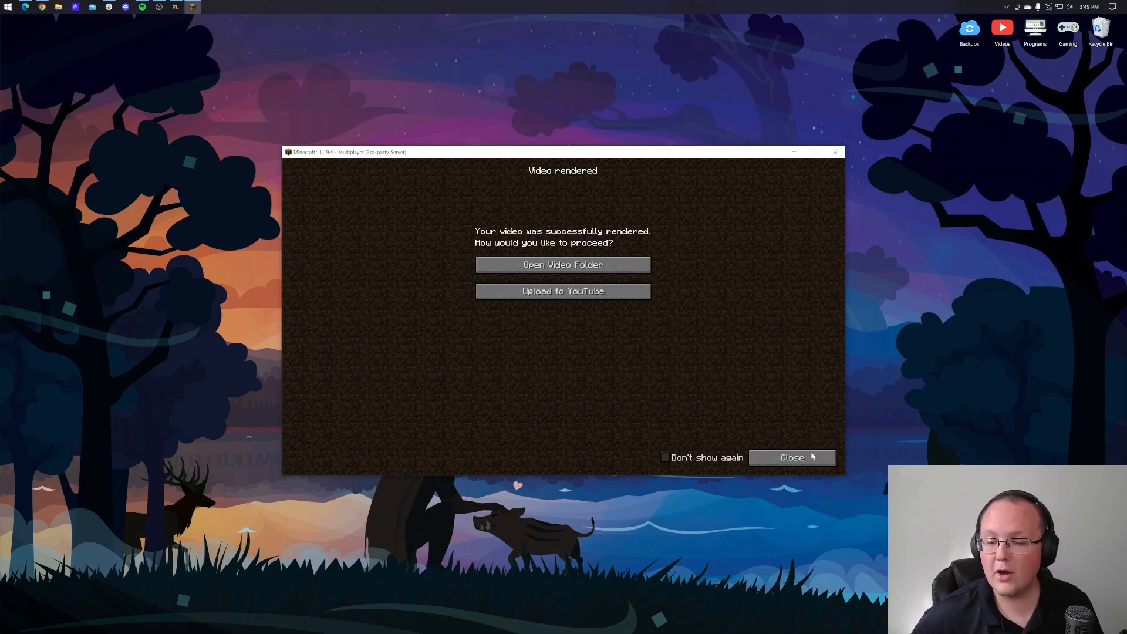
Close the Video rendered confirmation to return to the replay editor timeline.
left_click(790, 457)
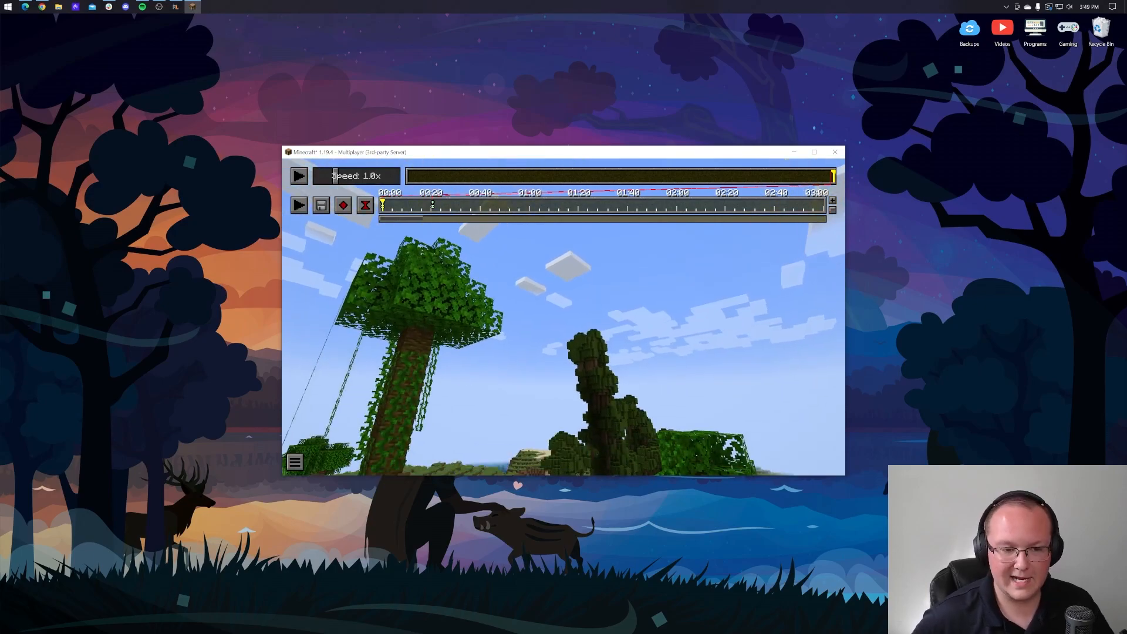